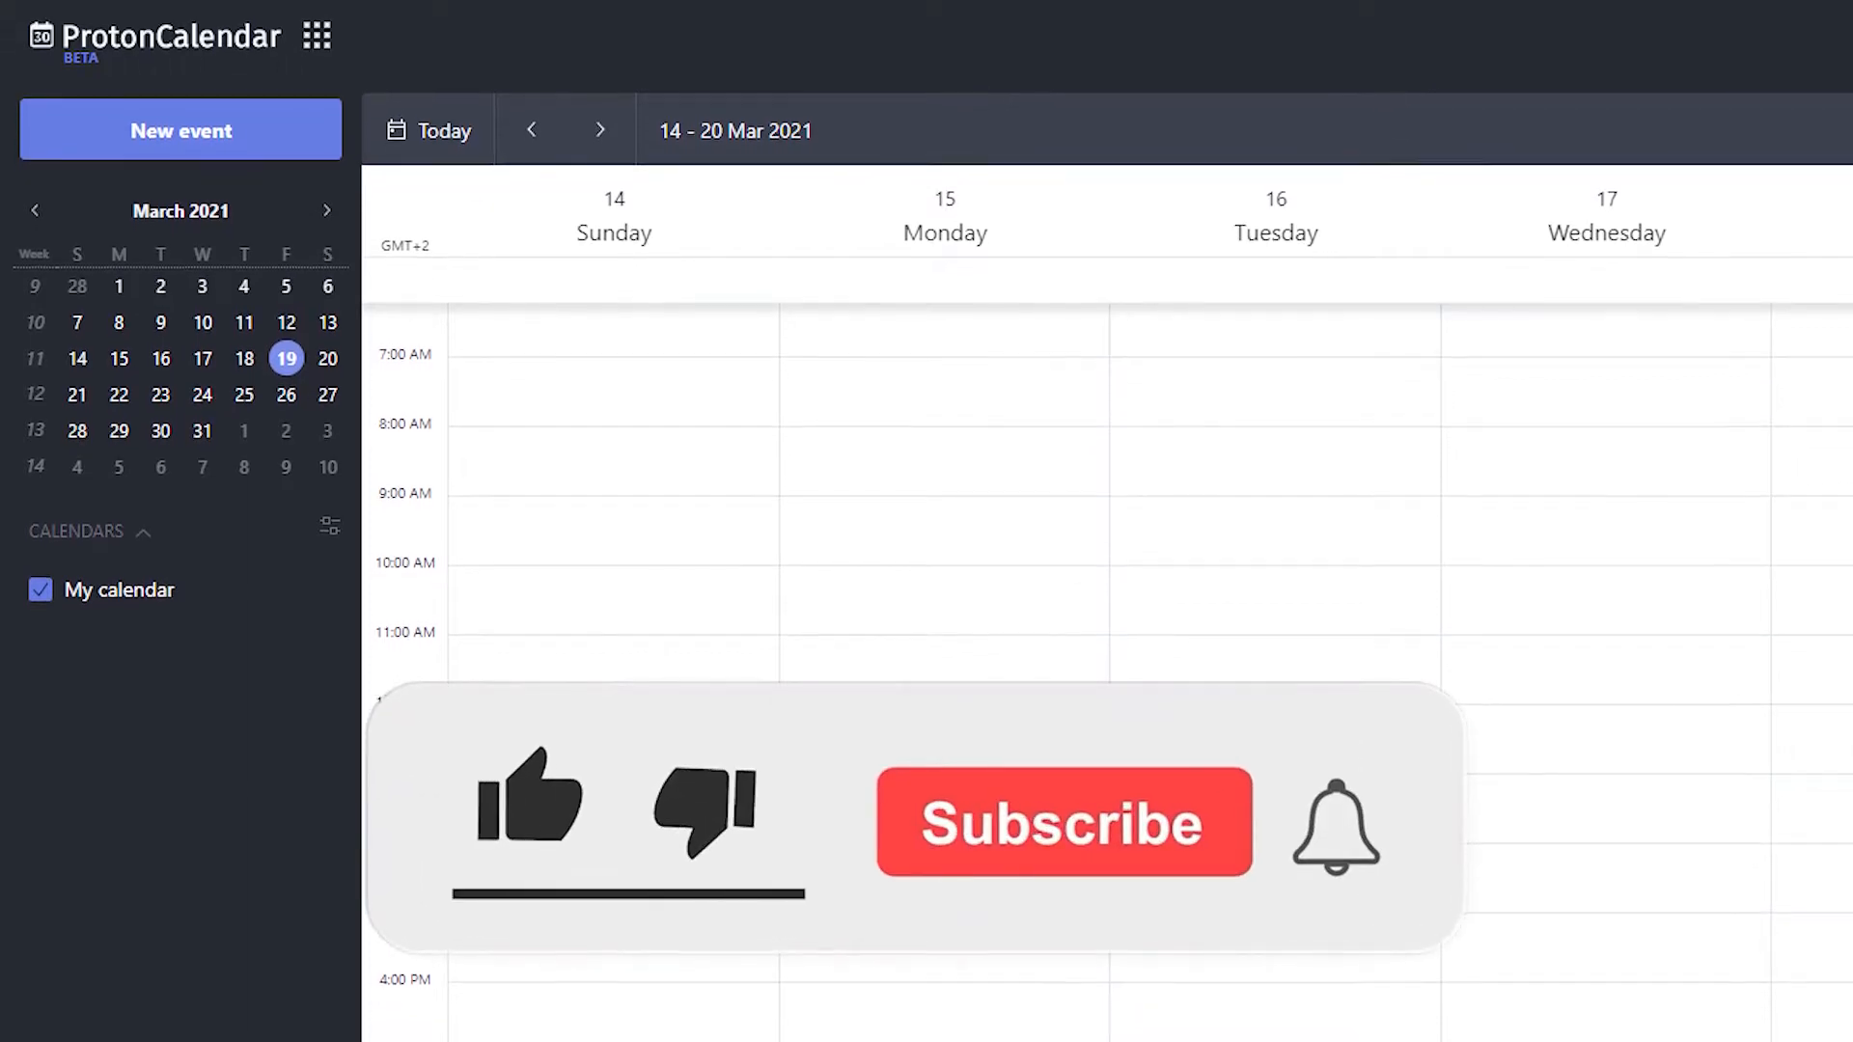
Step: Leave the calendar intro and open google.com in a private browser window
left_click(527, 801)
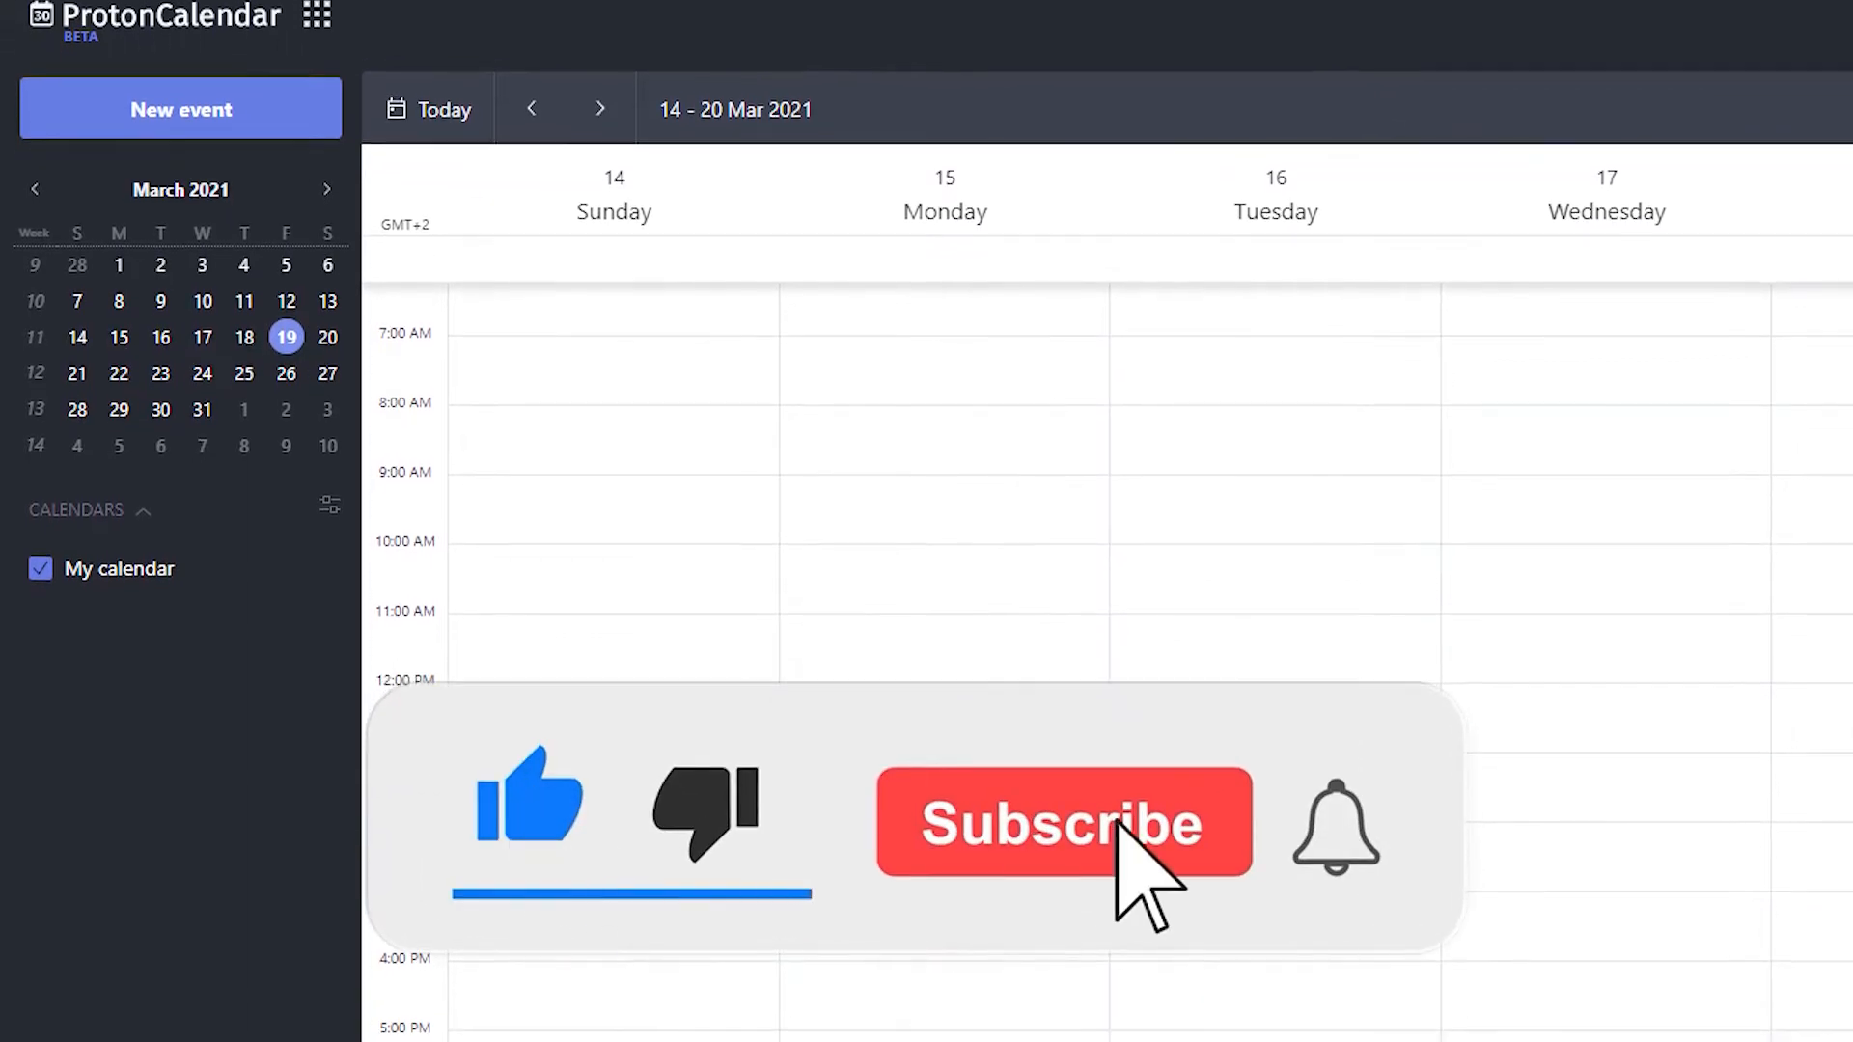
left_click(1062, 822)
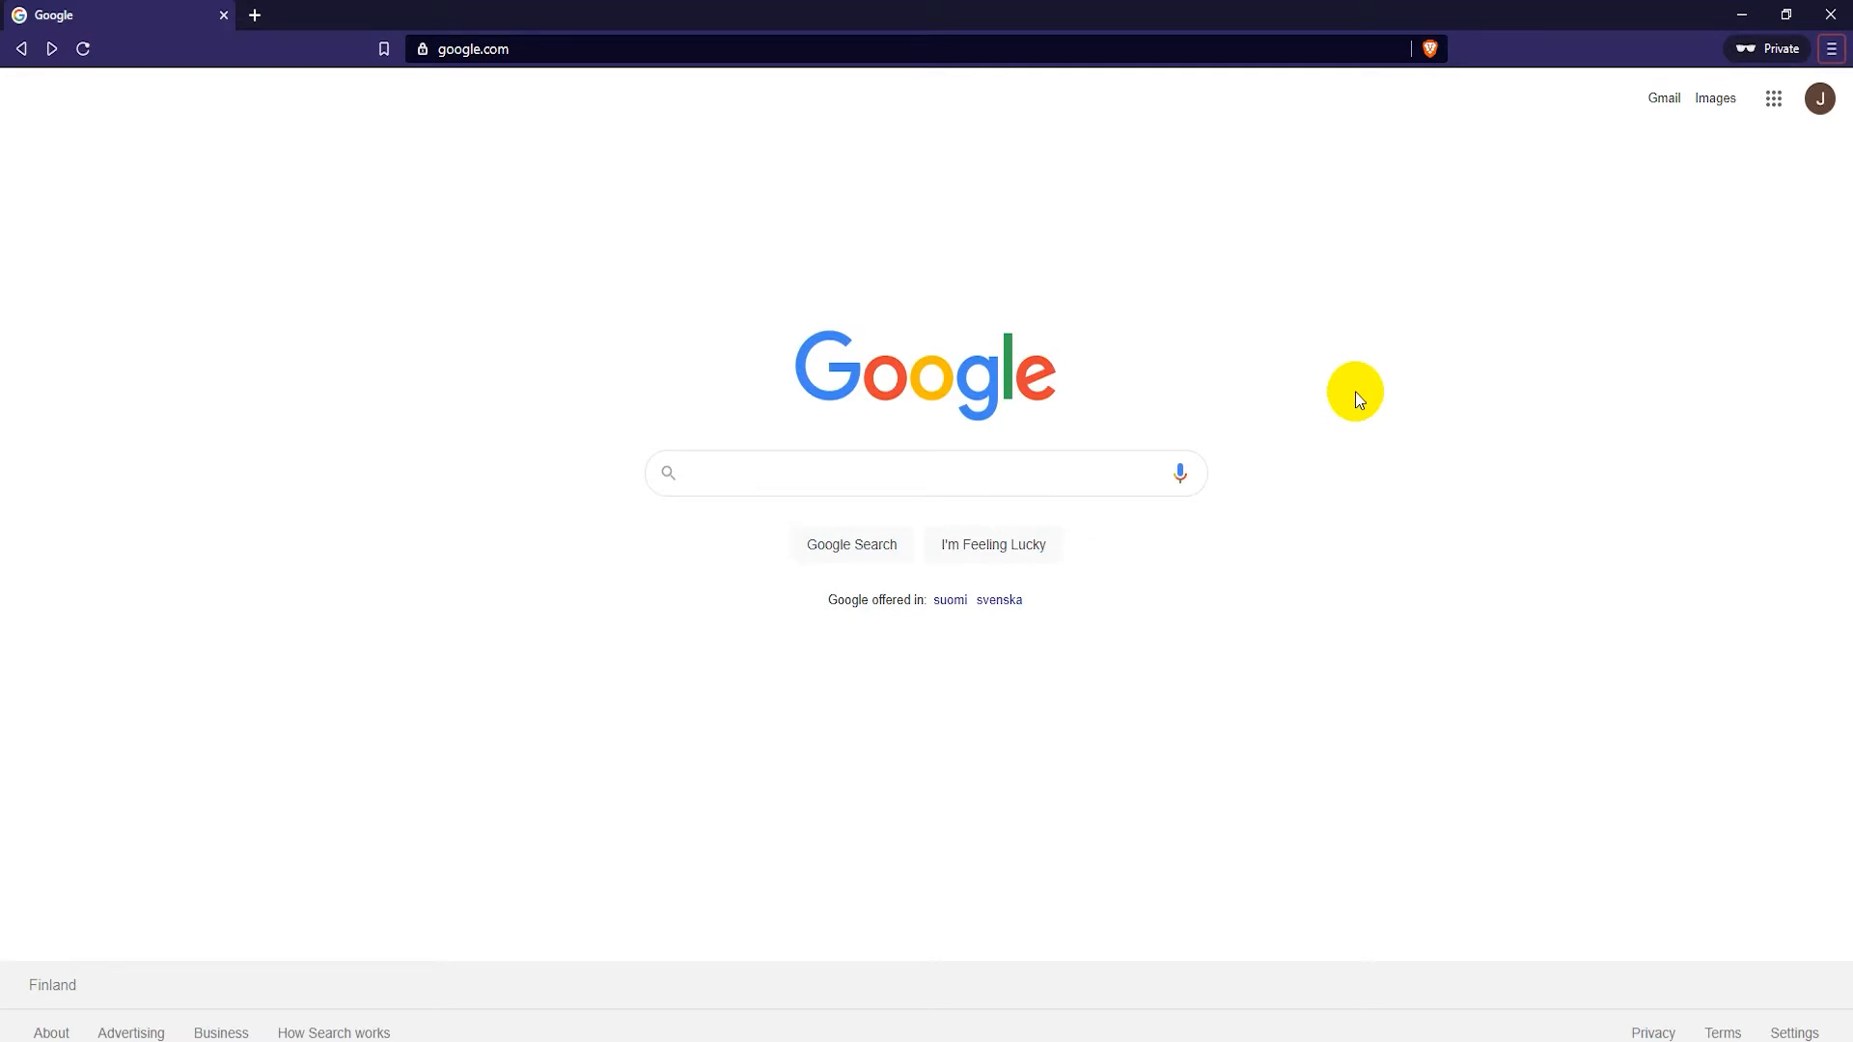
type("http://account.protonmail.com/")
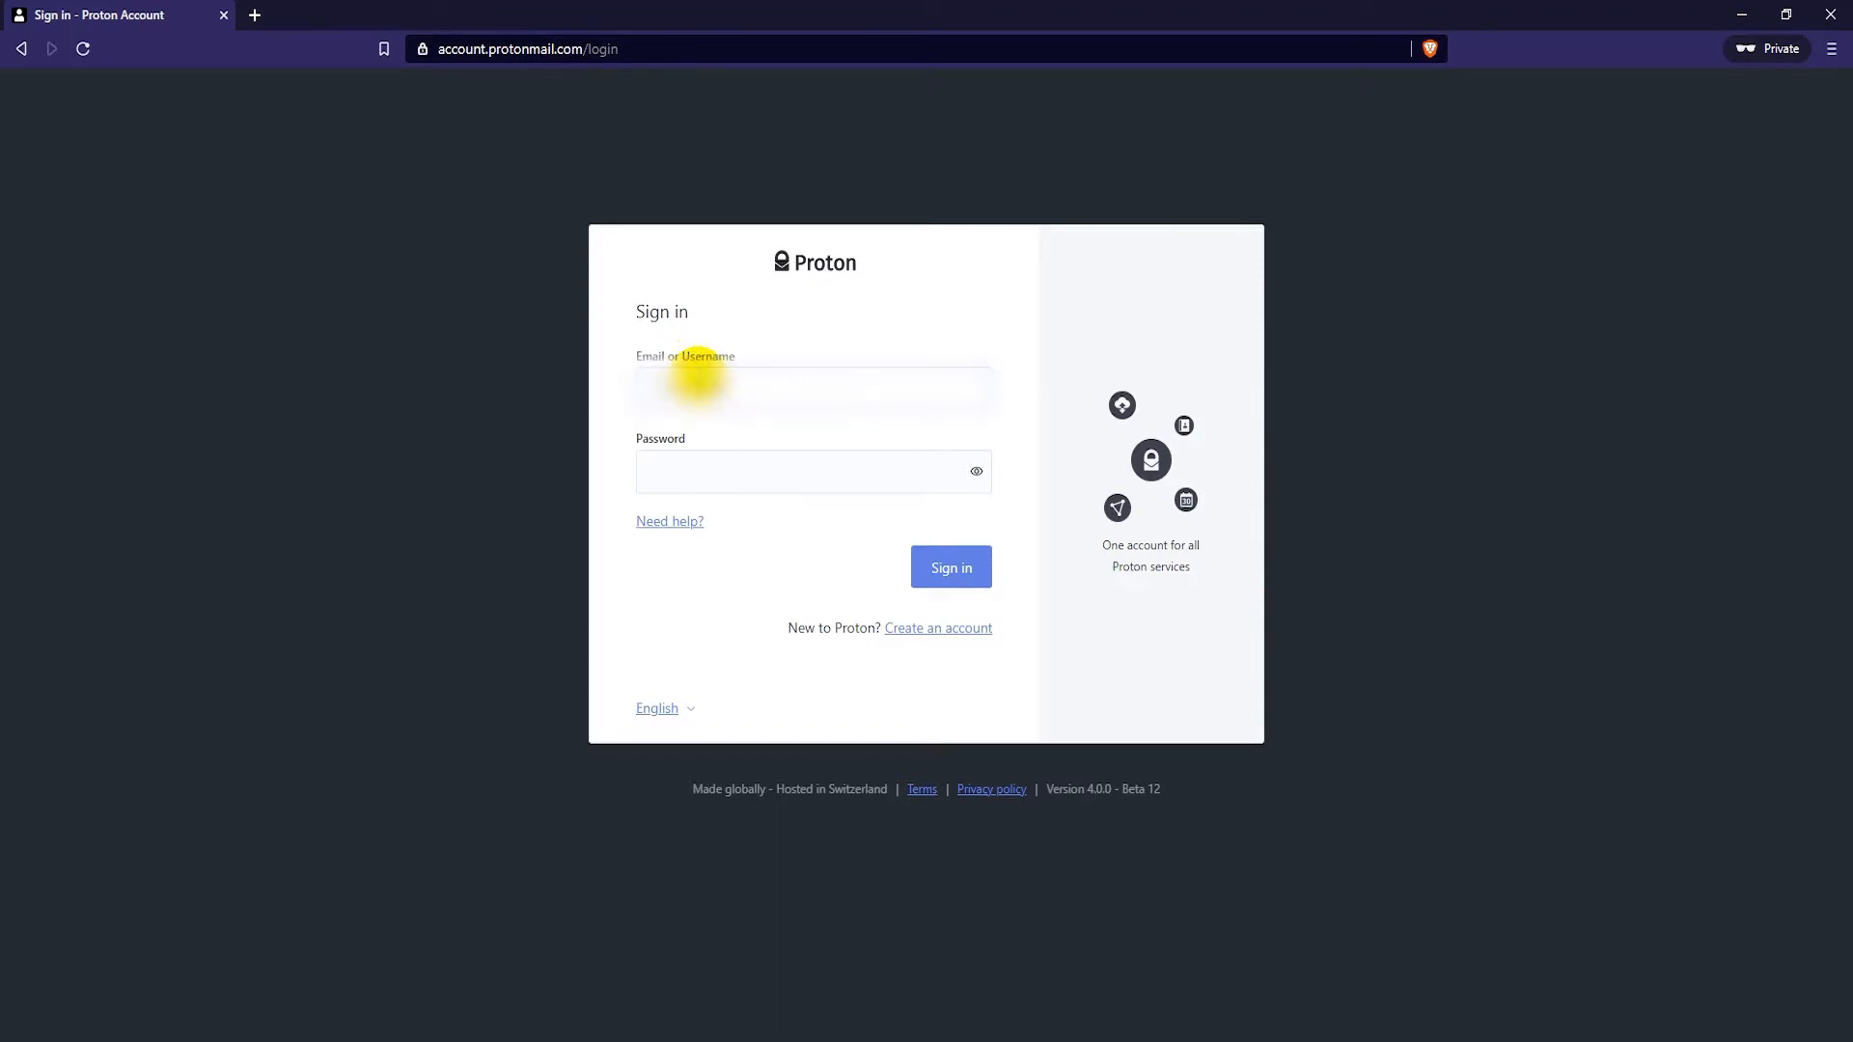
Step: Enter the account username and password and sign in to Proton Account
left_click(813, 470)
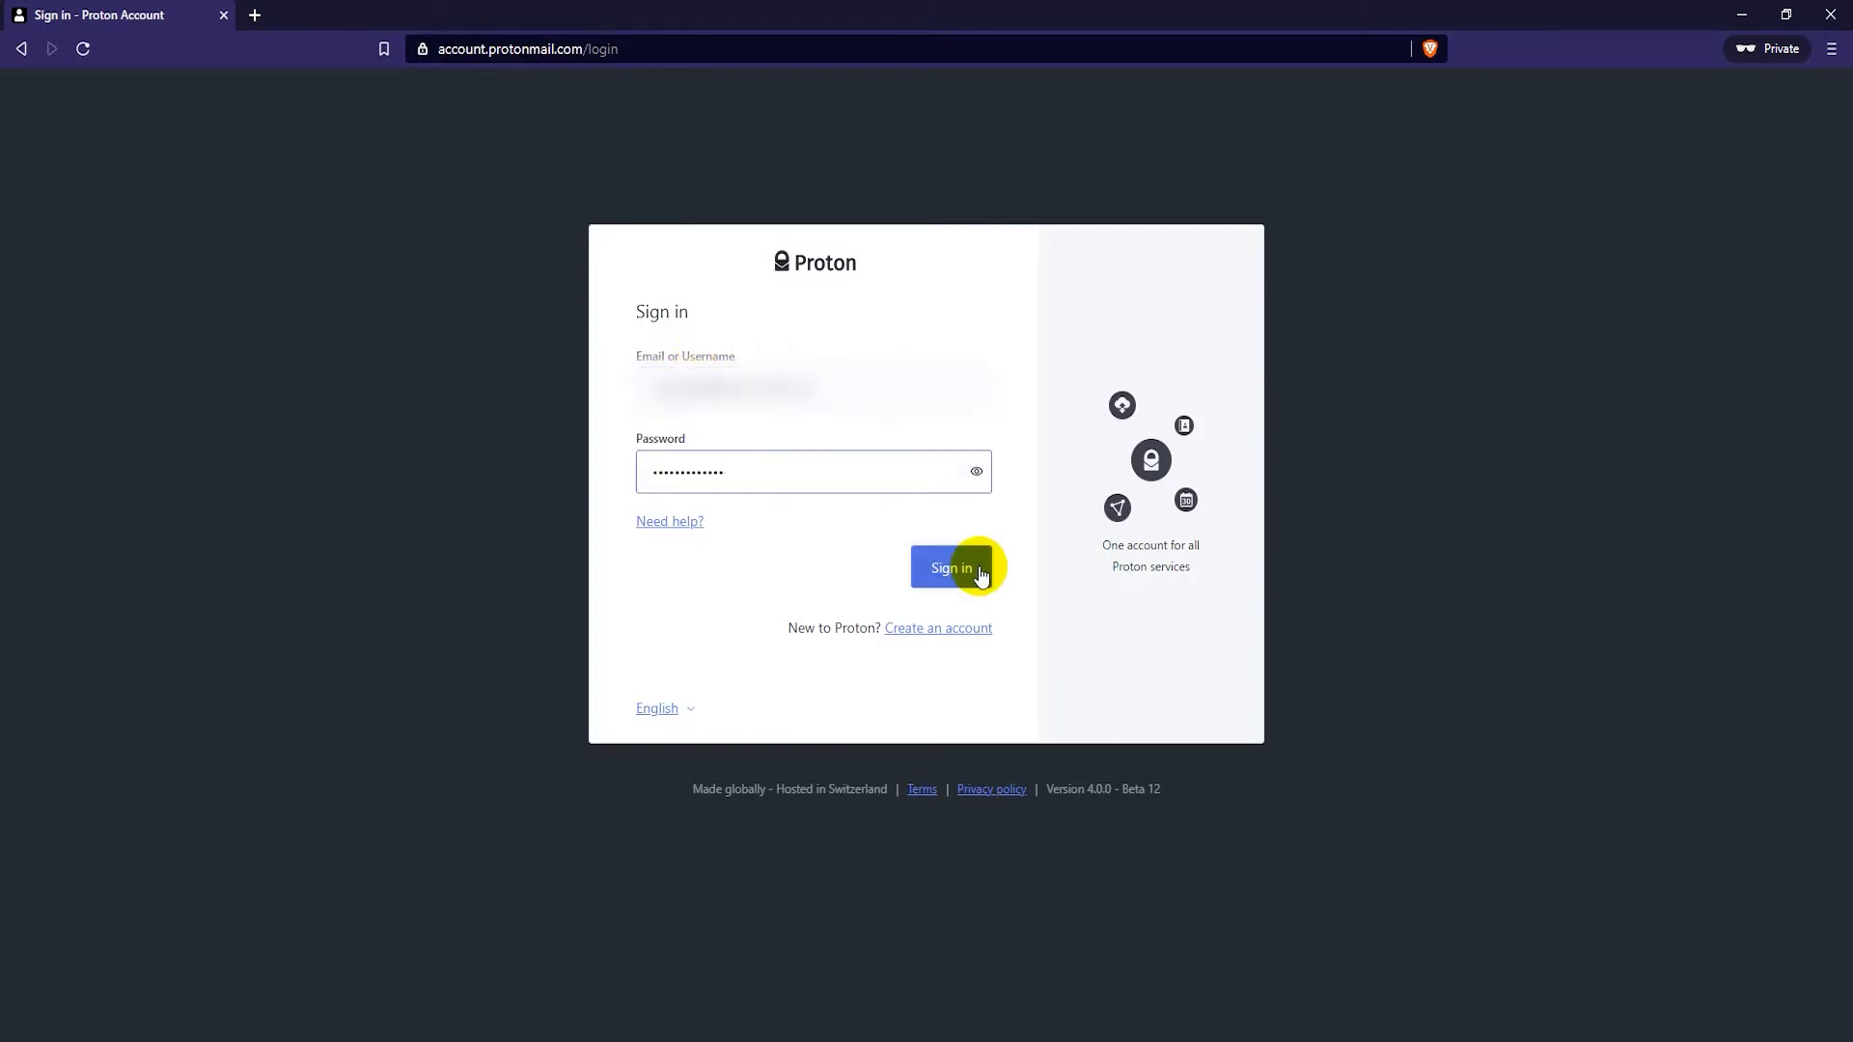
left_click(951, 567)
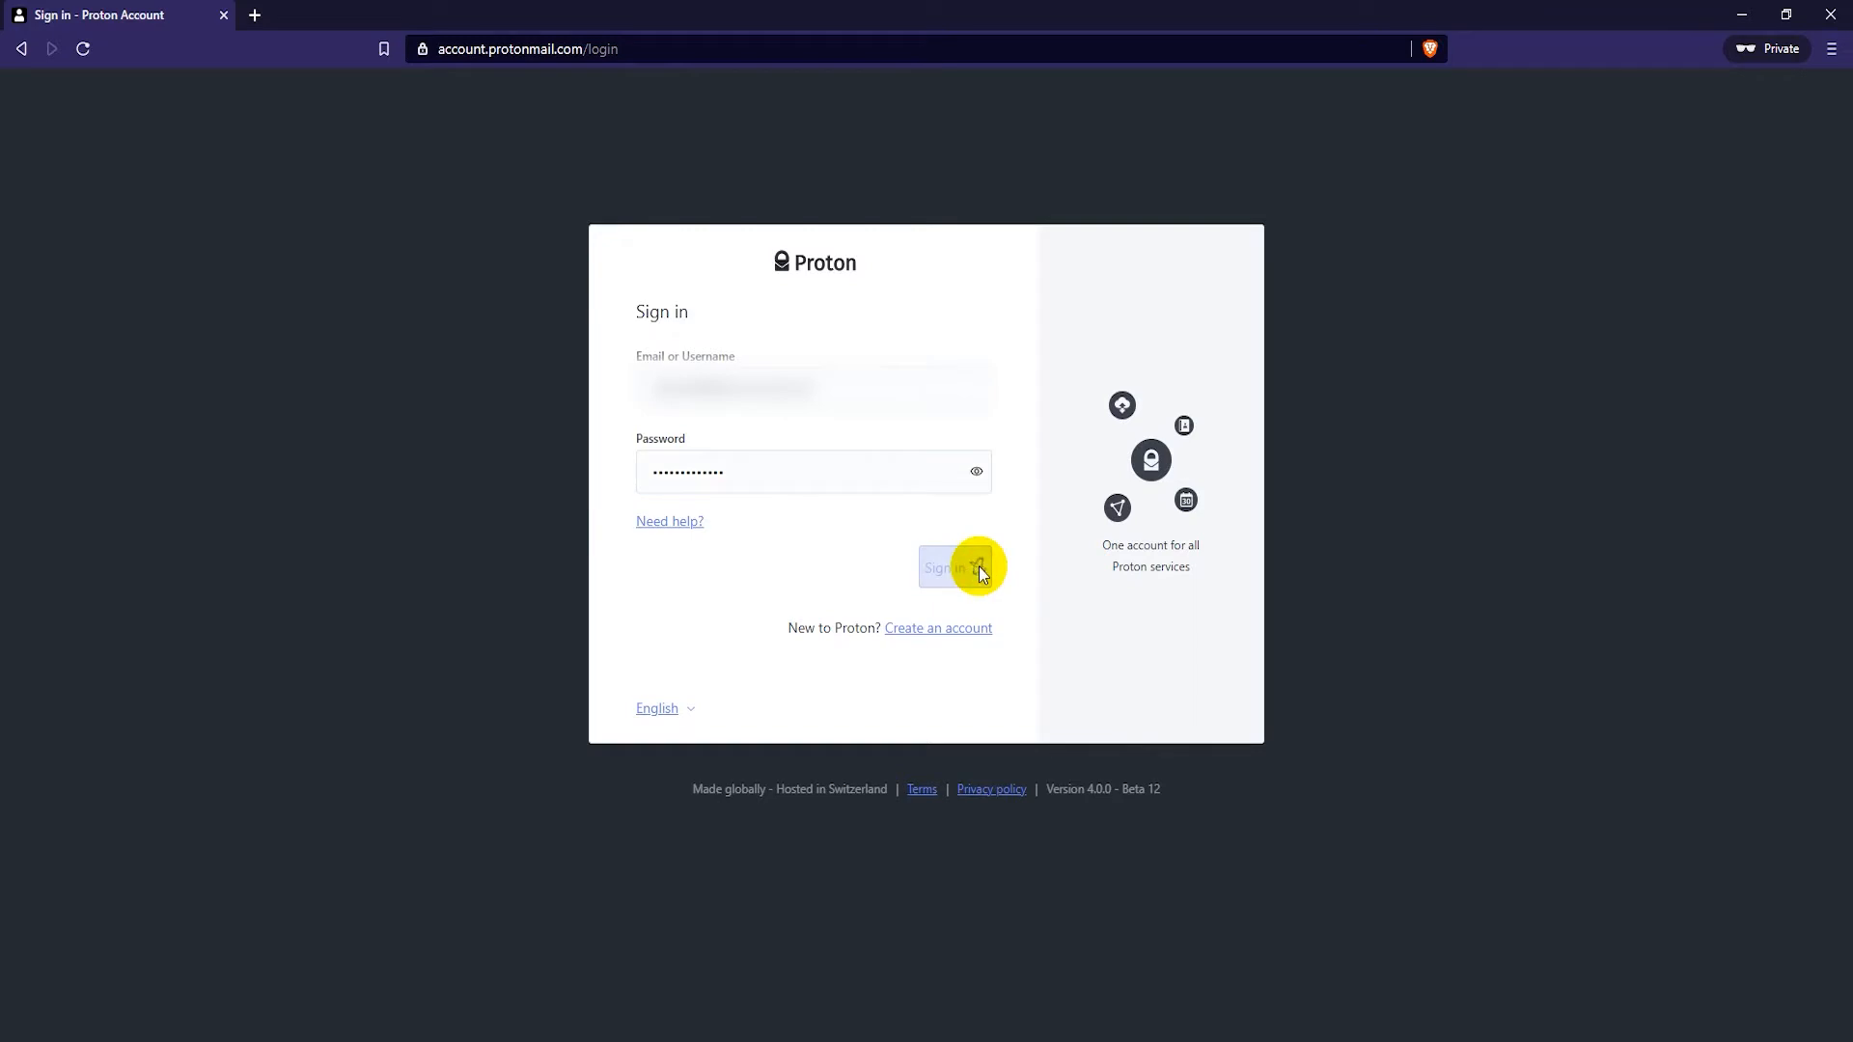
left_click(962, 567)
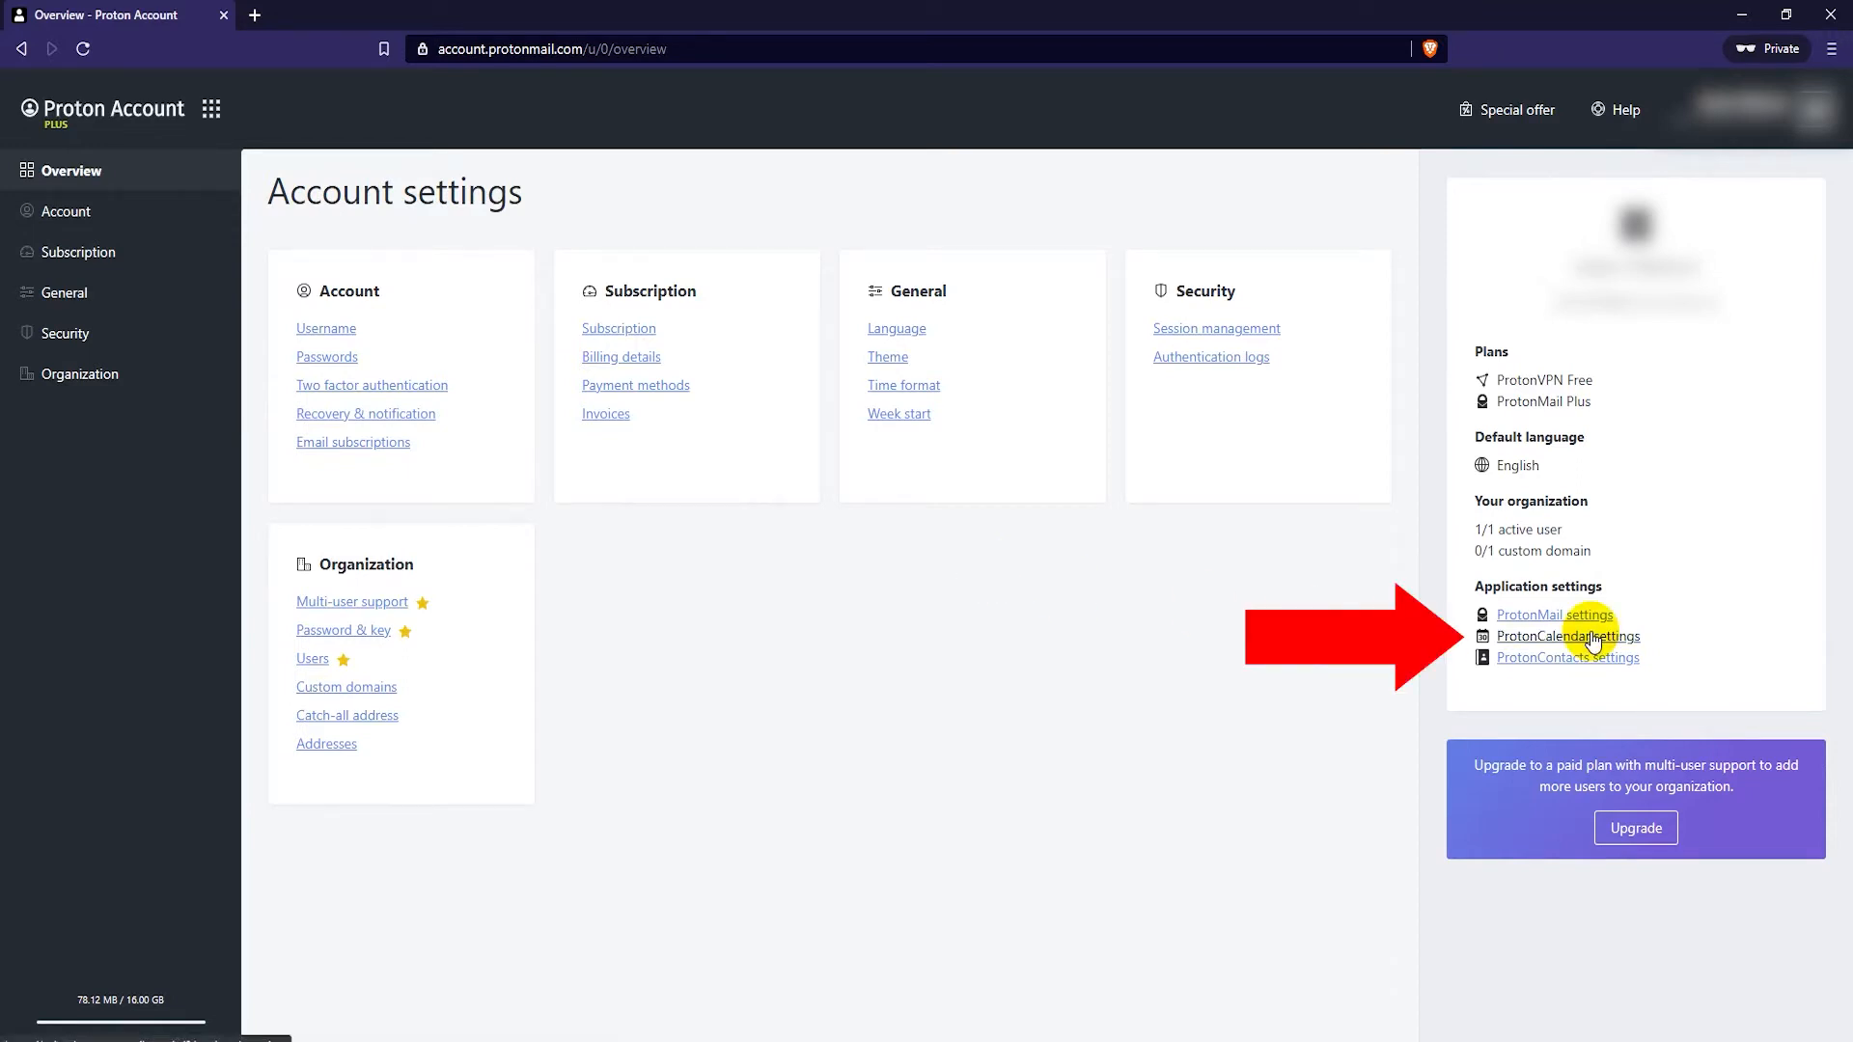
Step: Open Proton Calendar settings, then return to the calendar's 14–20 March 2021 week
left_click(1567, 636)
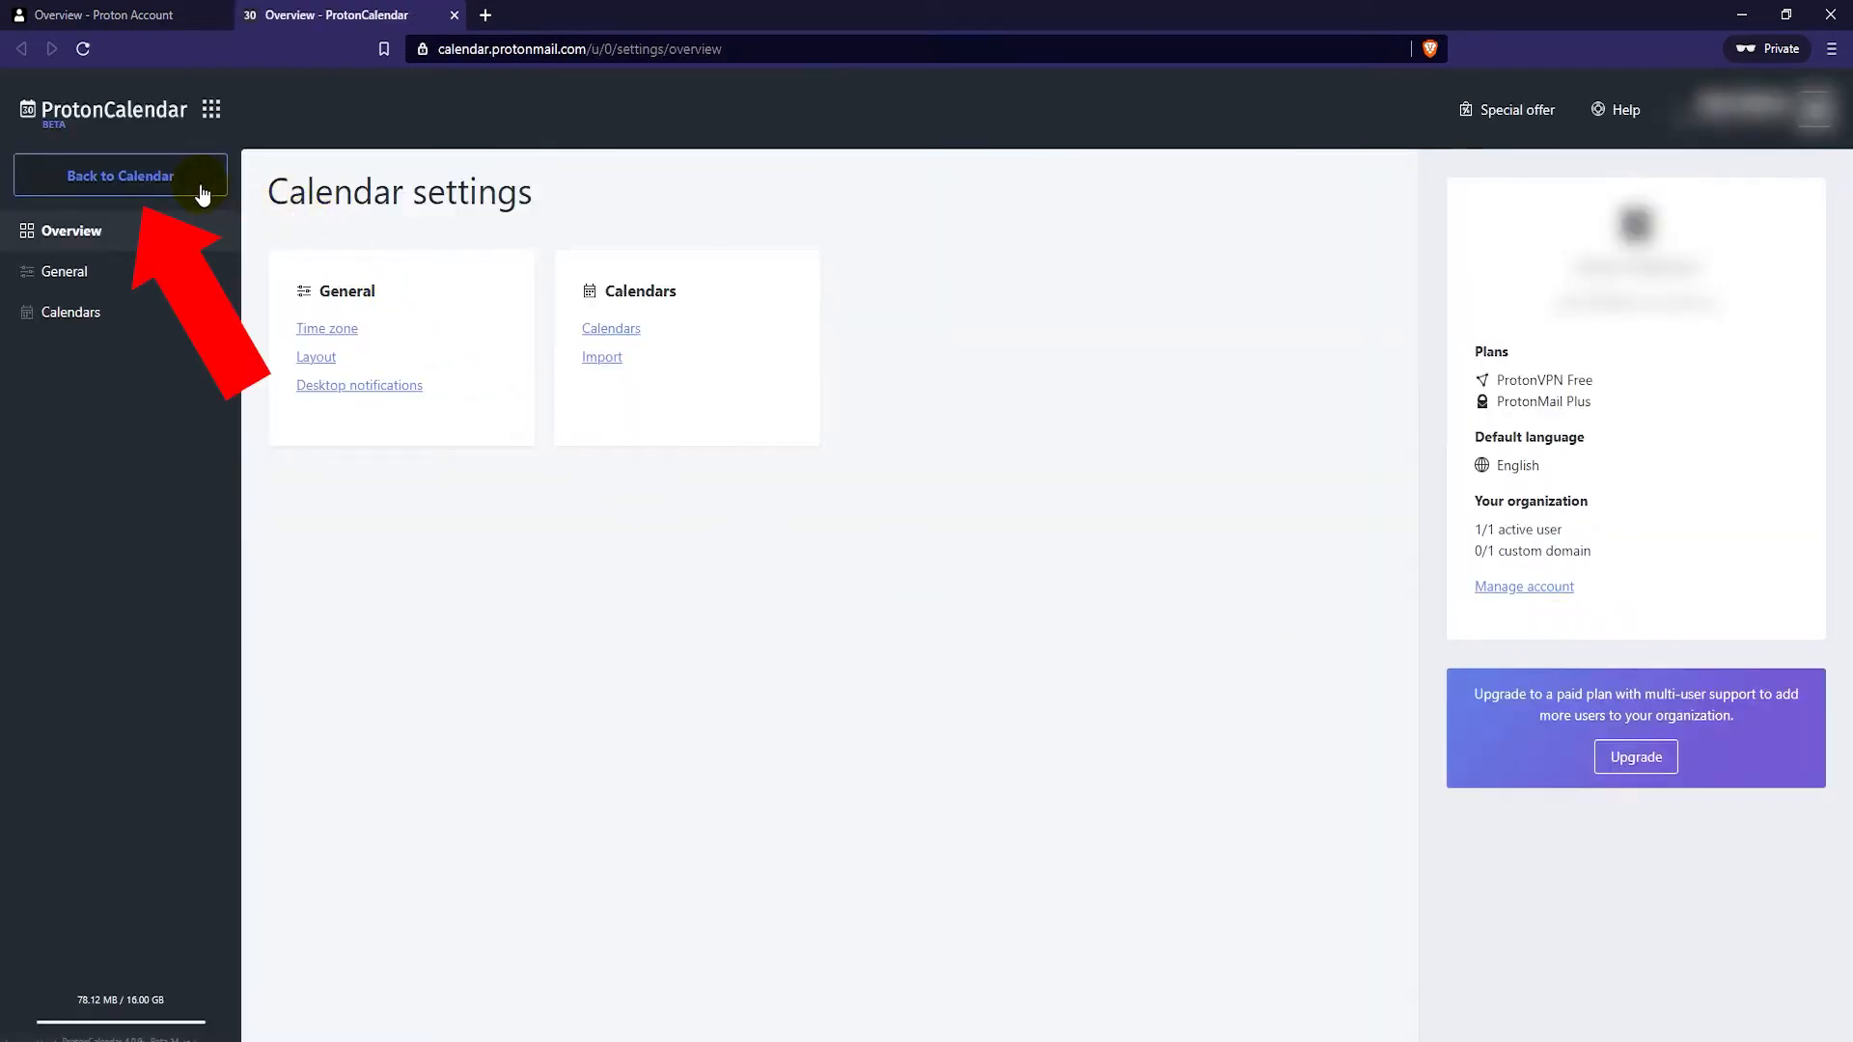
left_click(119, 175)
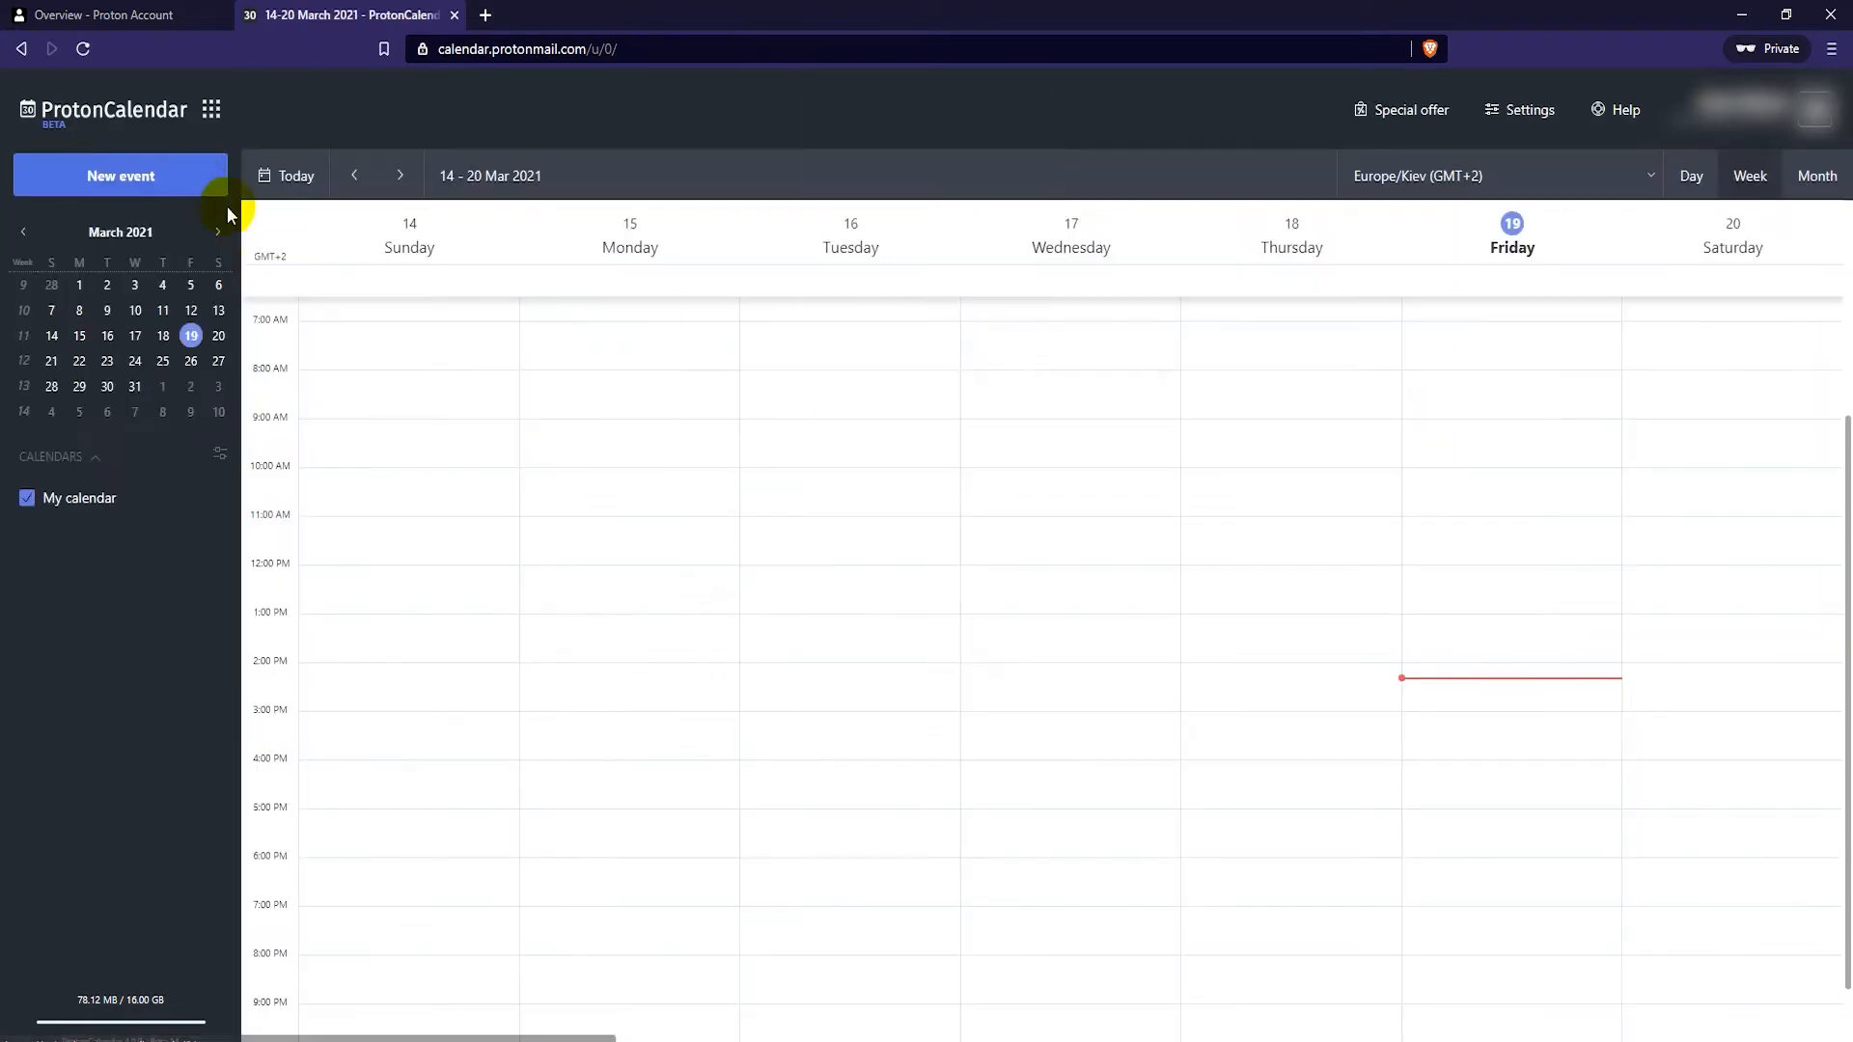
mouse_move(453, 378)
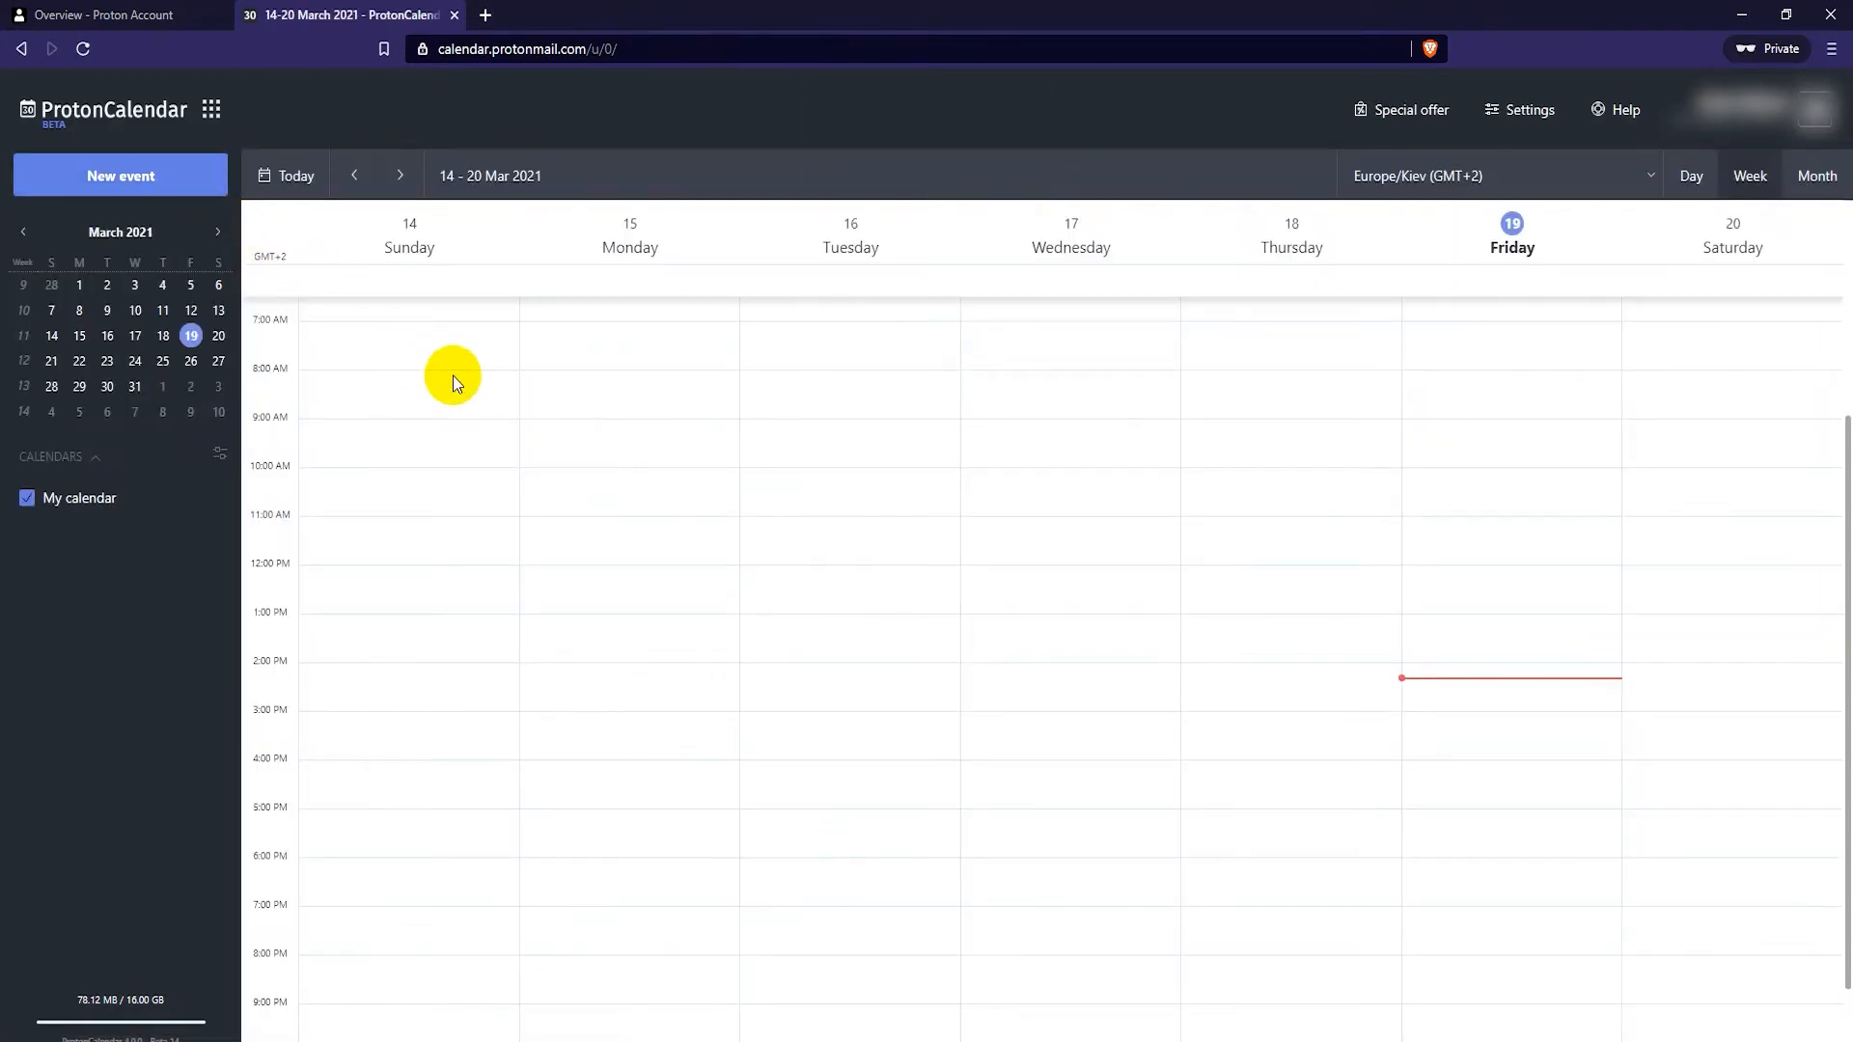
mouse_move(571, 457)
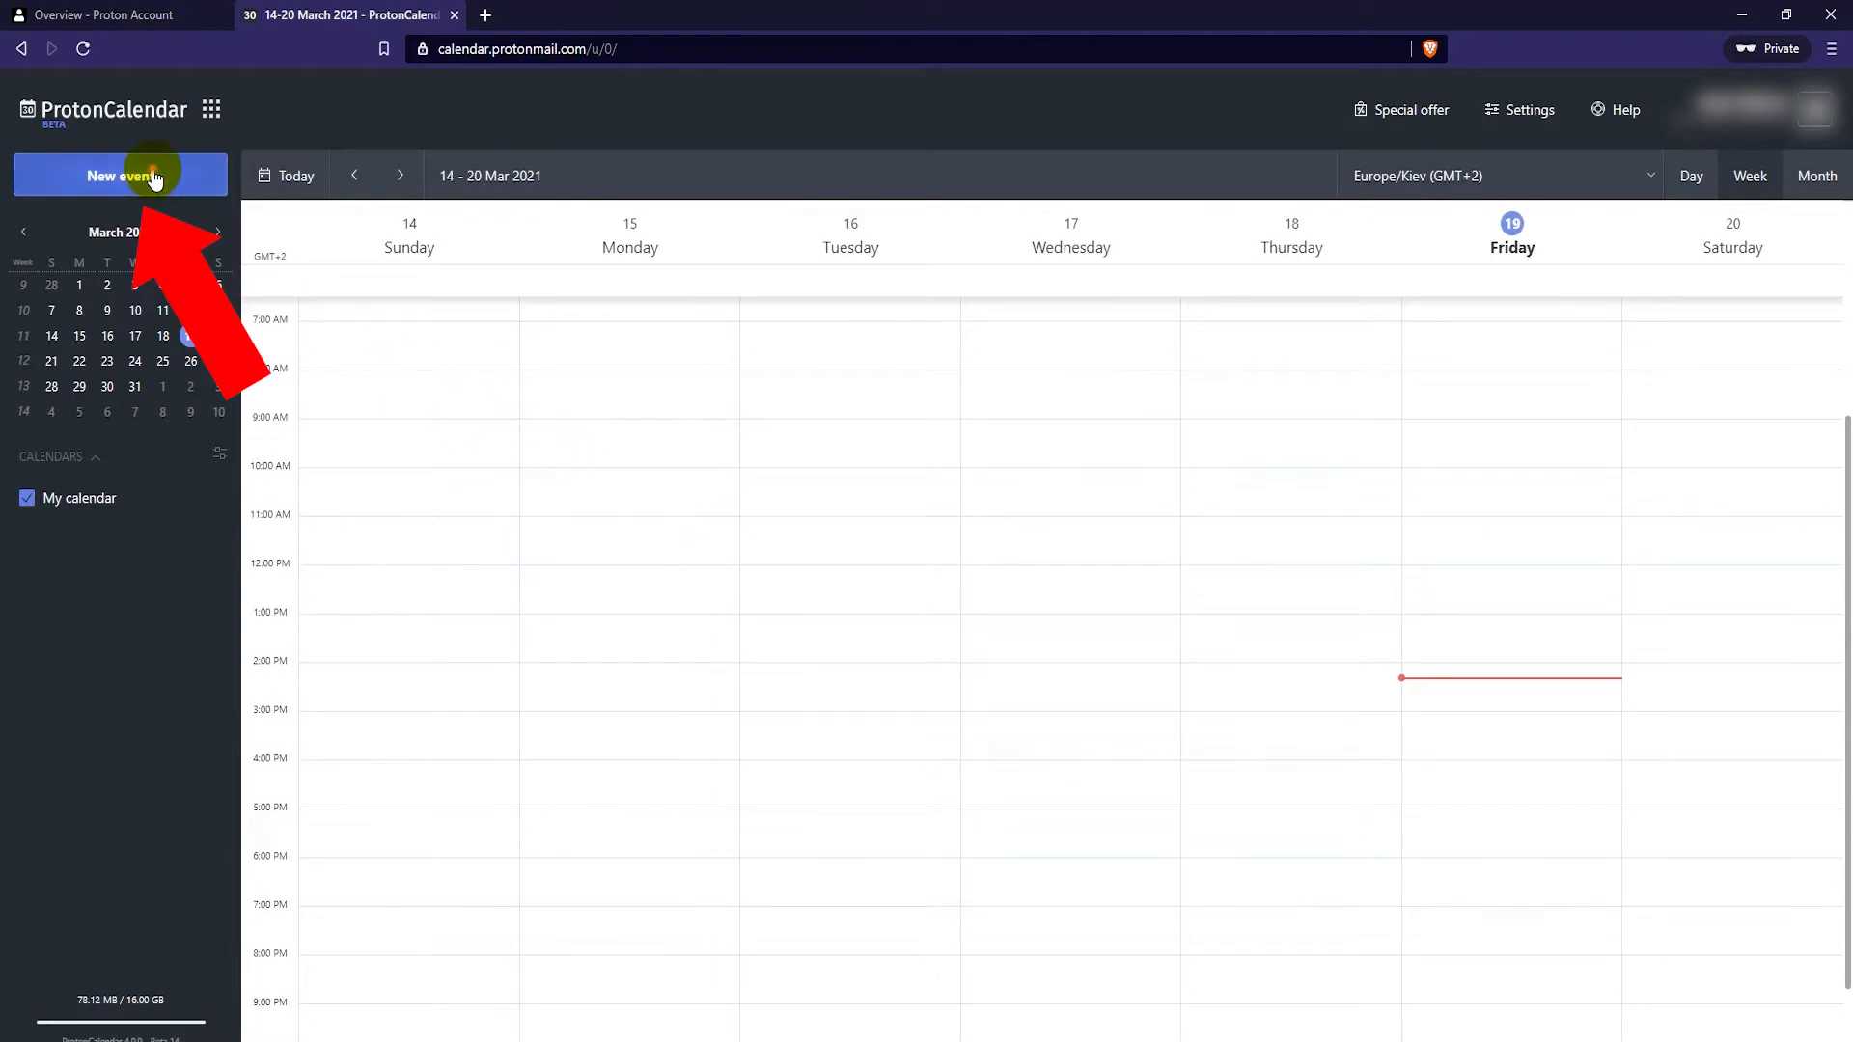
Step: Start a new event, opening a form for 19 March 2021, 2:30–3:00 PM
left_click(120, 174)
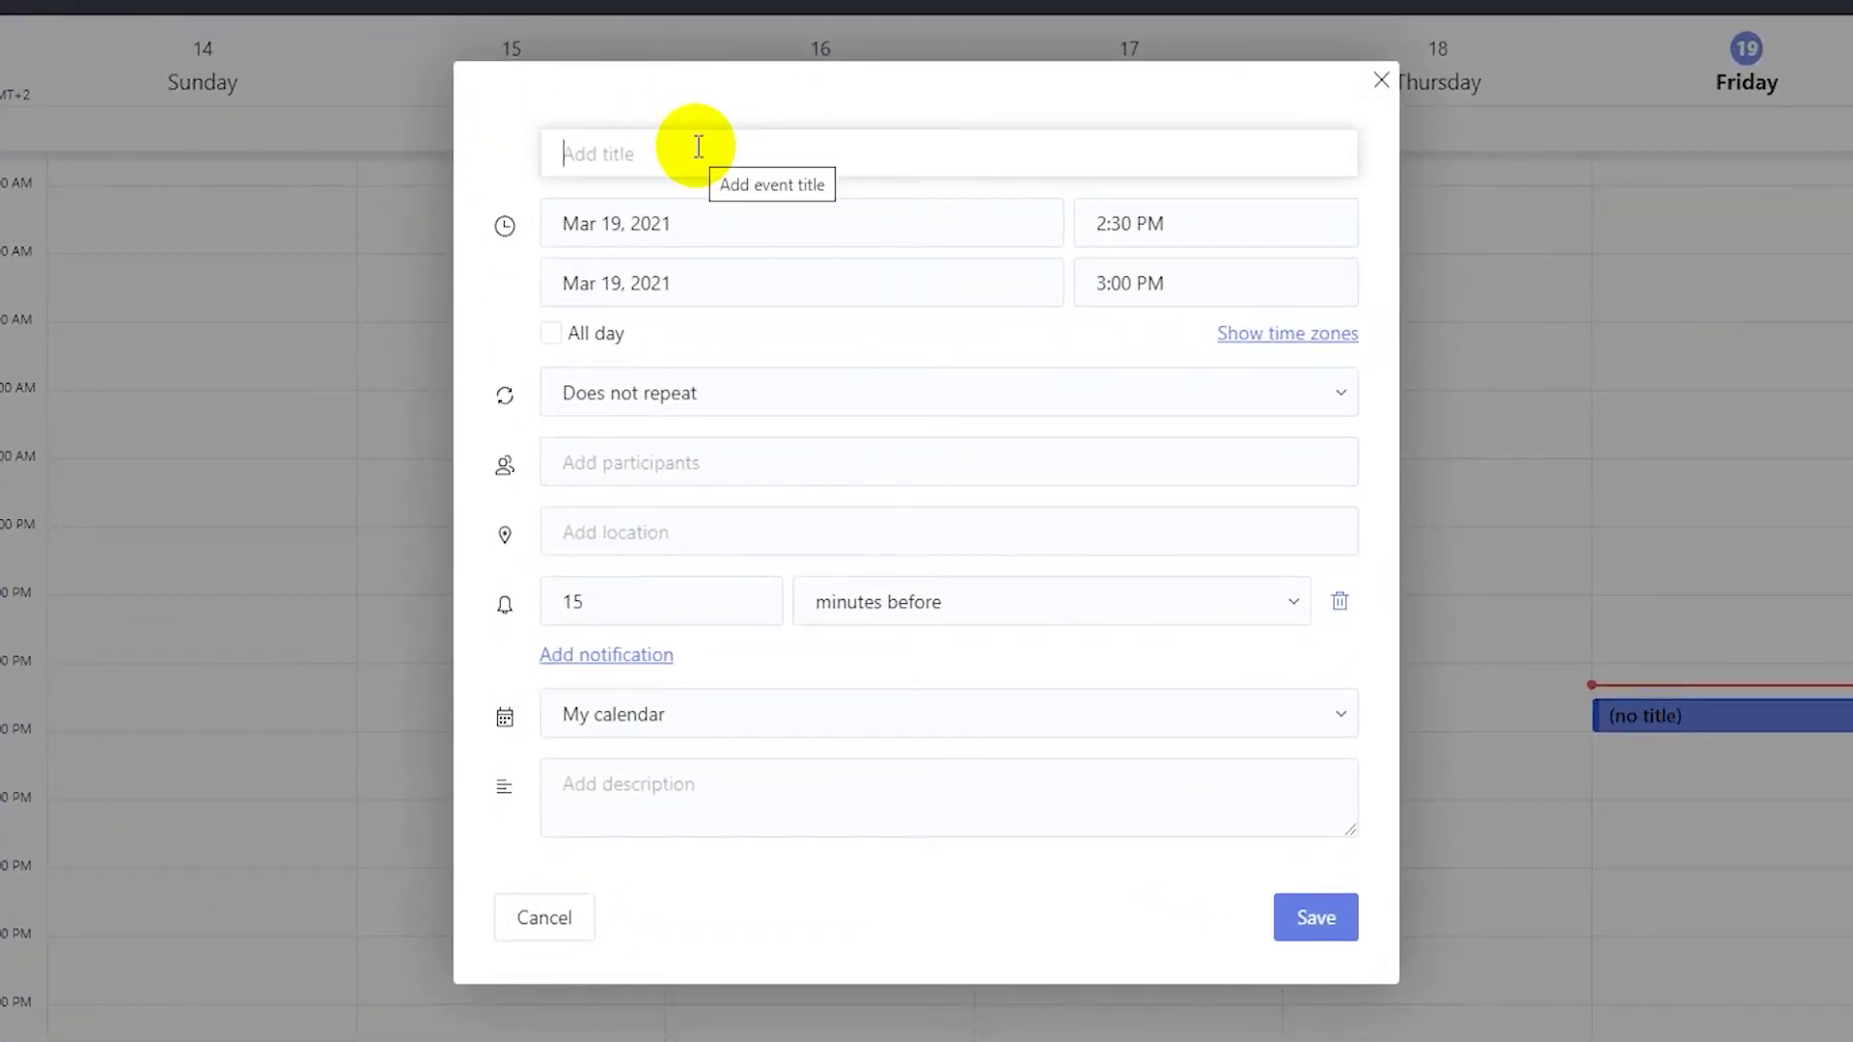
Step: Title the event 'Test event' and set its date to 20 March 2021
type("Test ev")
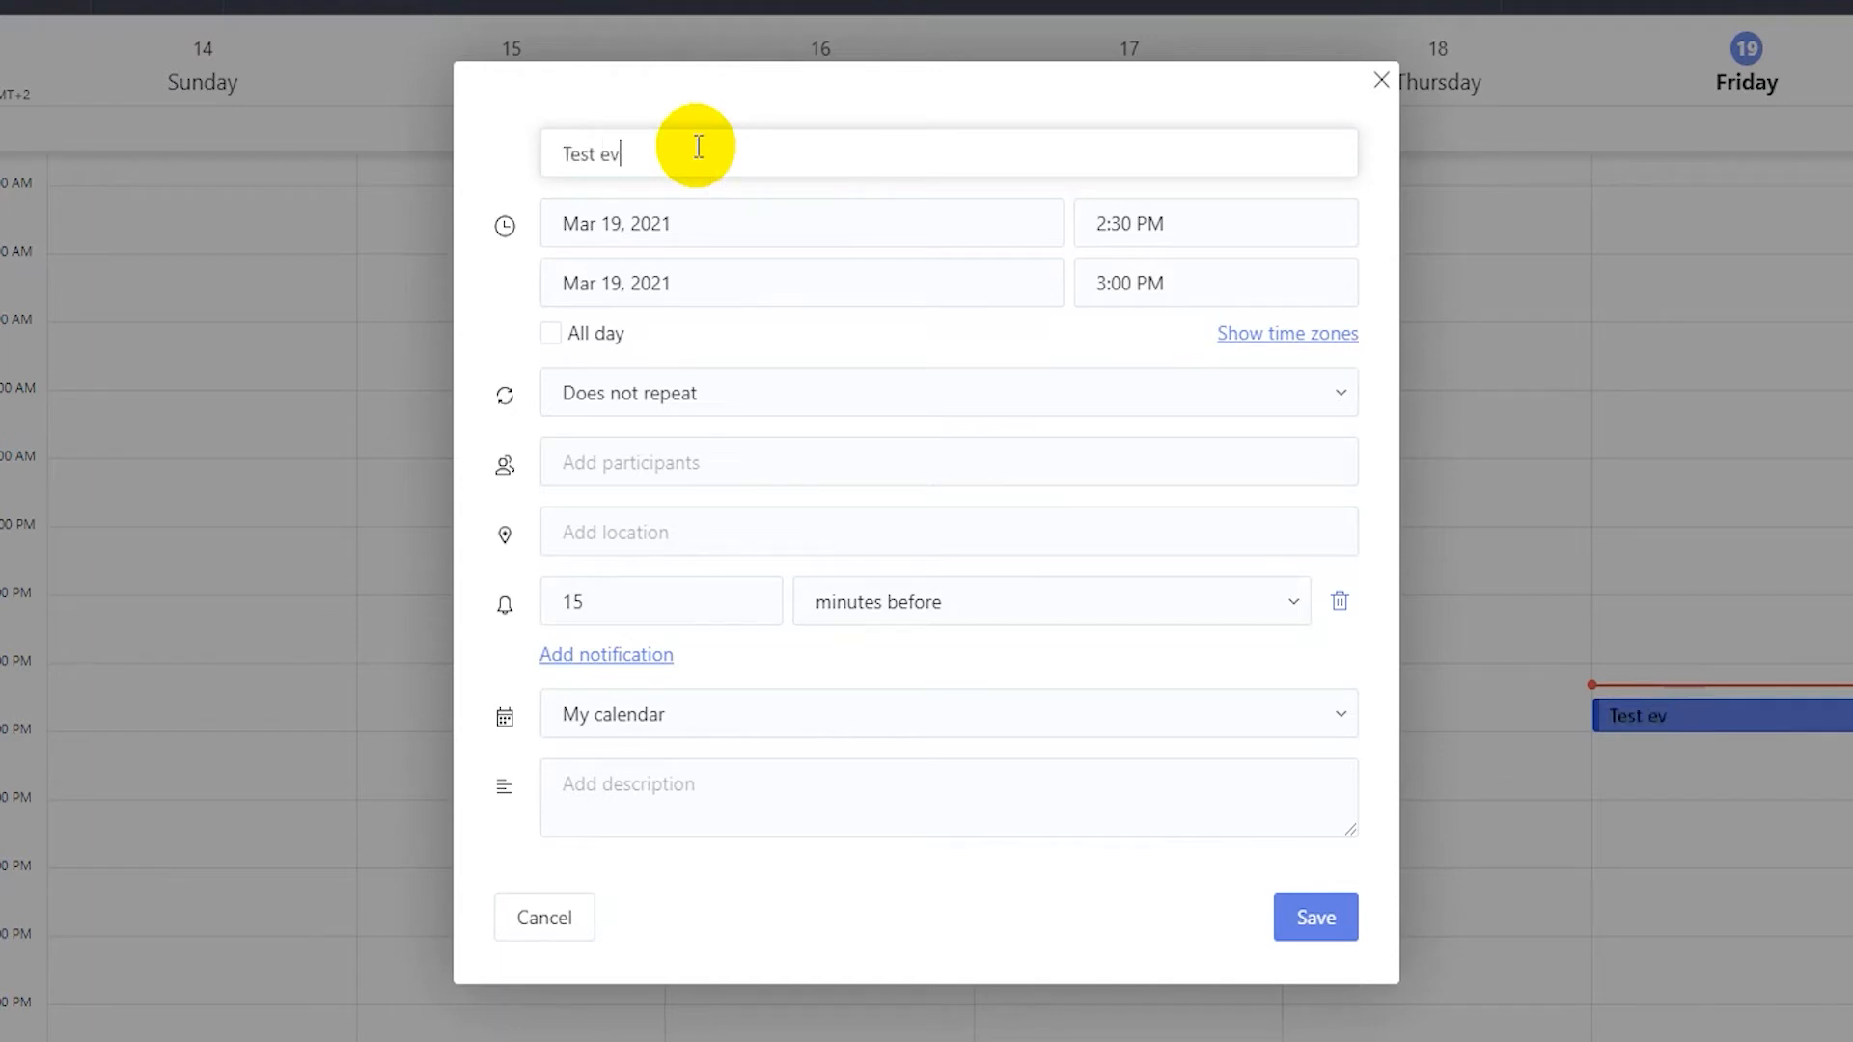
type("ent")
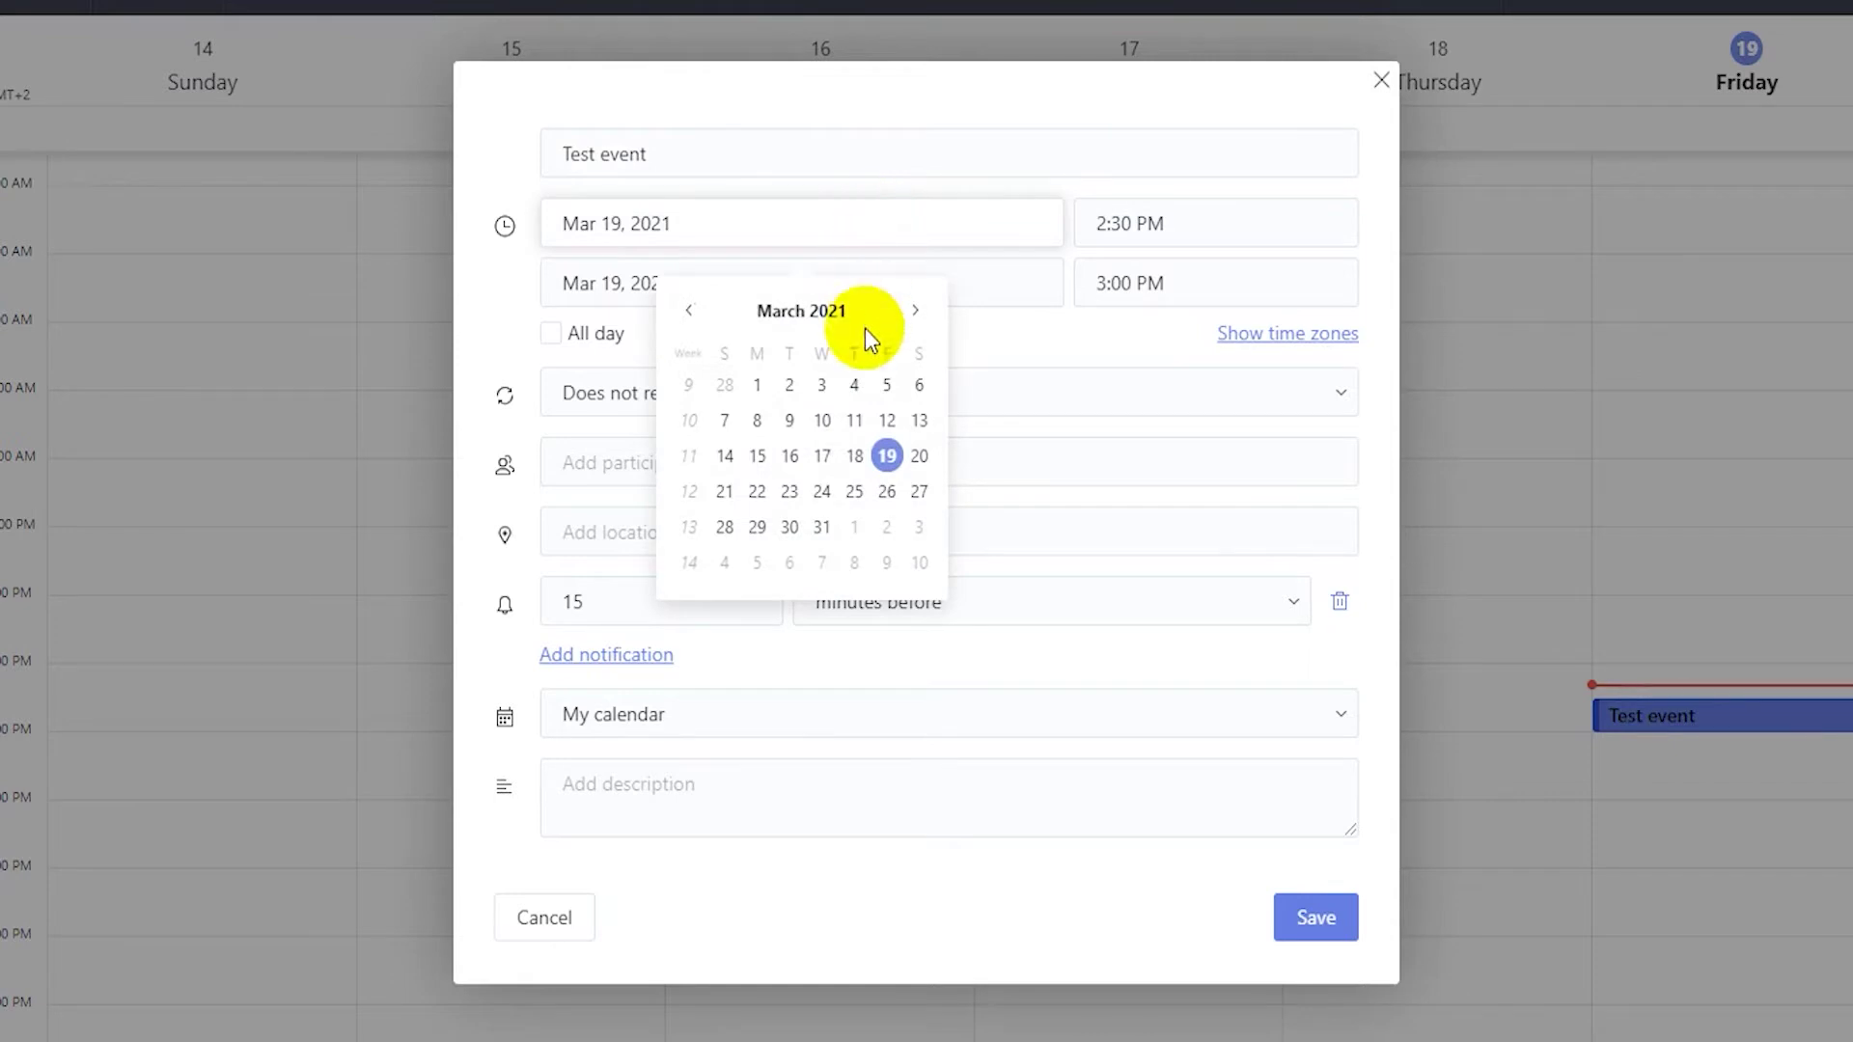
mouse_move(920, 457)
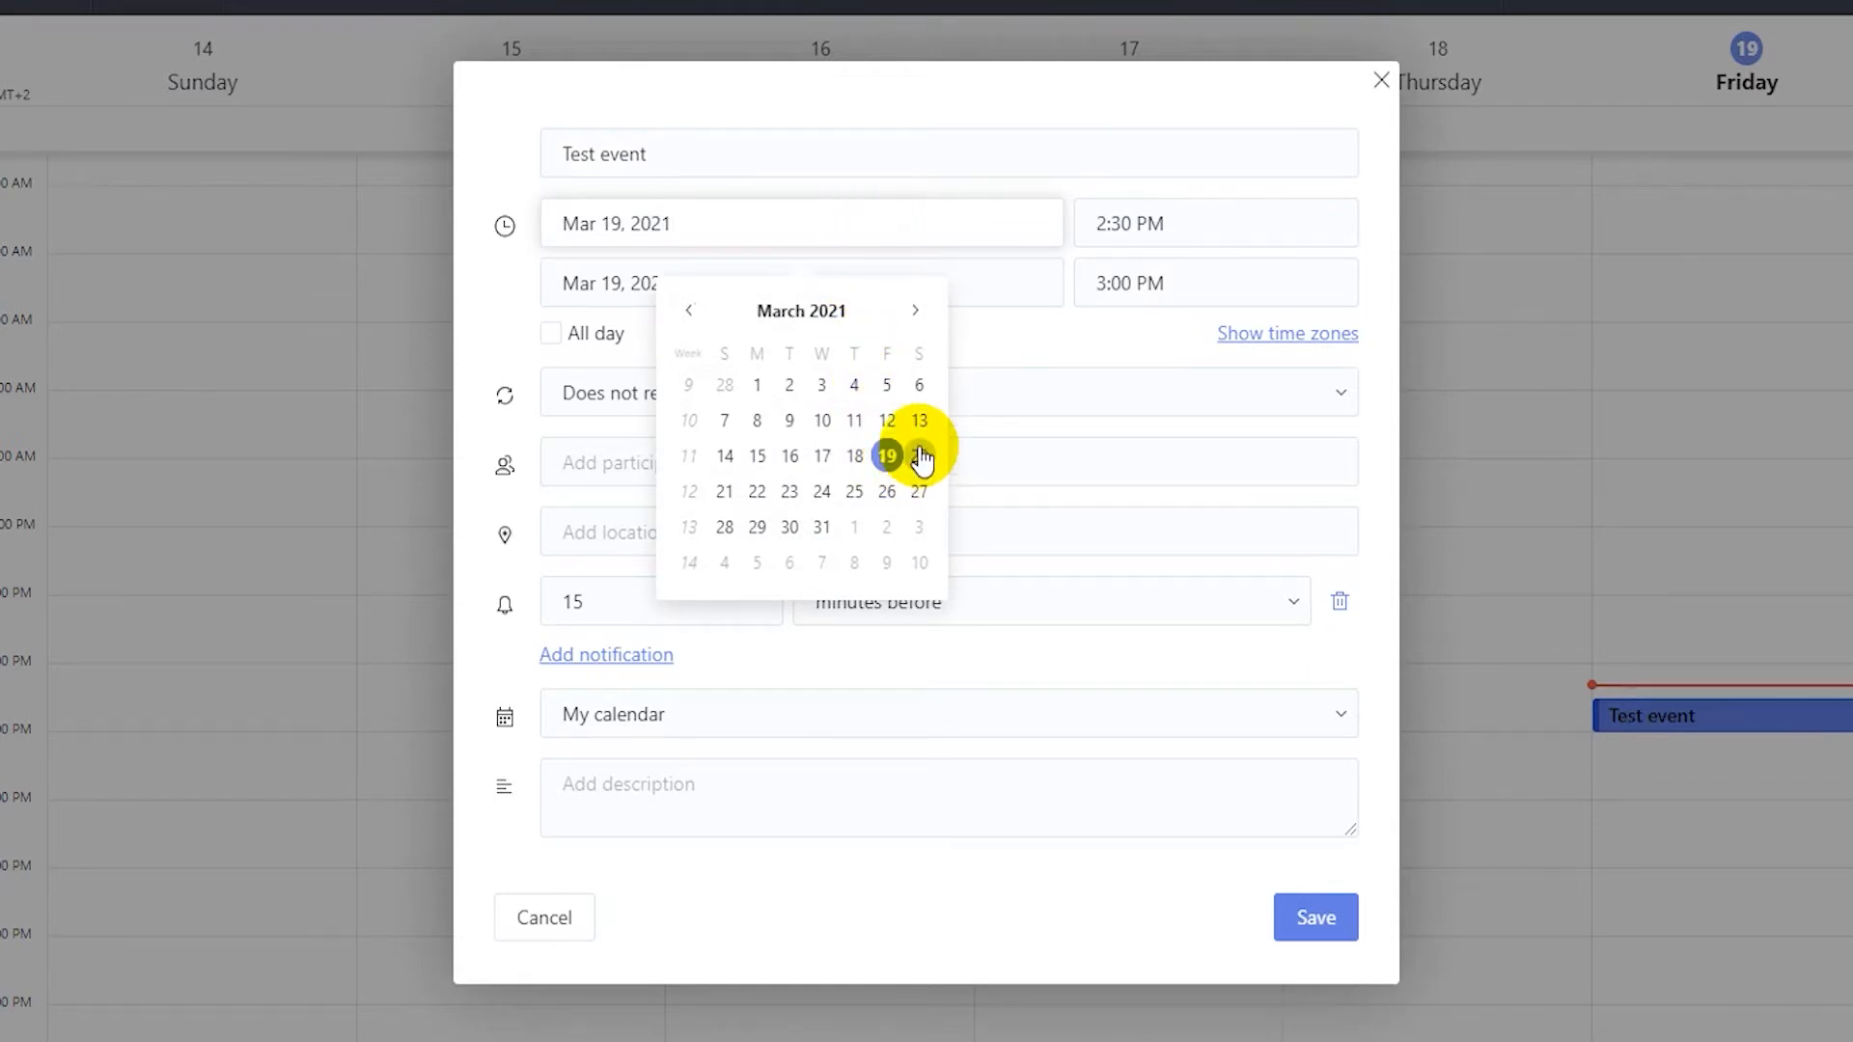
left_click(915, 311)
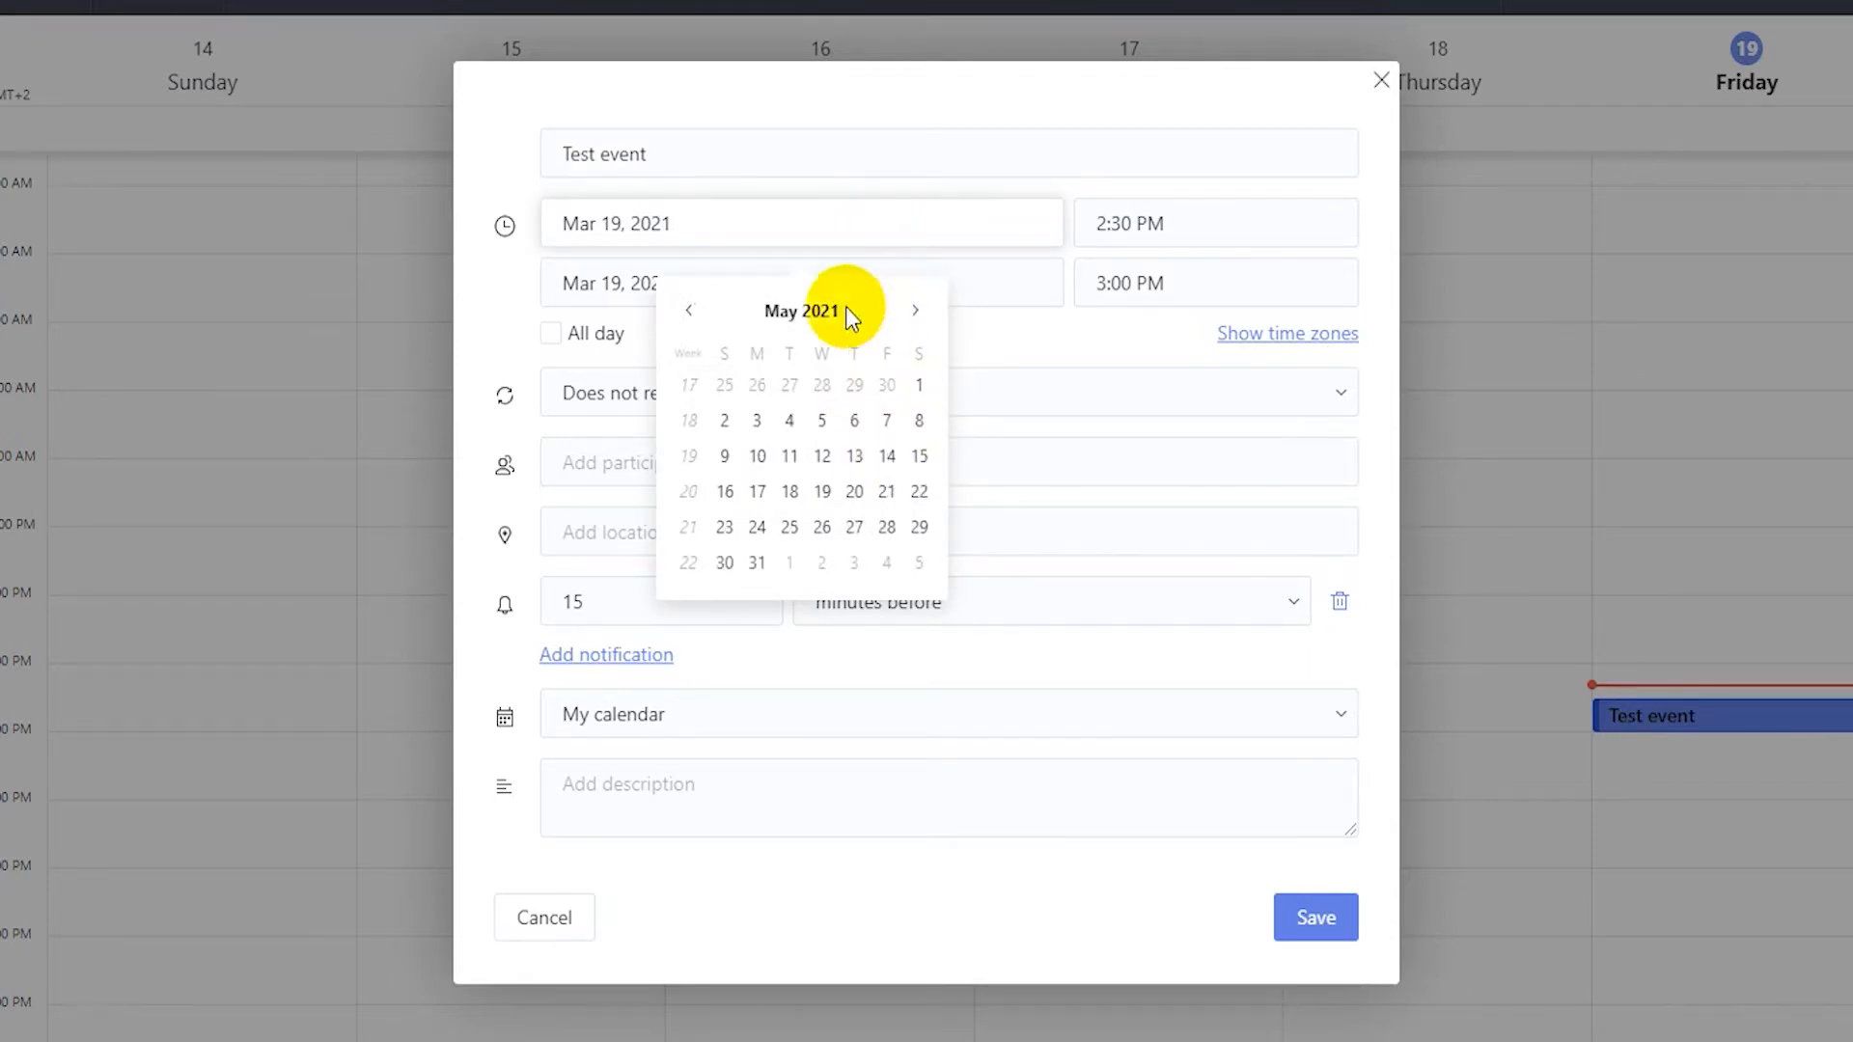
left_click(688, 310)
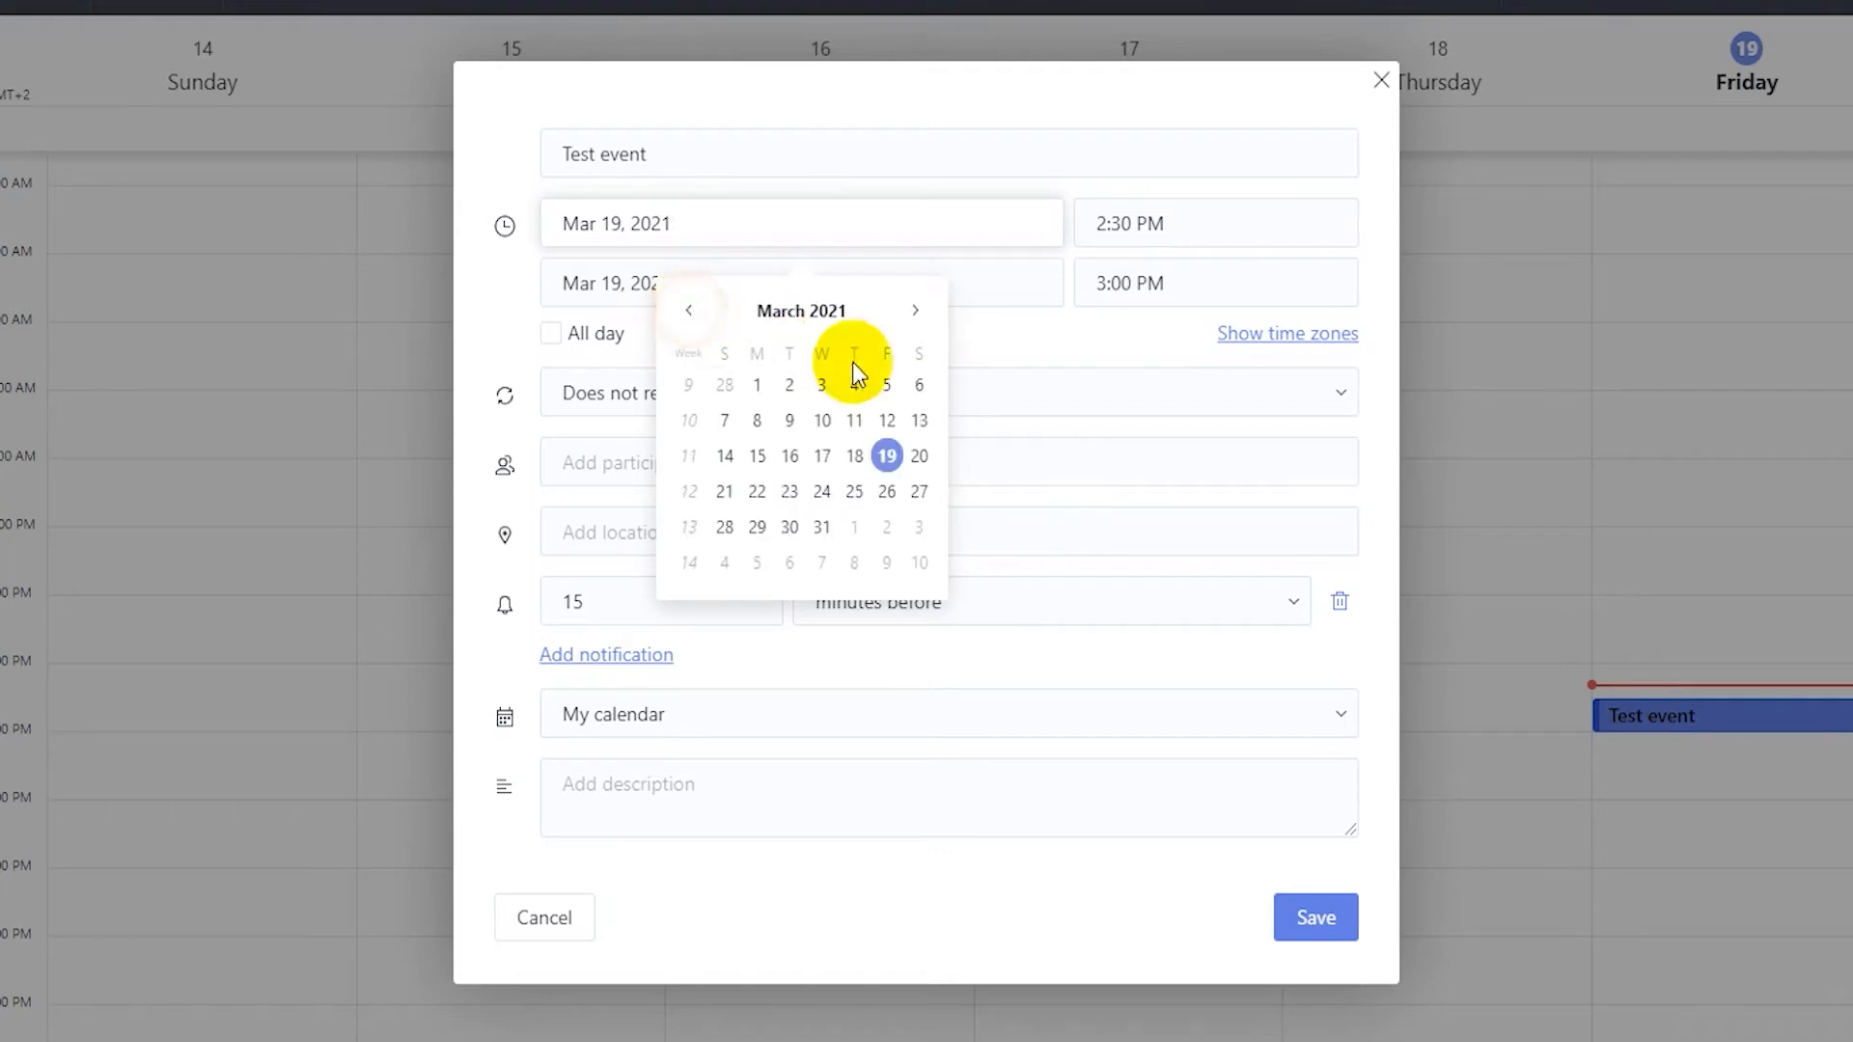
left_click(918, 456)
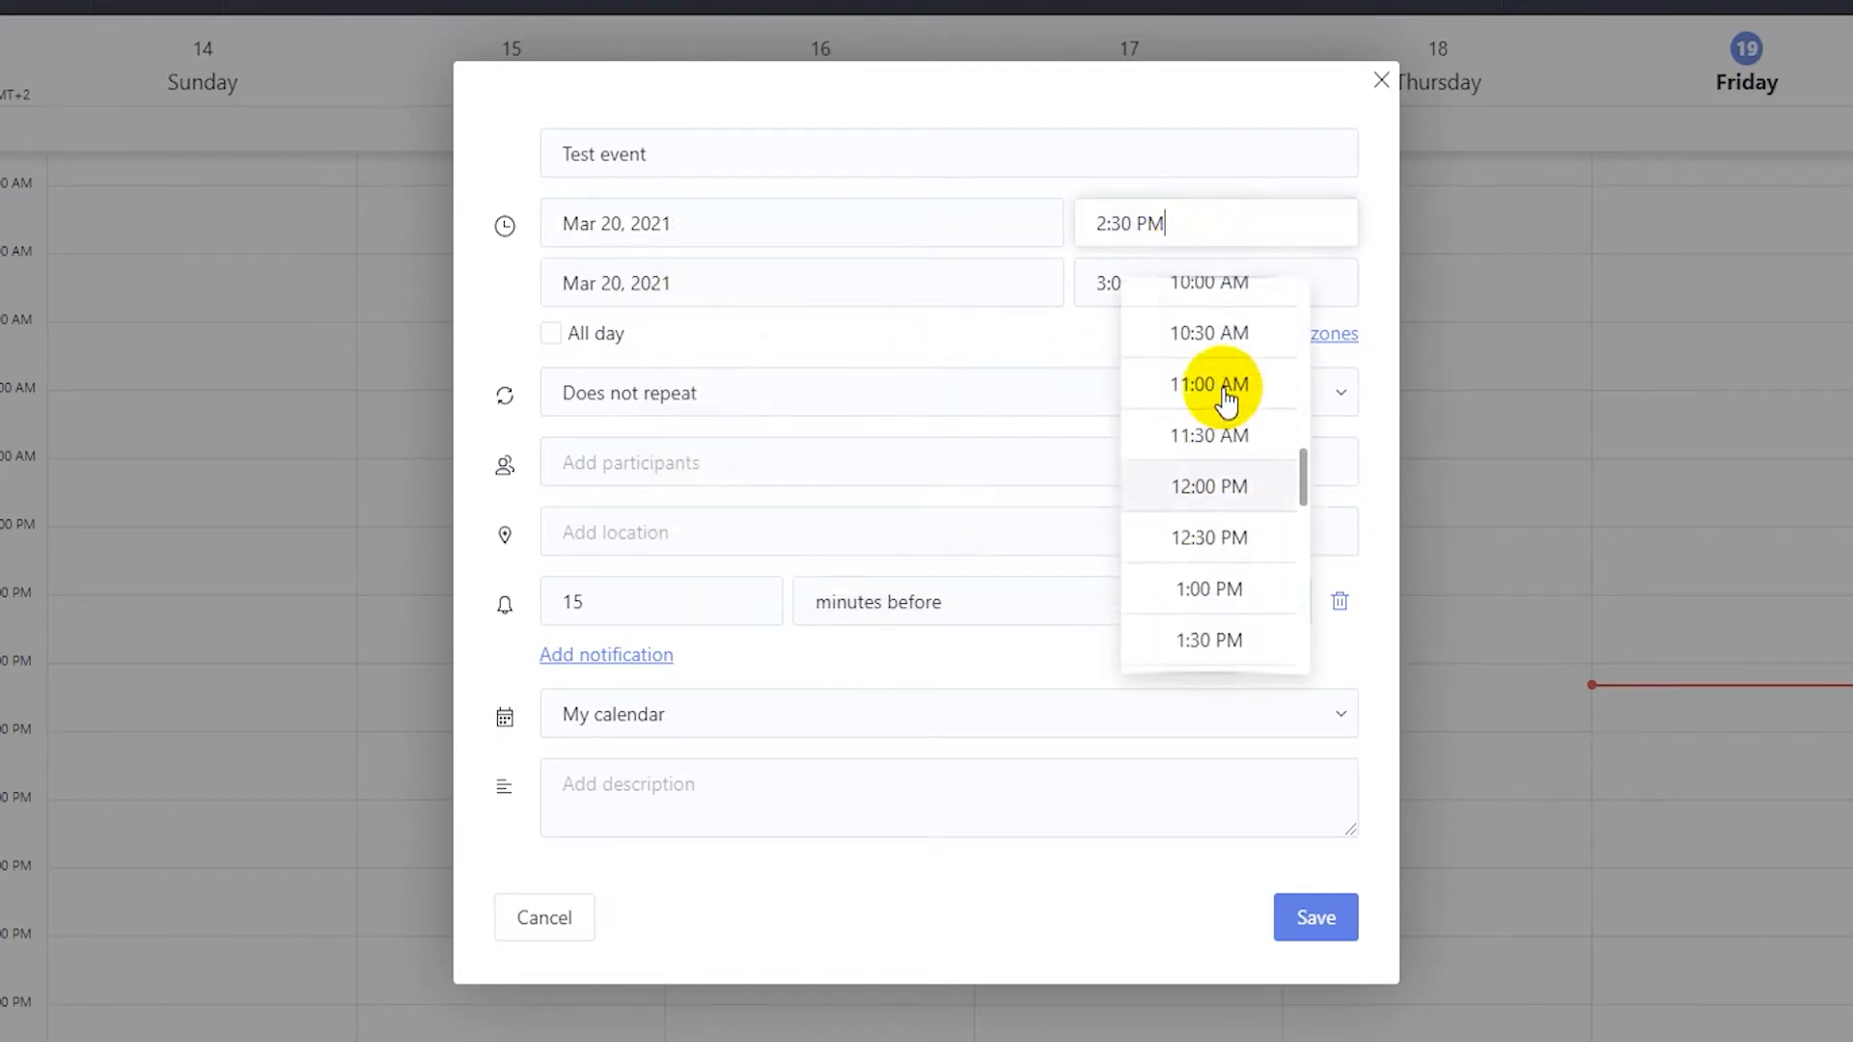
Step: Set the event time to 10:00–11:00 AM
left_click(1207, 283)
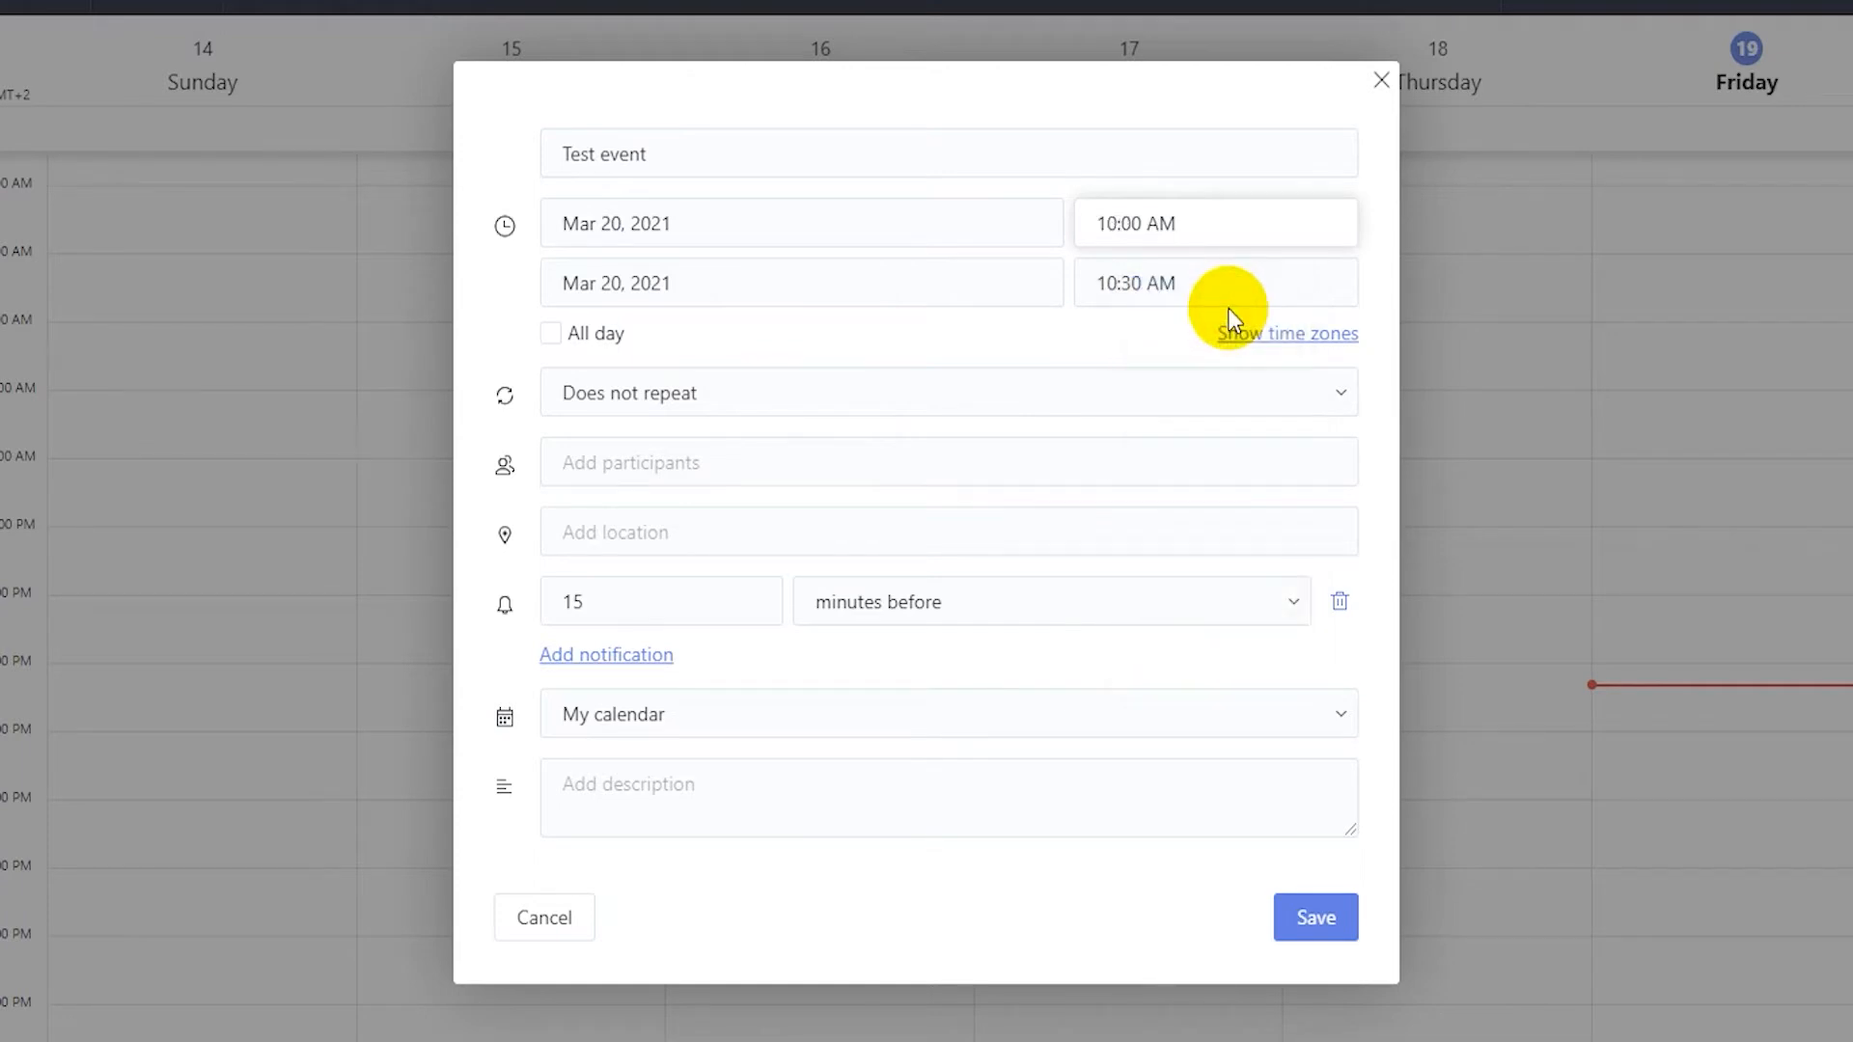
left_click(1215, 283)
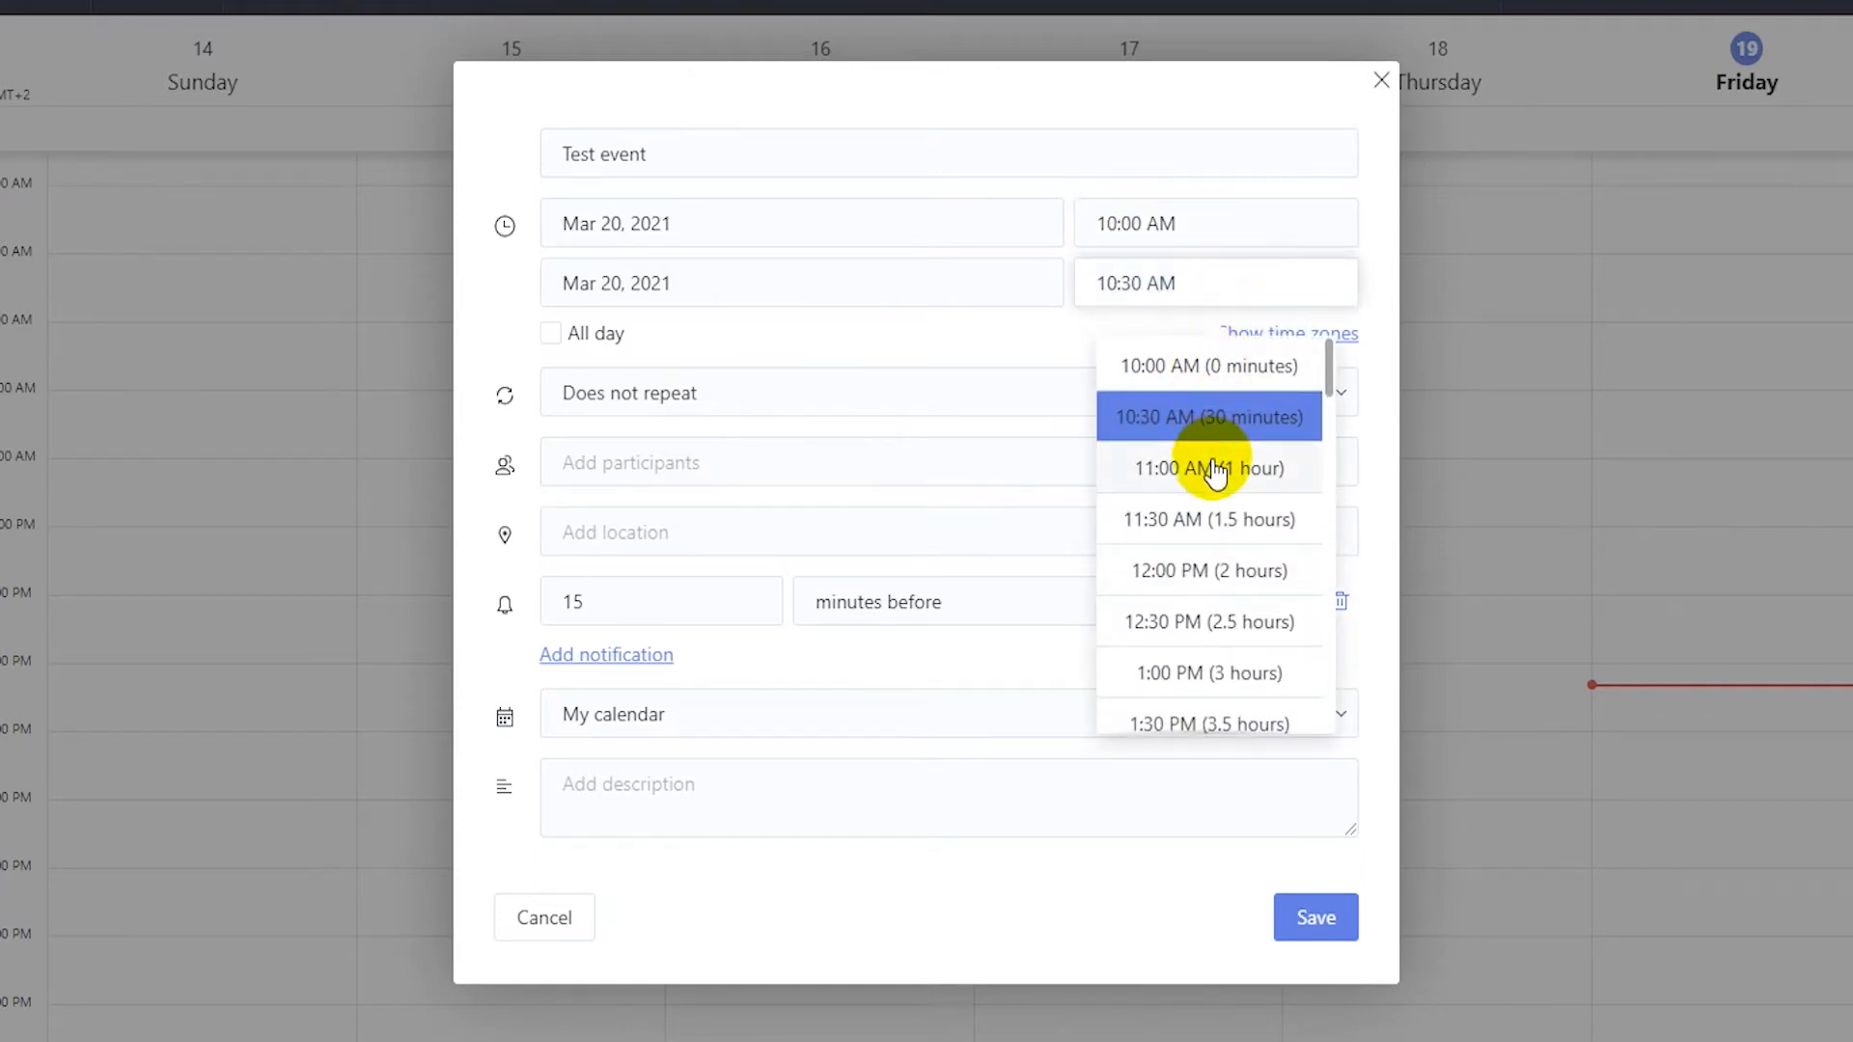
left_click(1204, 468)
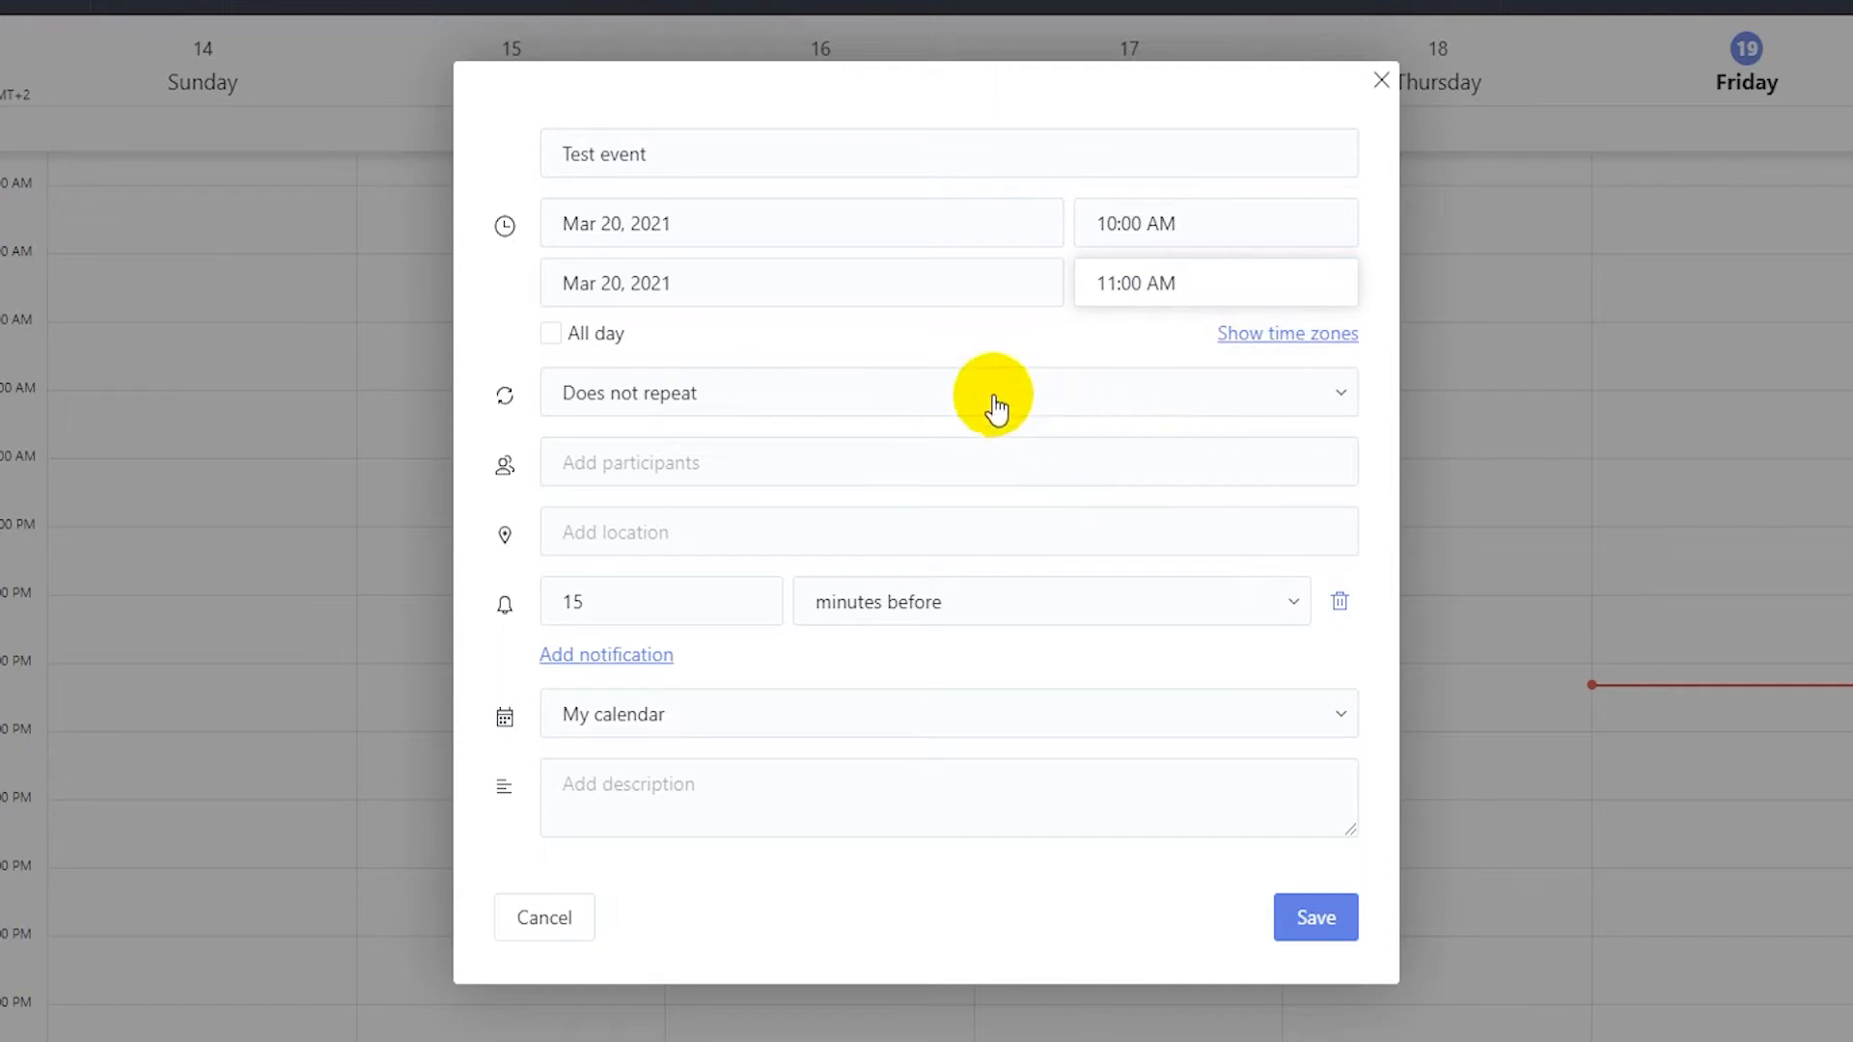
mouse_move(551, 335)
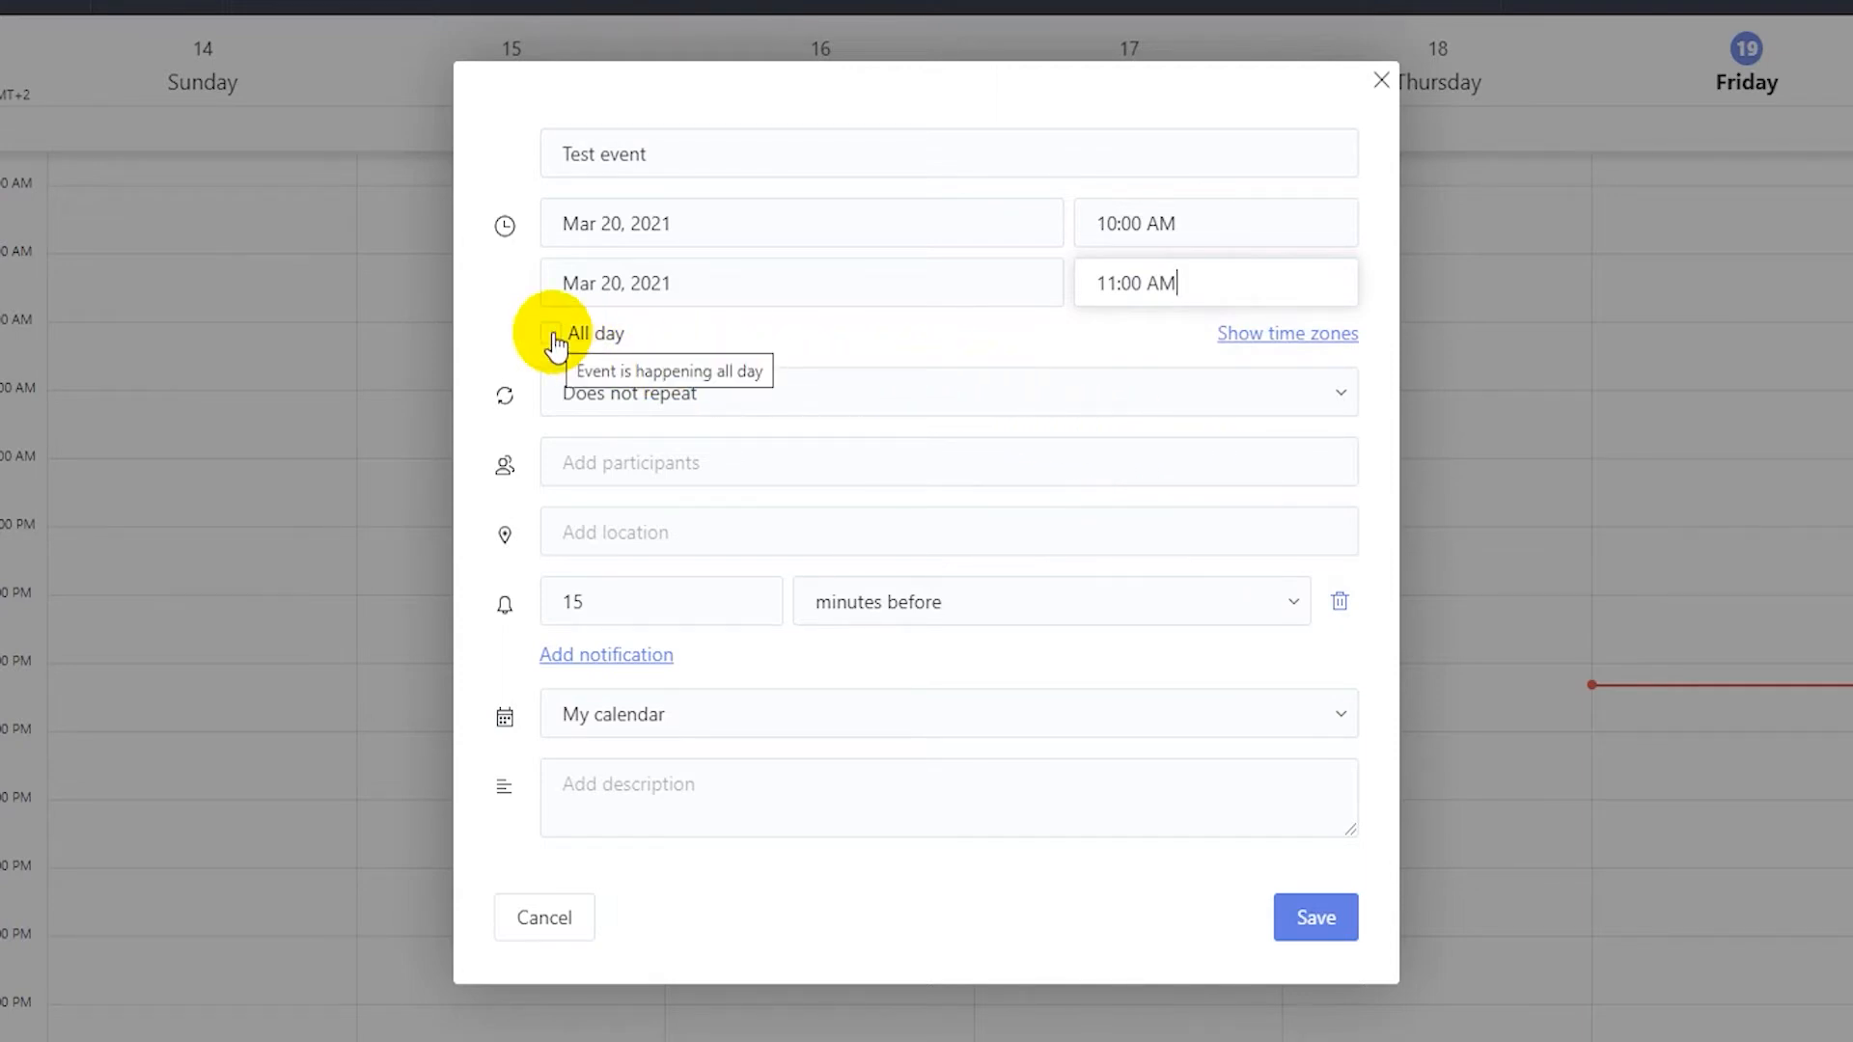
mouse_move(1286, 393)
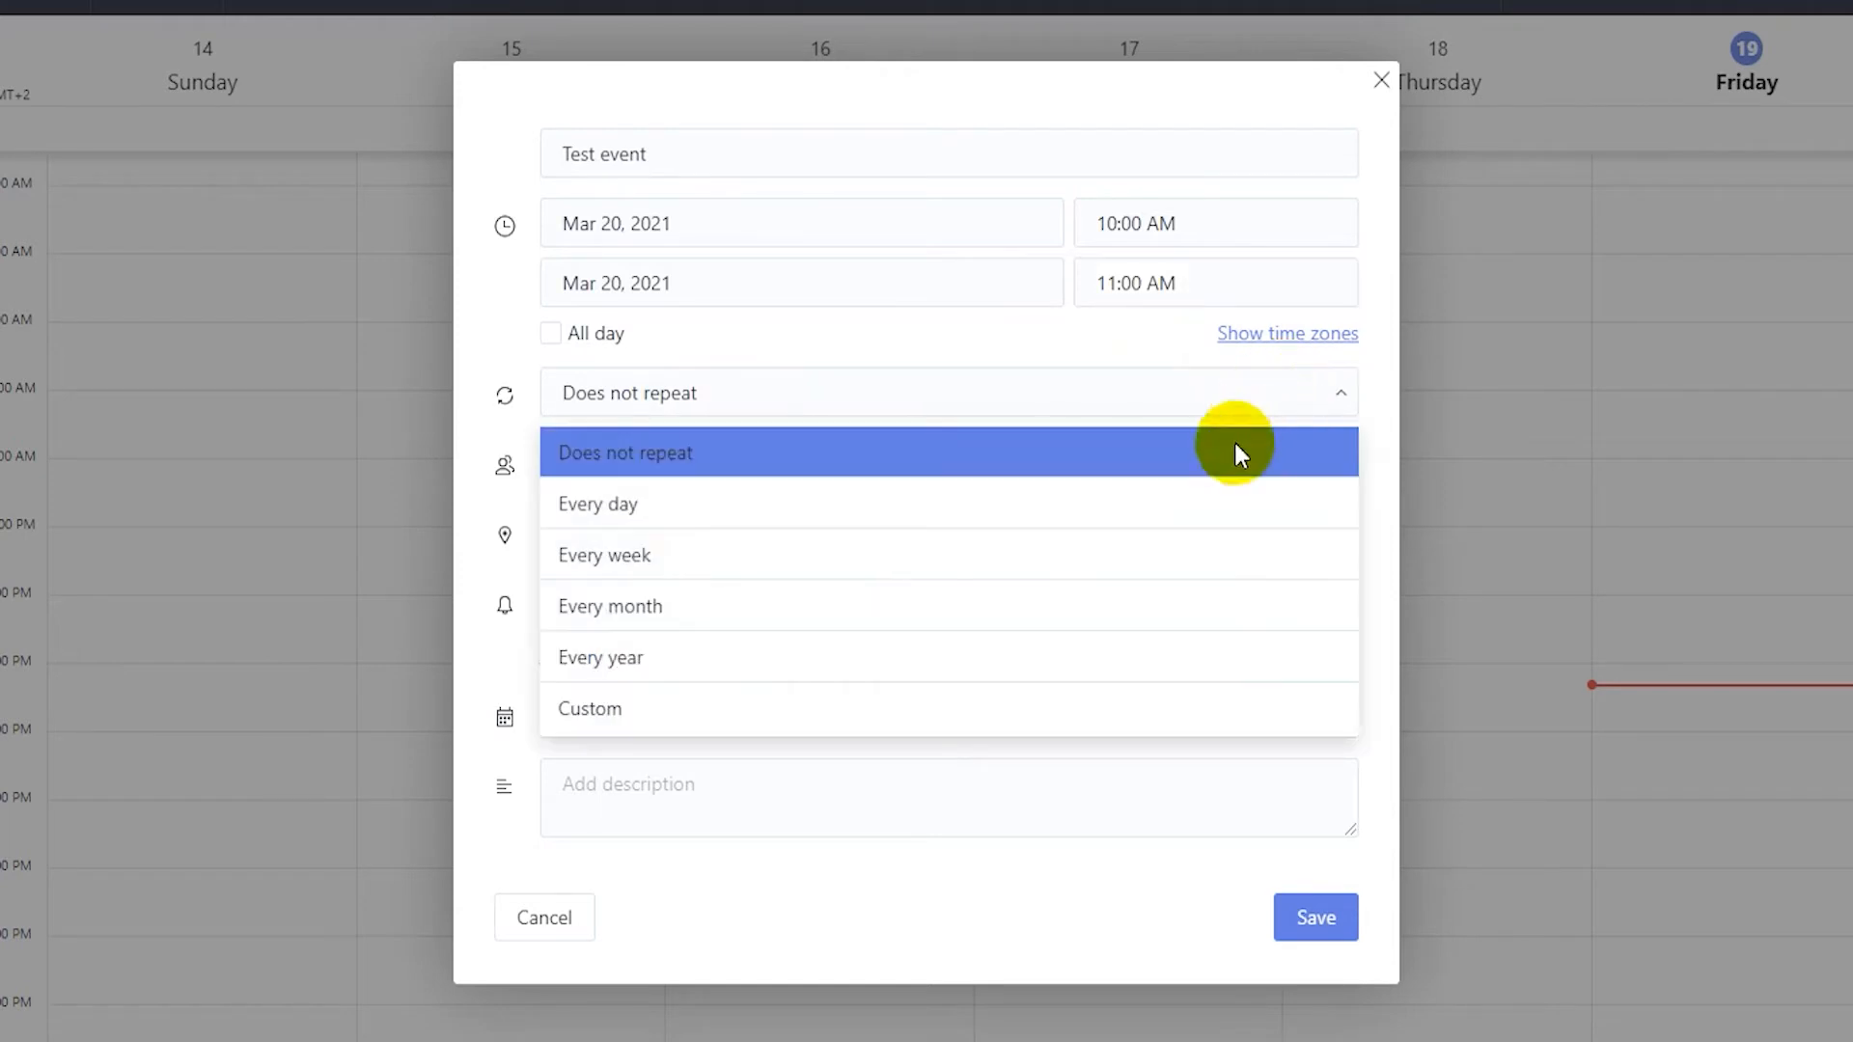
mouse_move(1060, 463)
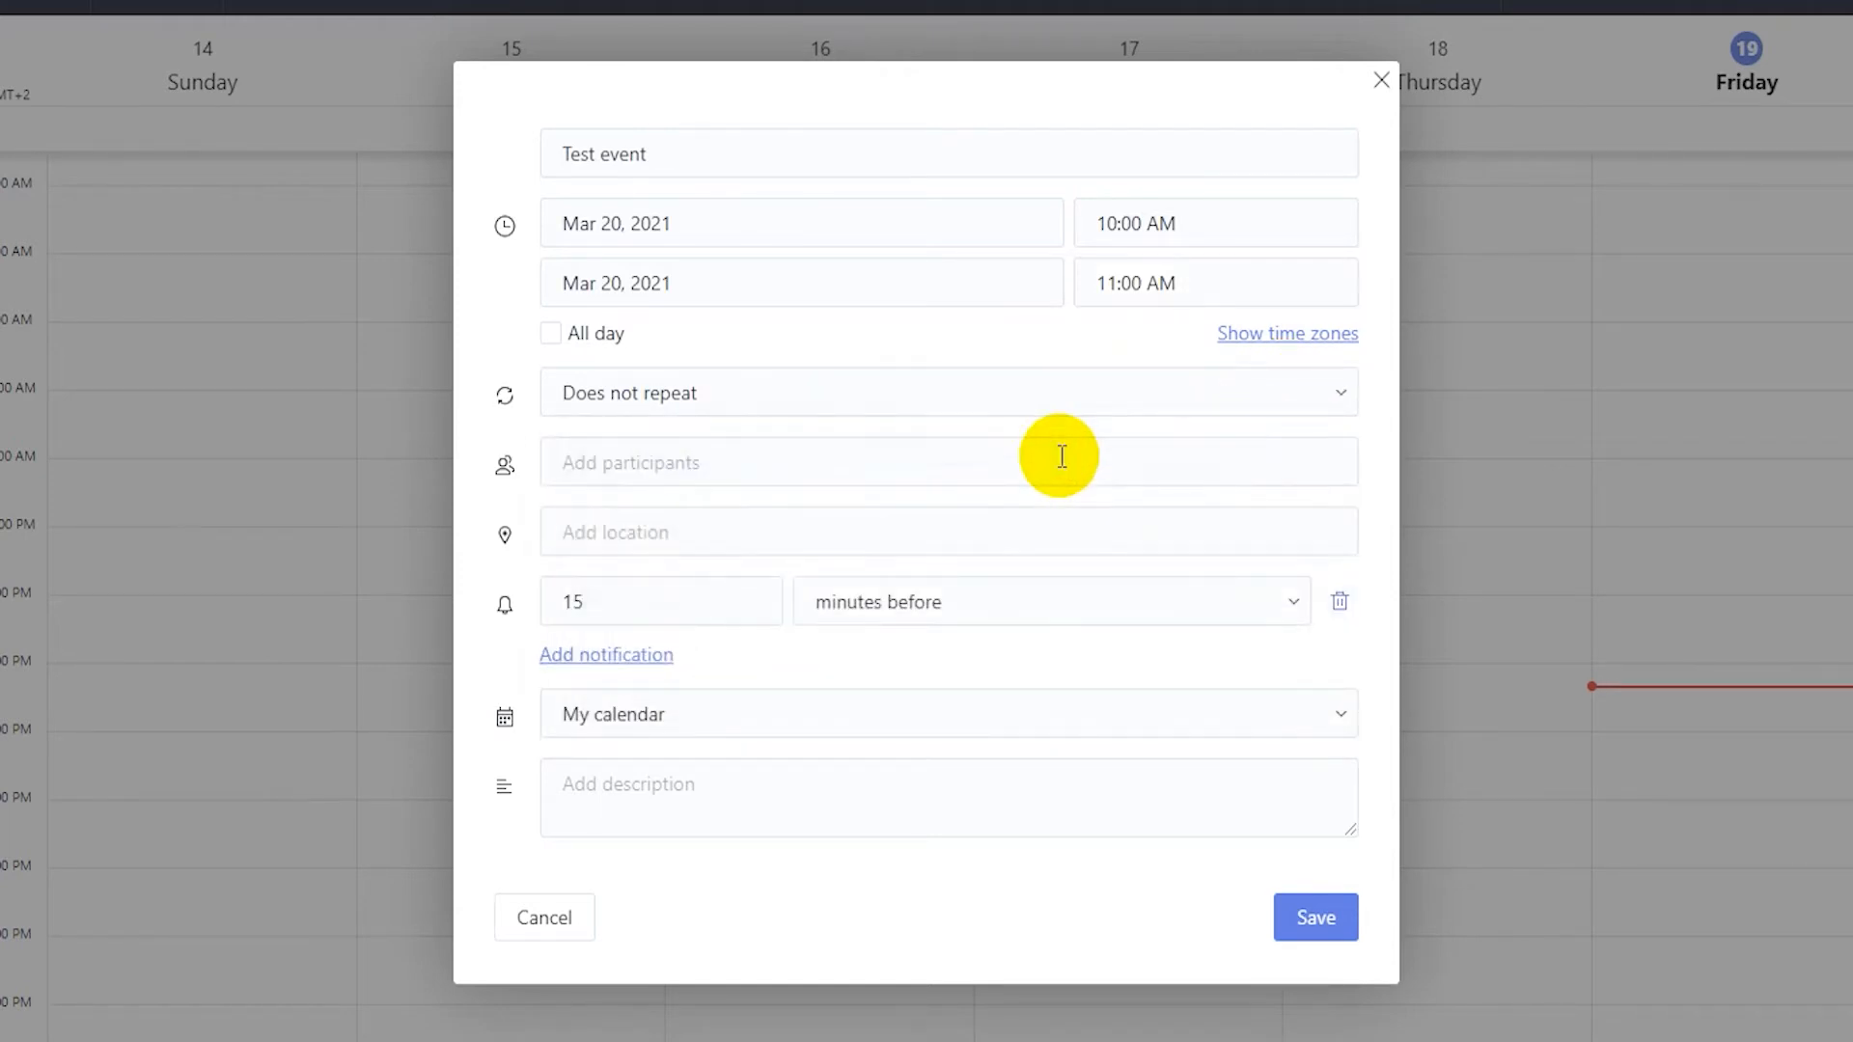
Step: Set the event location to London
left_click(827, 462)
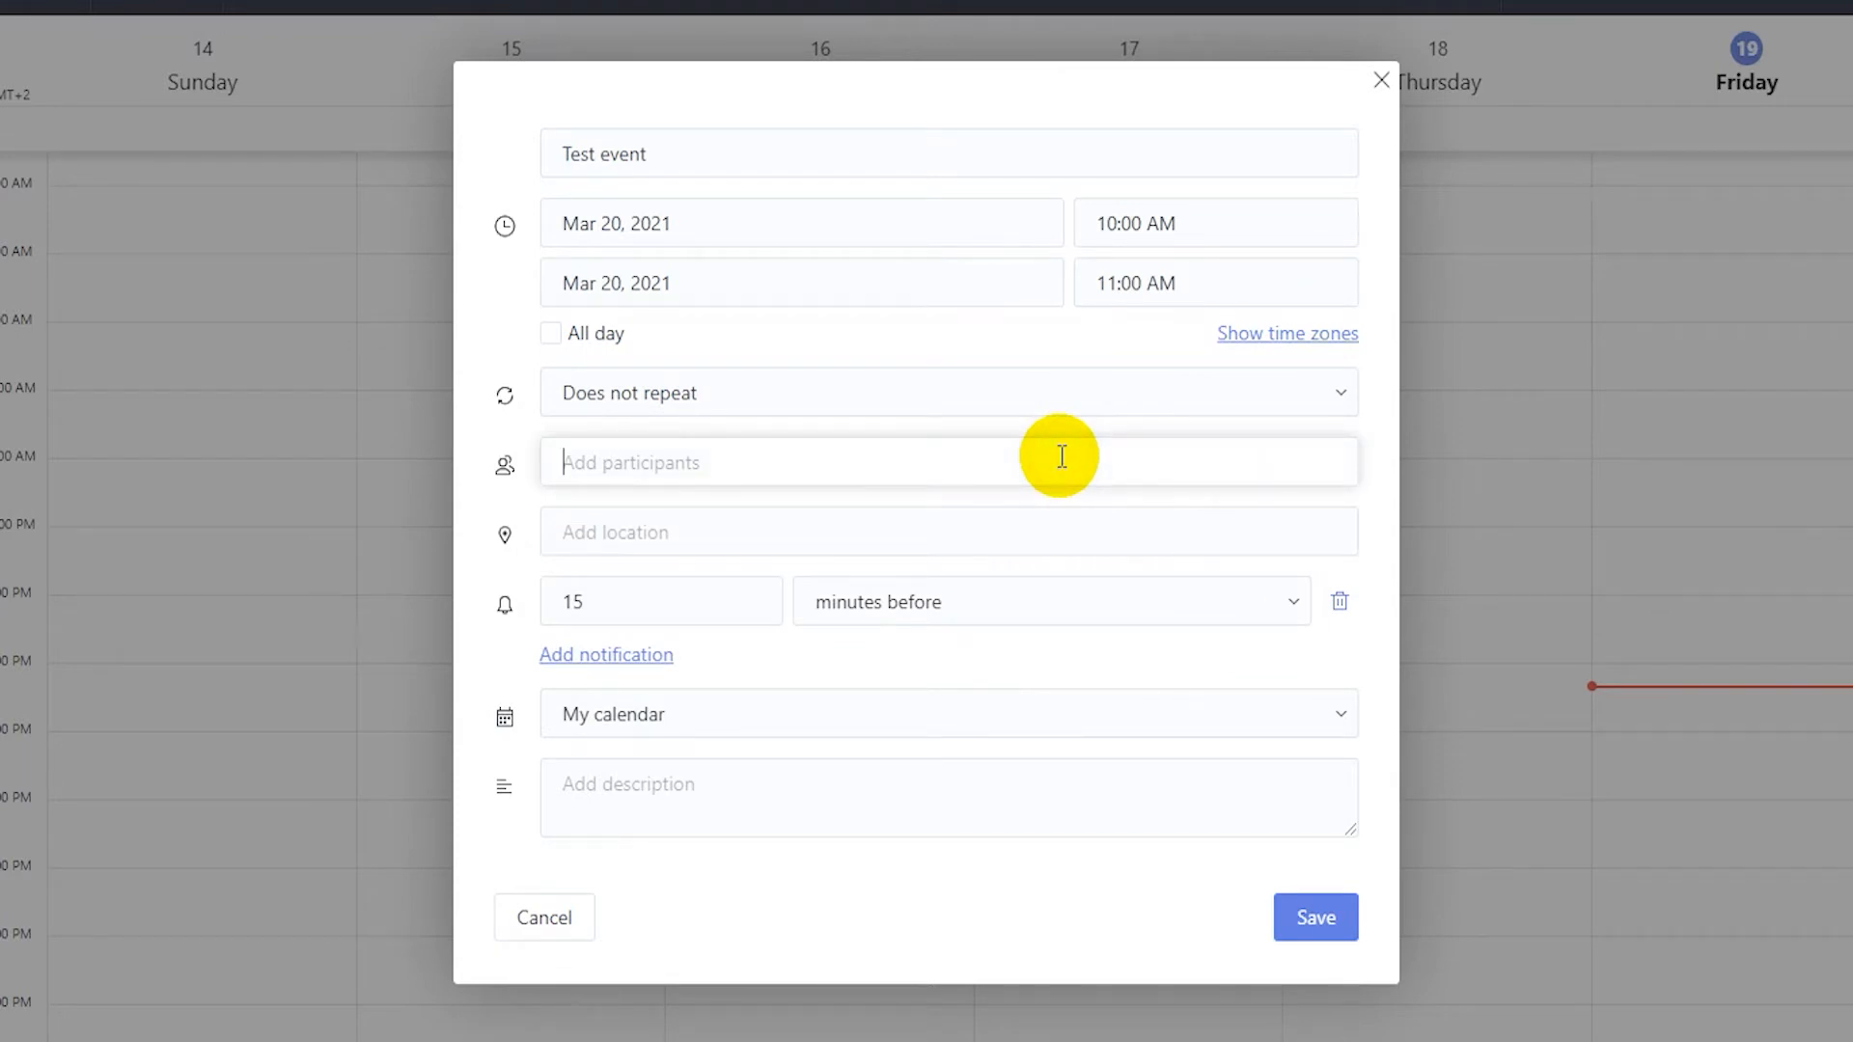
mouse_move(1041, 530)
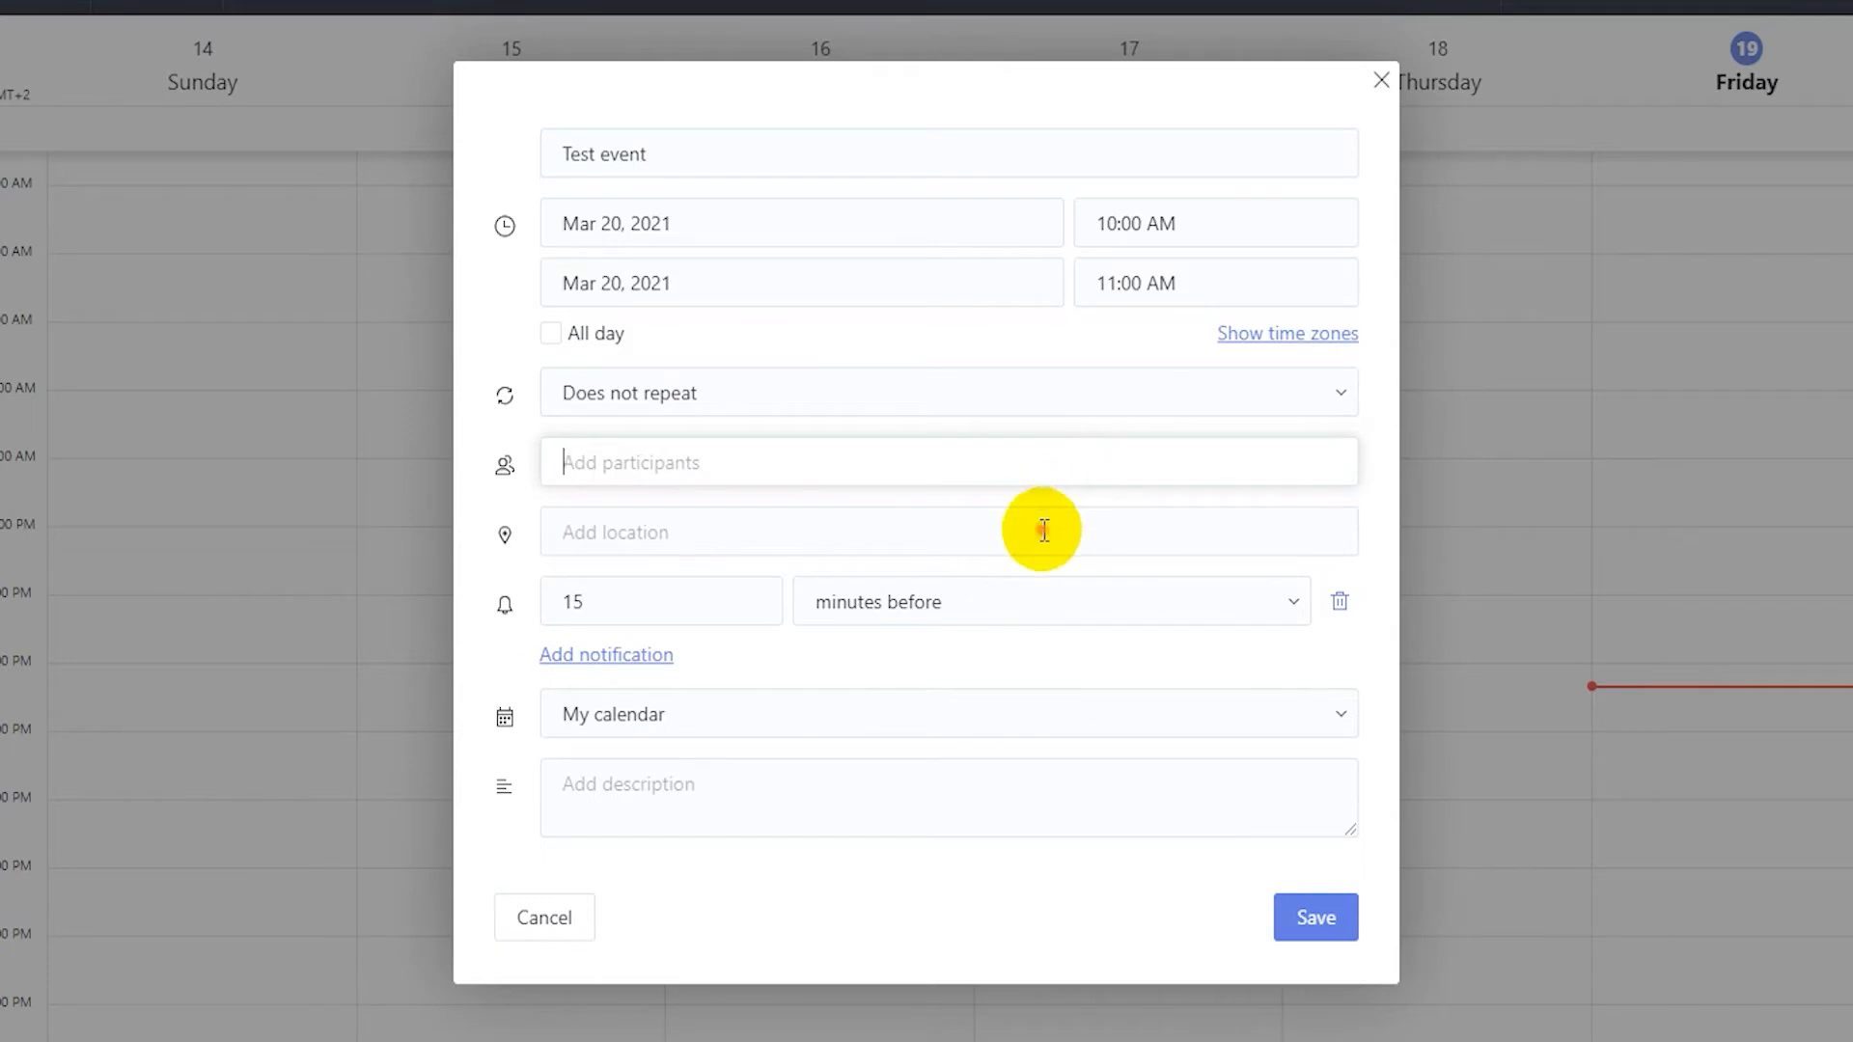
type("Londo")
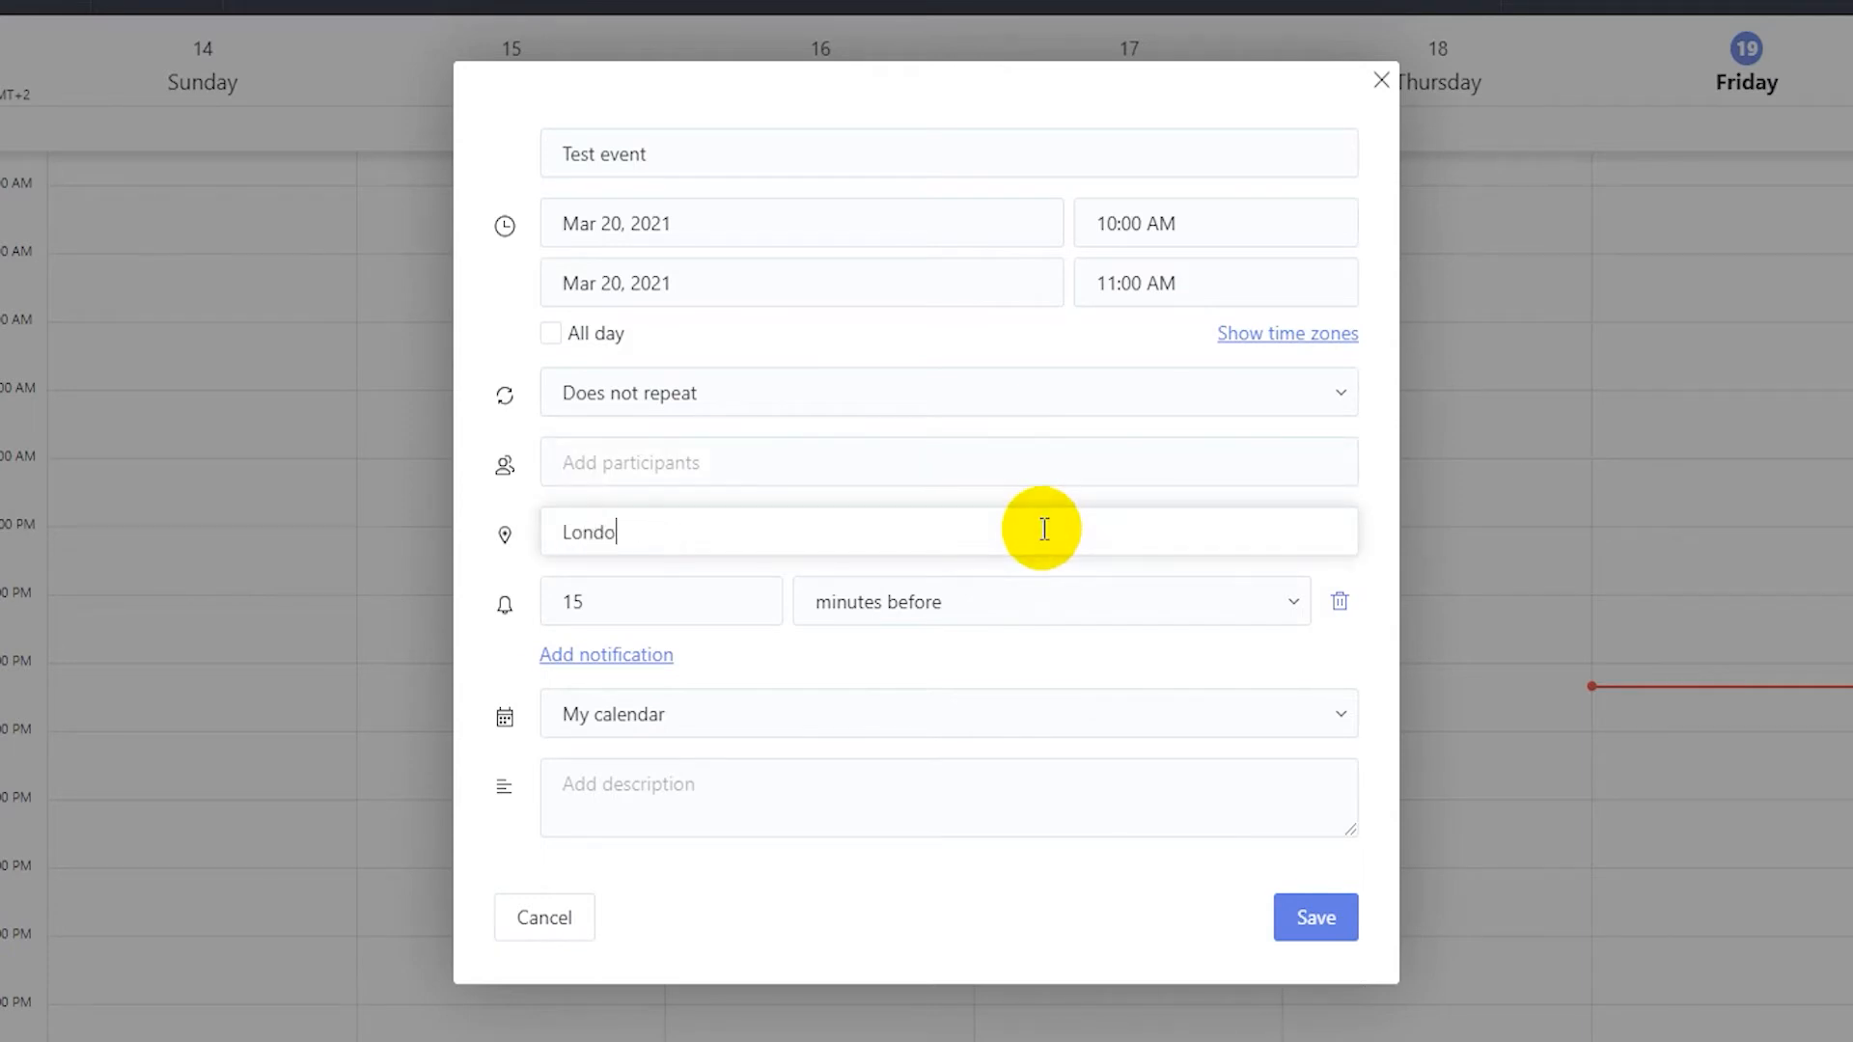
type("n")
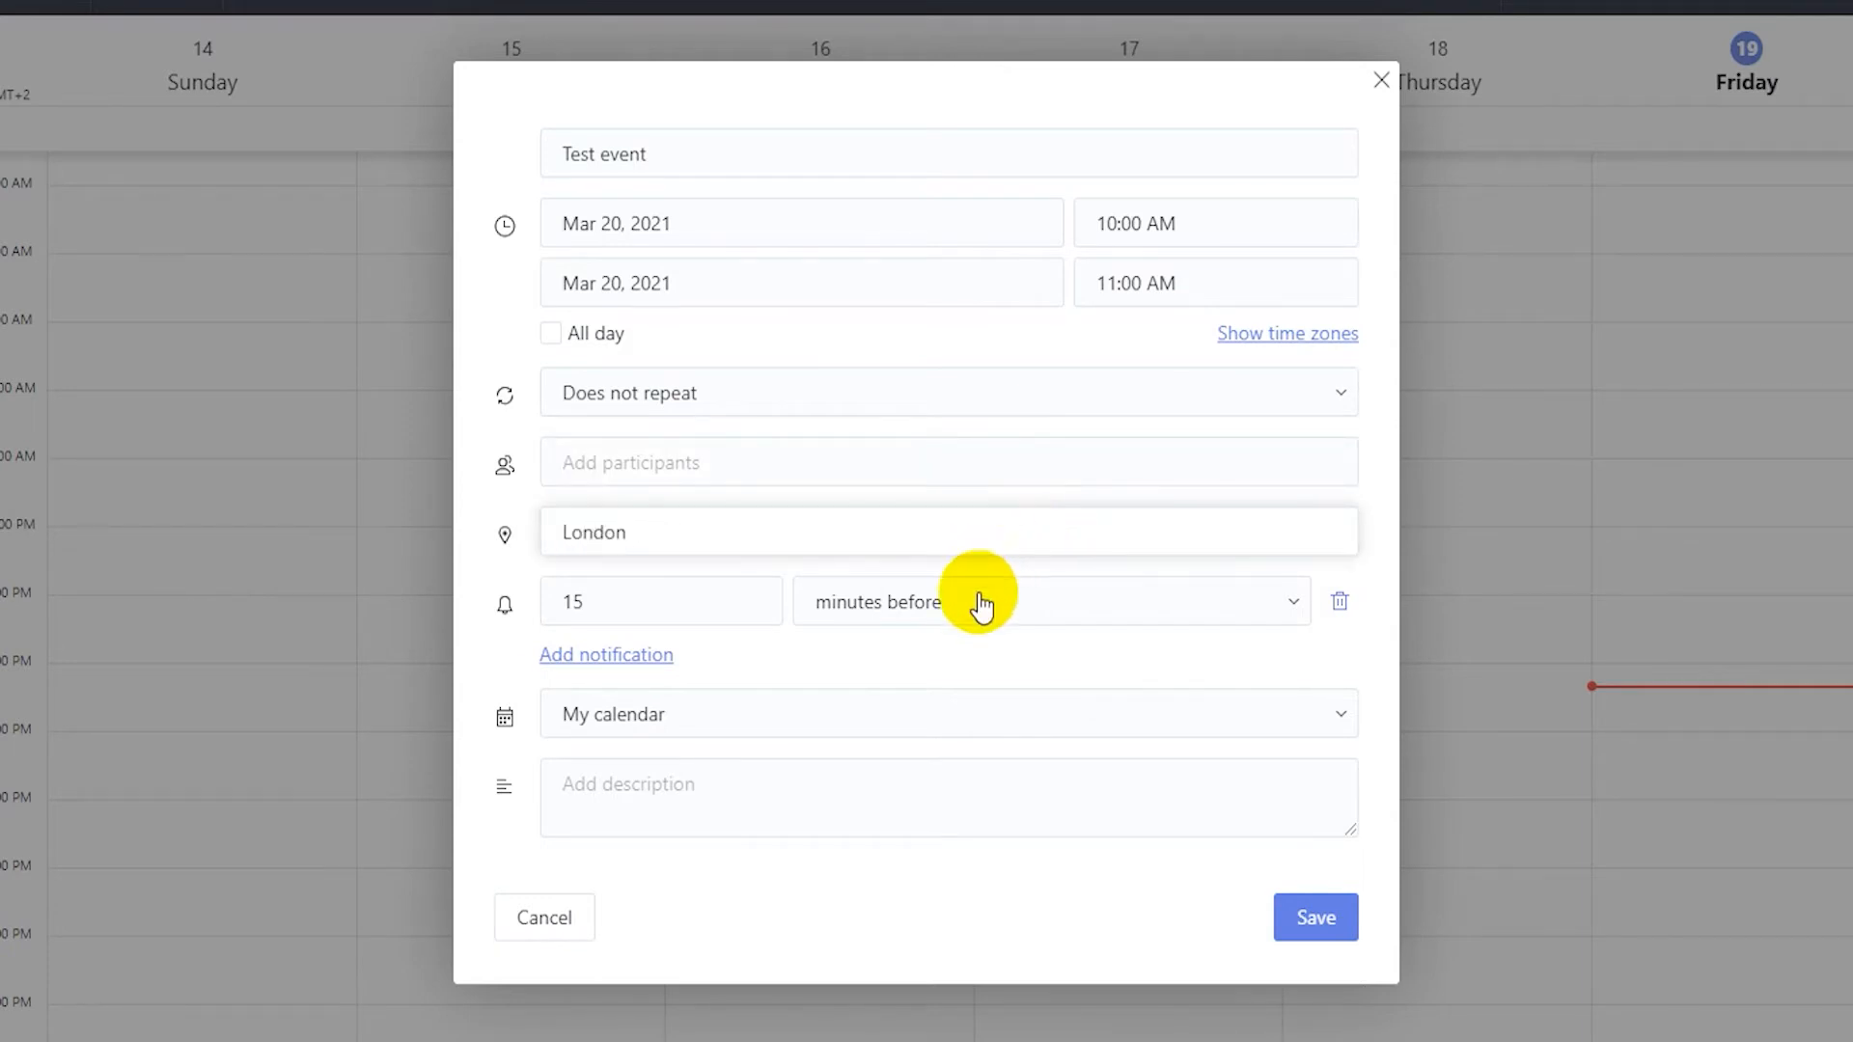
Step: Add 1-hour and 15-minute reminders and the description 'This is just a test.', then save
left_click(1040, 601)
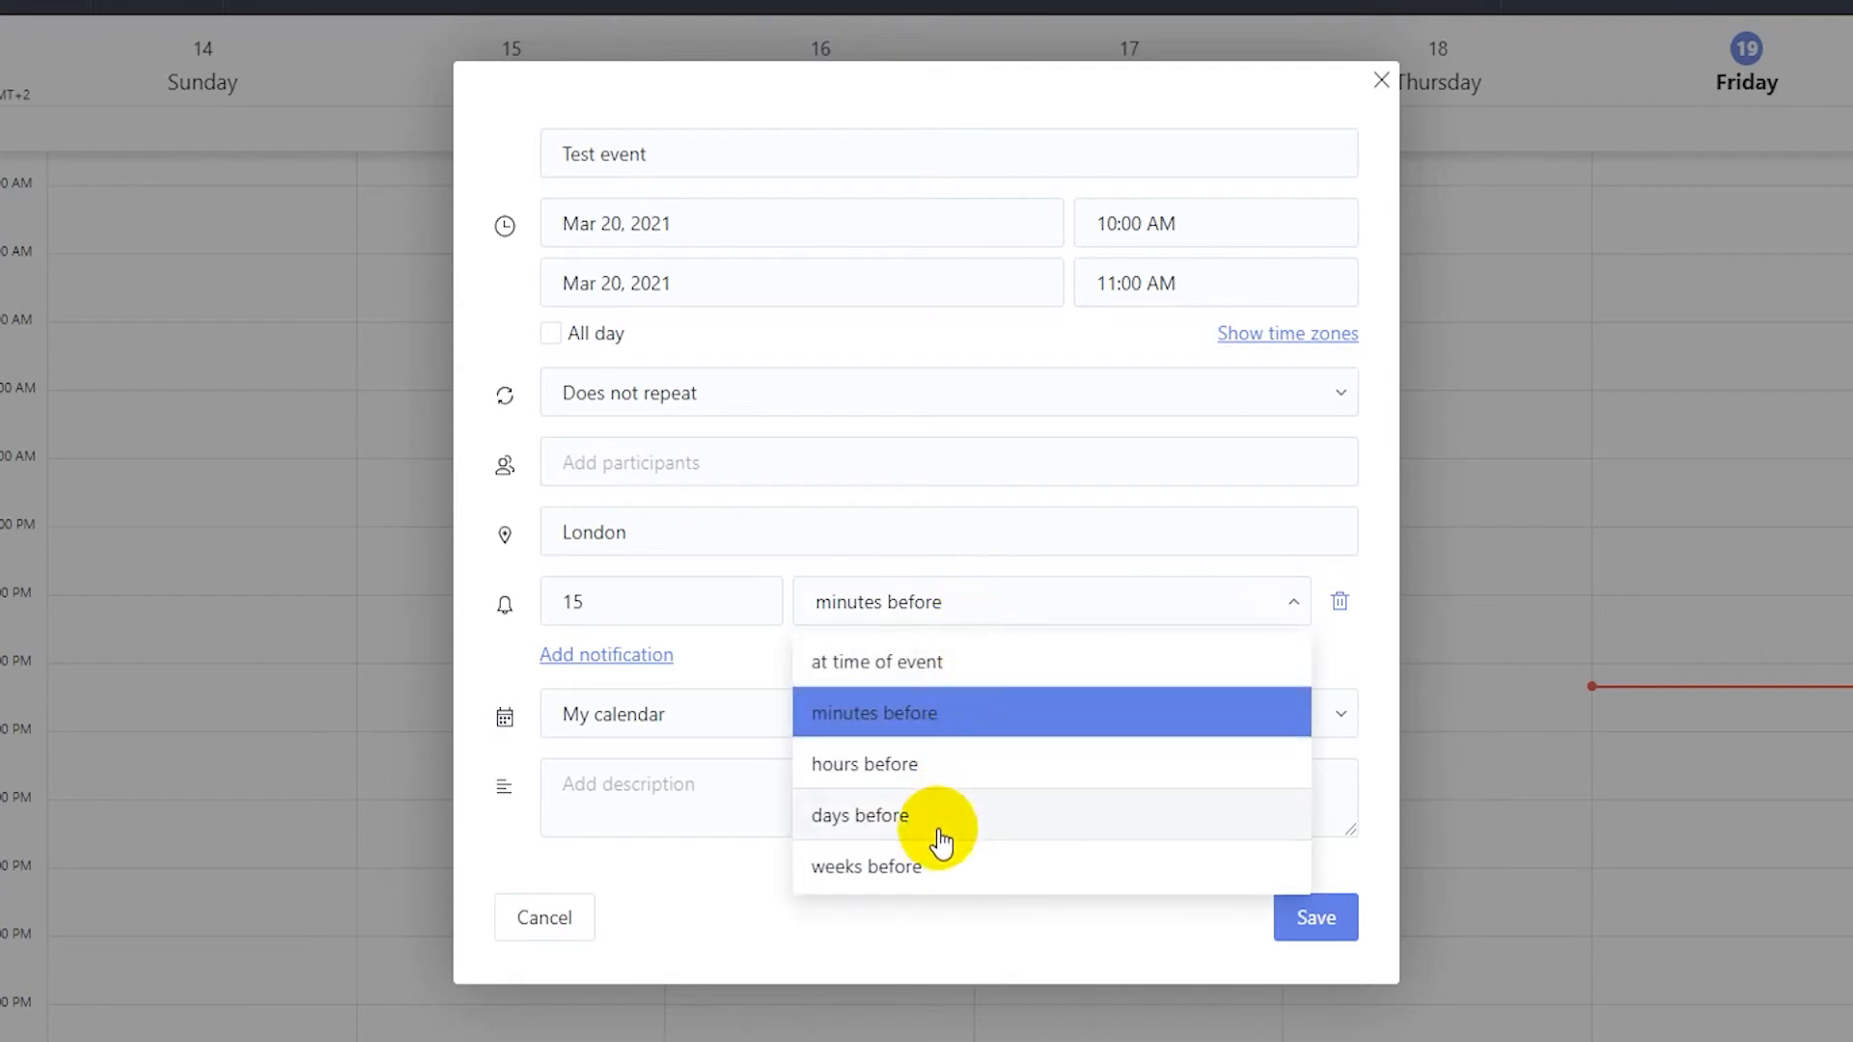
left_click(864, 763)
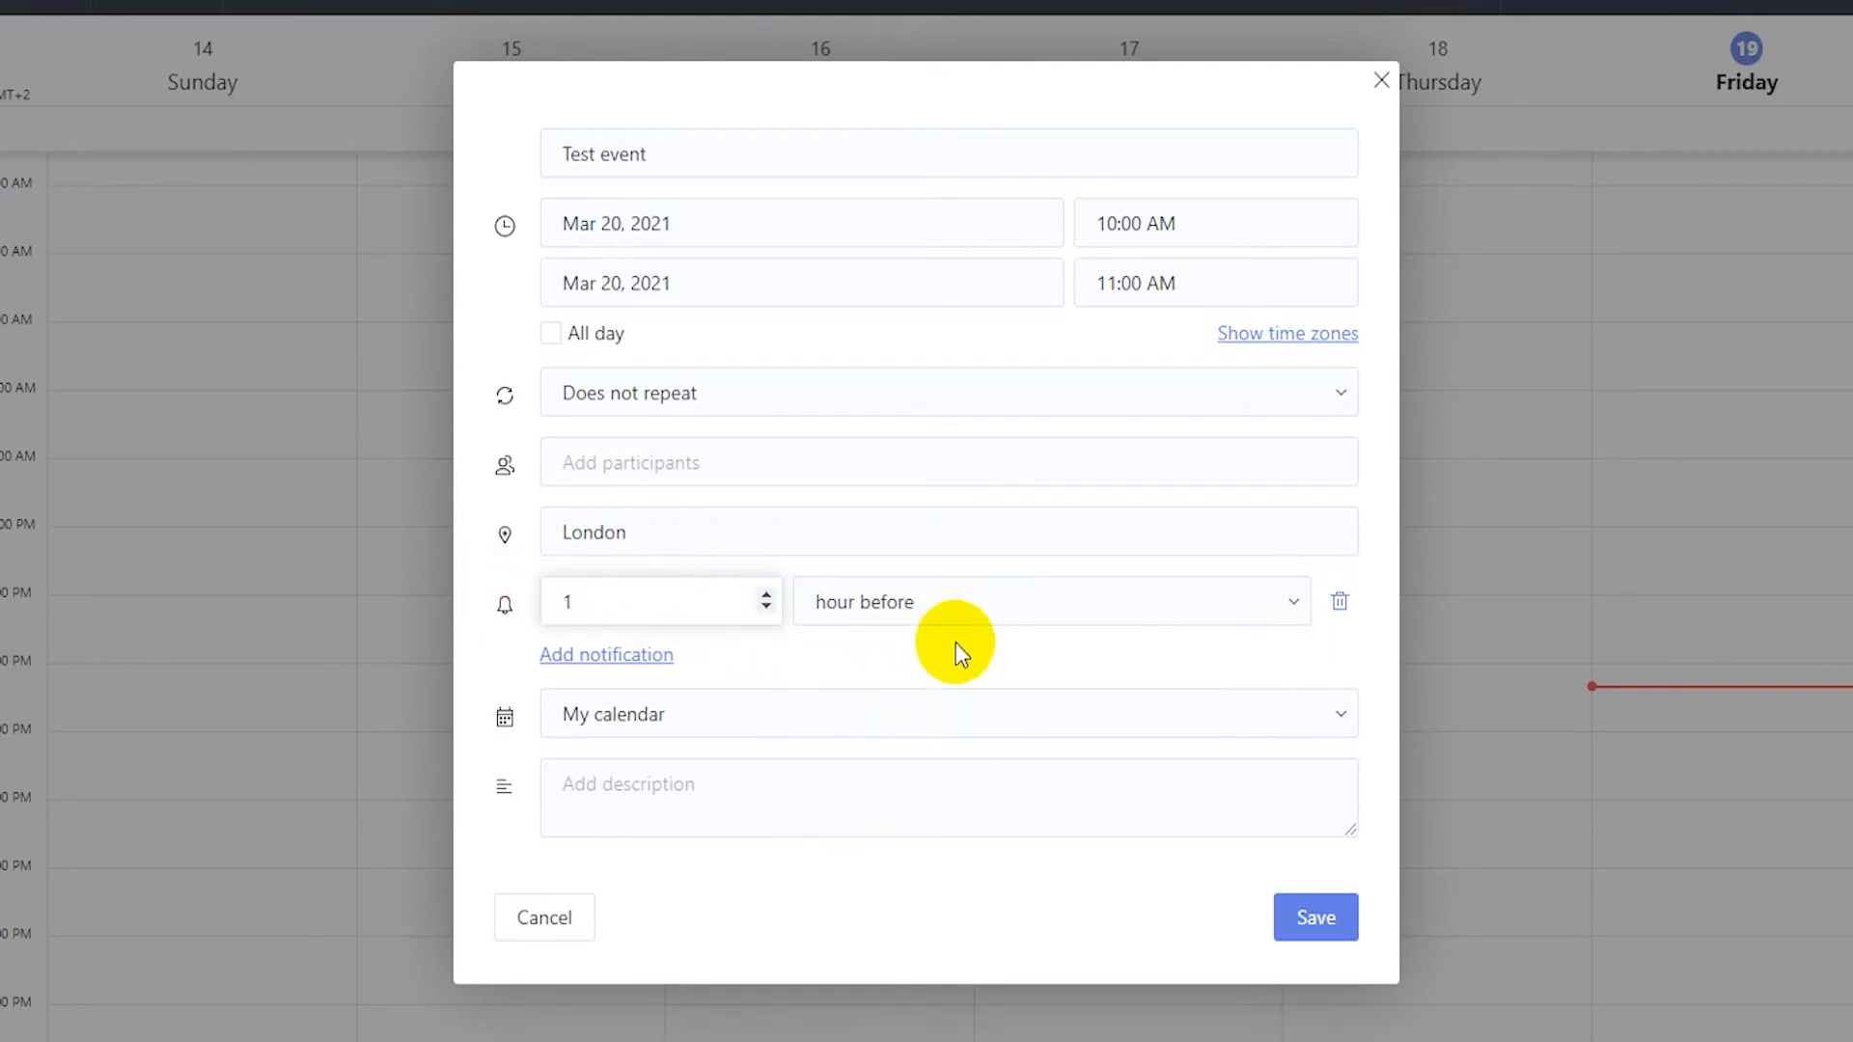
mouse_move(606, 654)
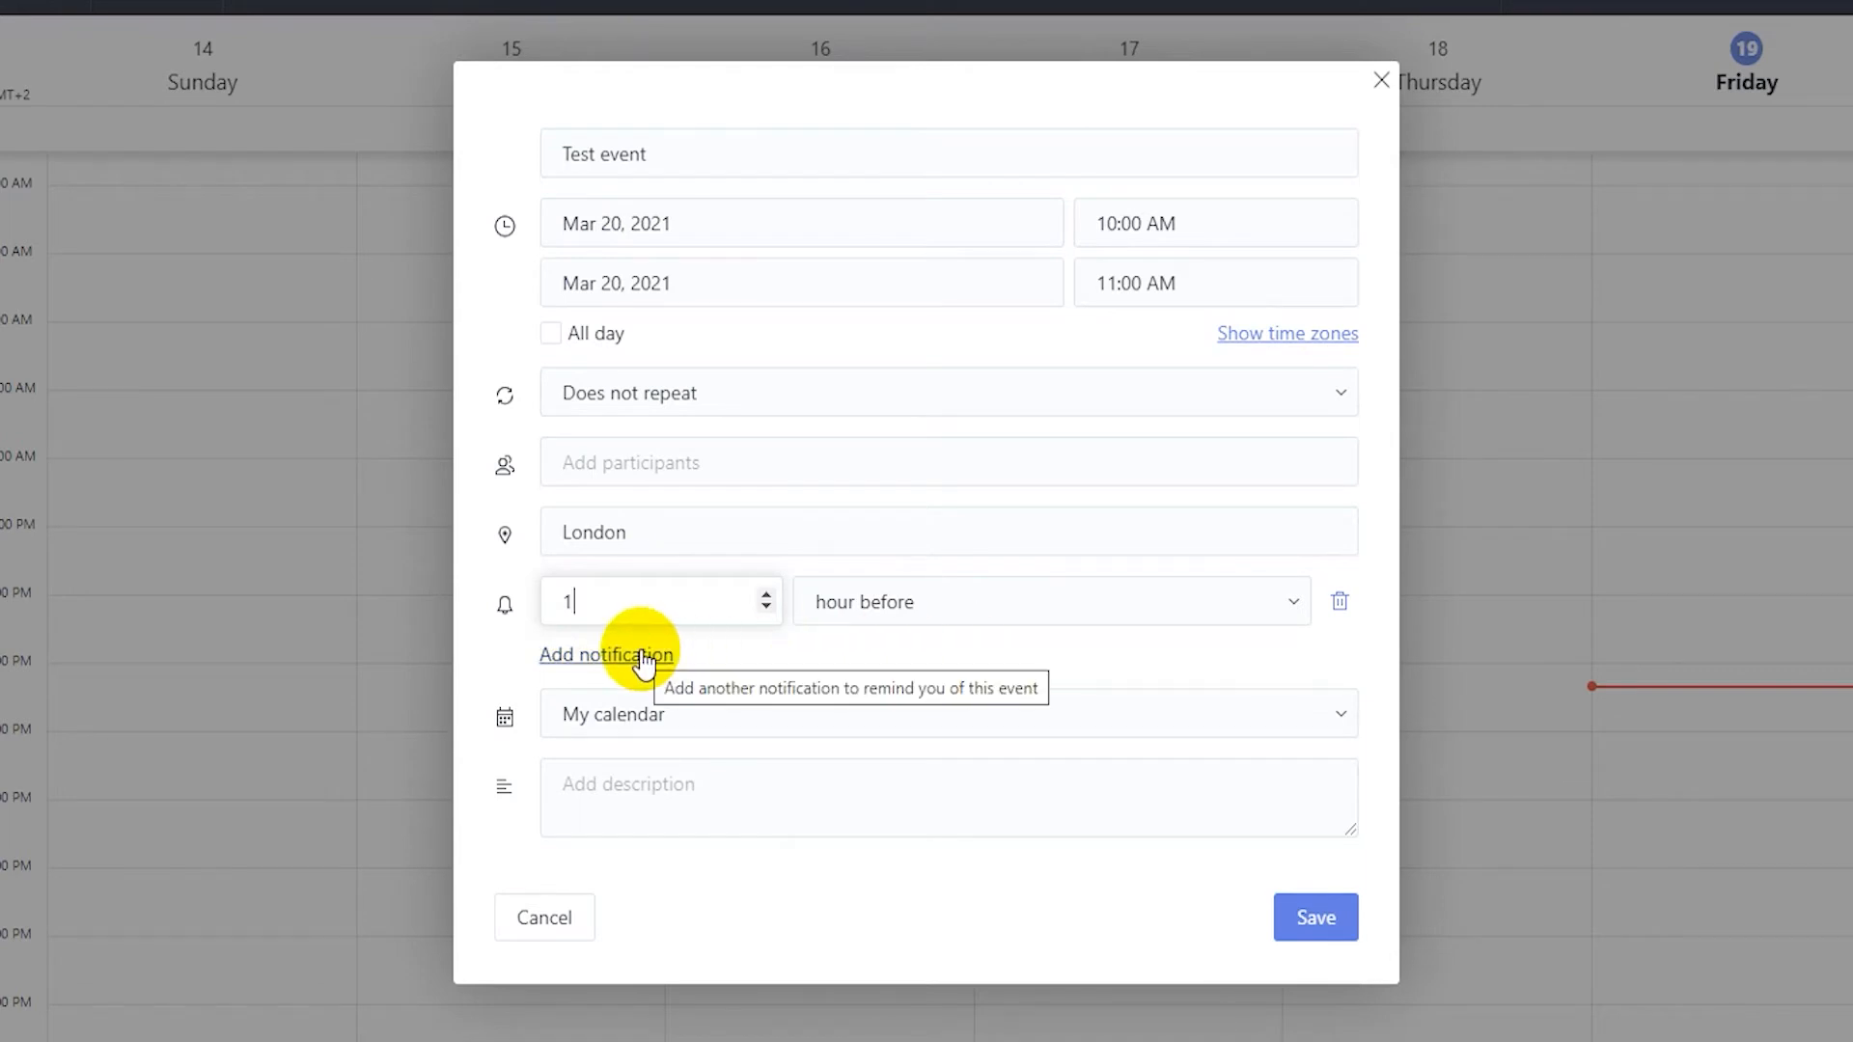
left_click(606, 654)
type("T")
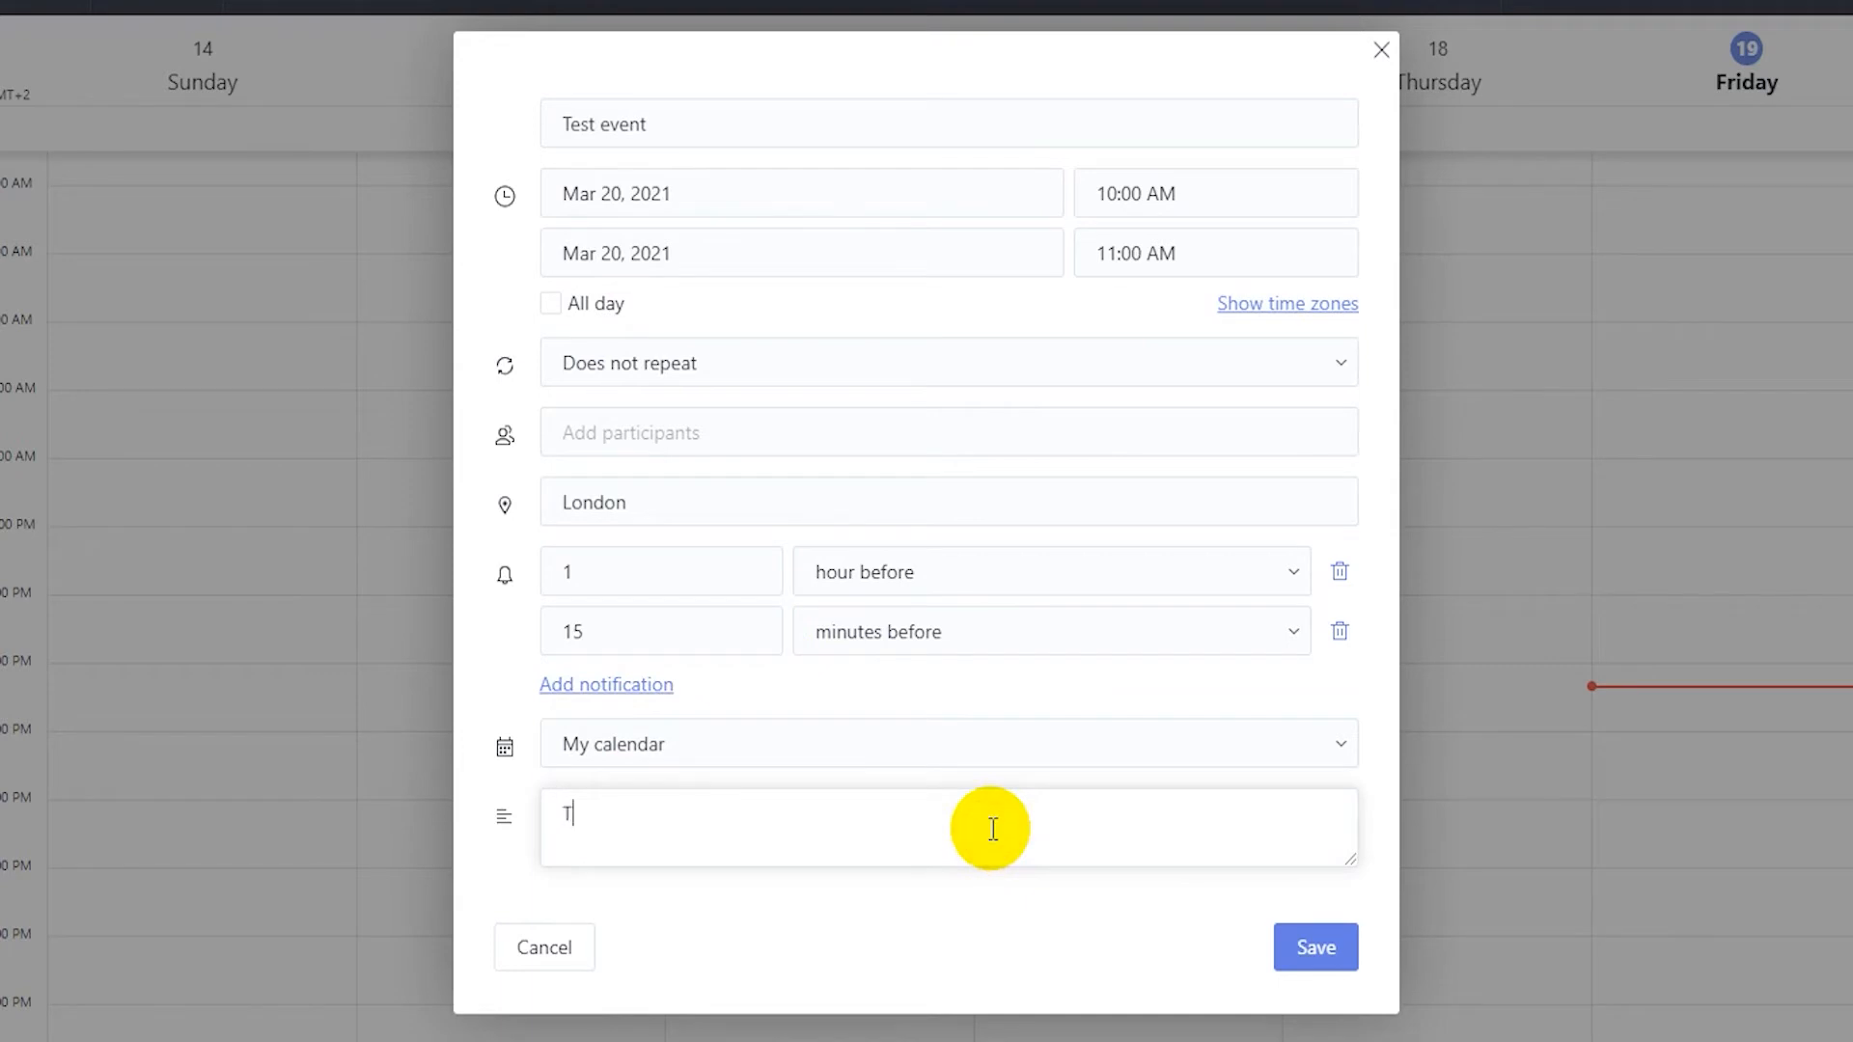
type("his is just a test.")
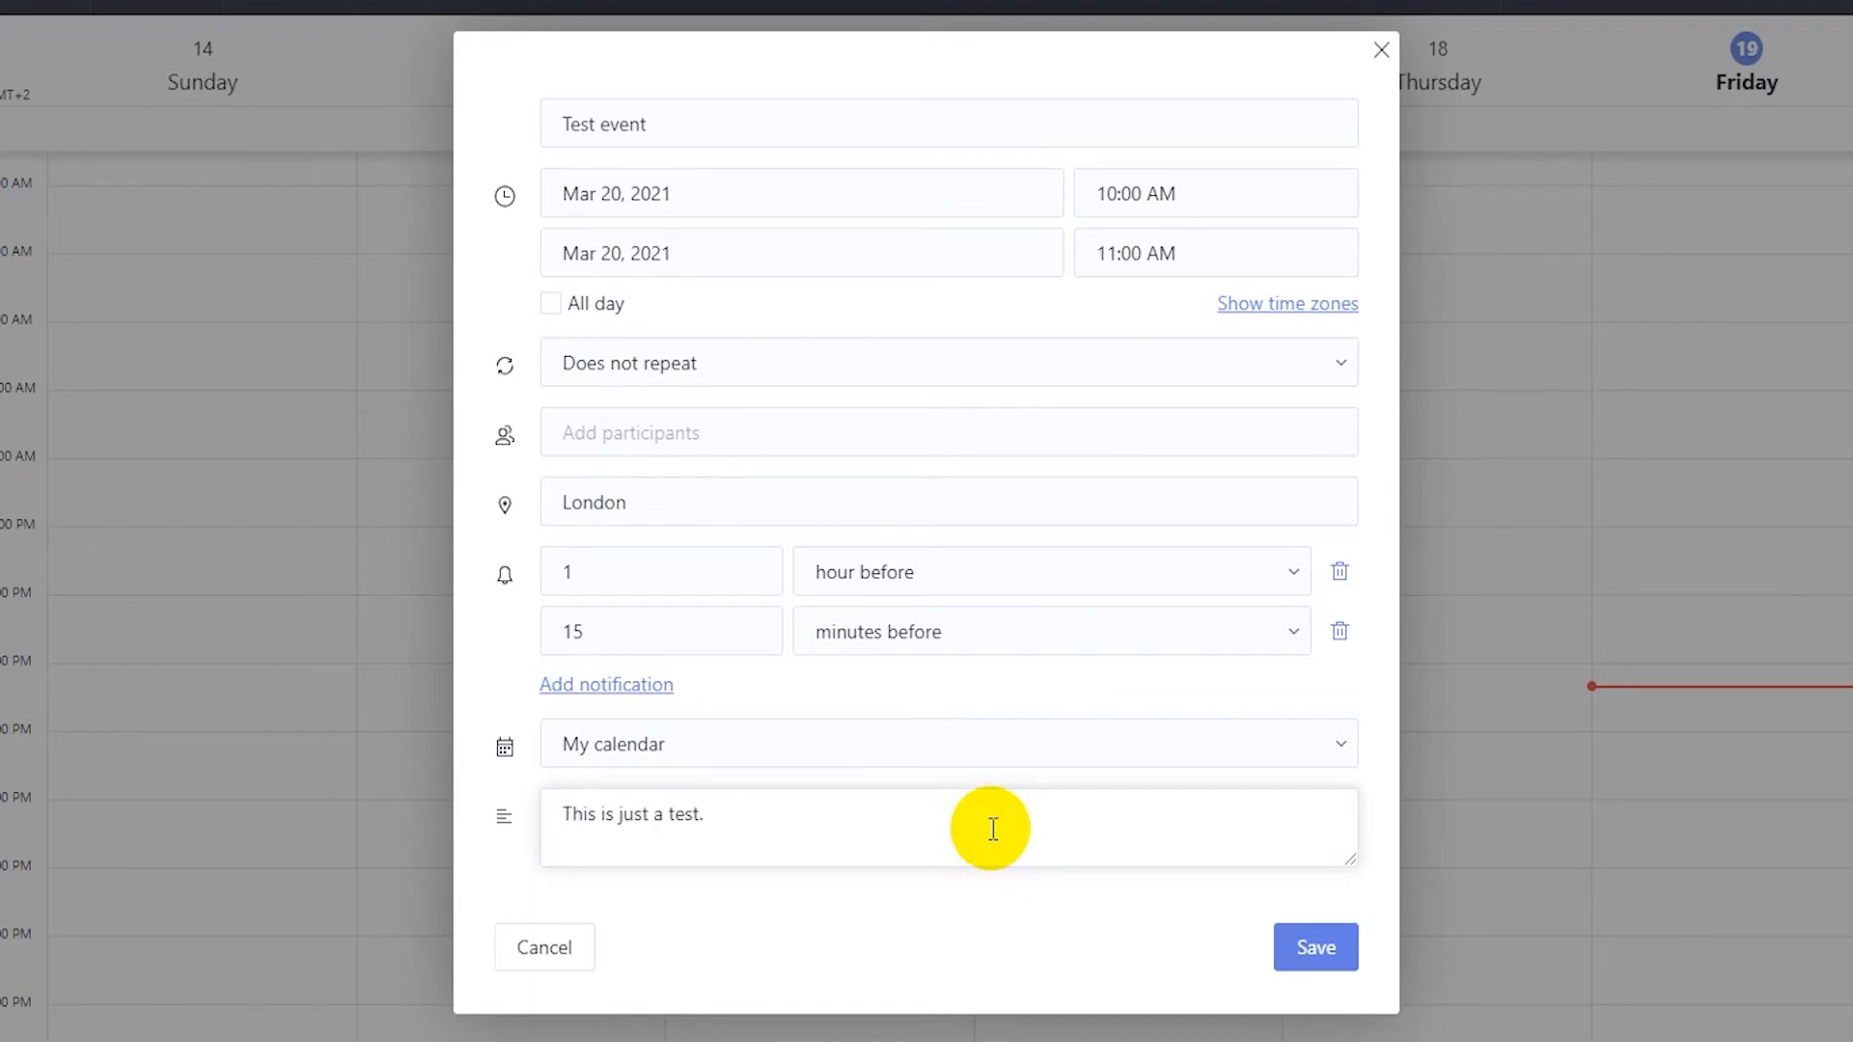
mouse_move(1306, 896)
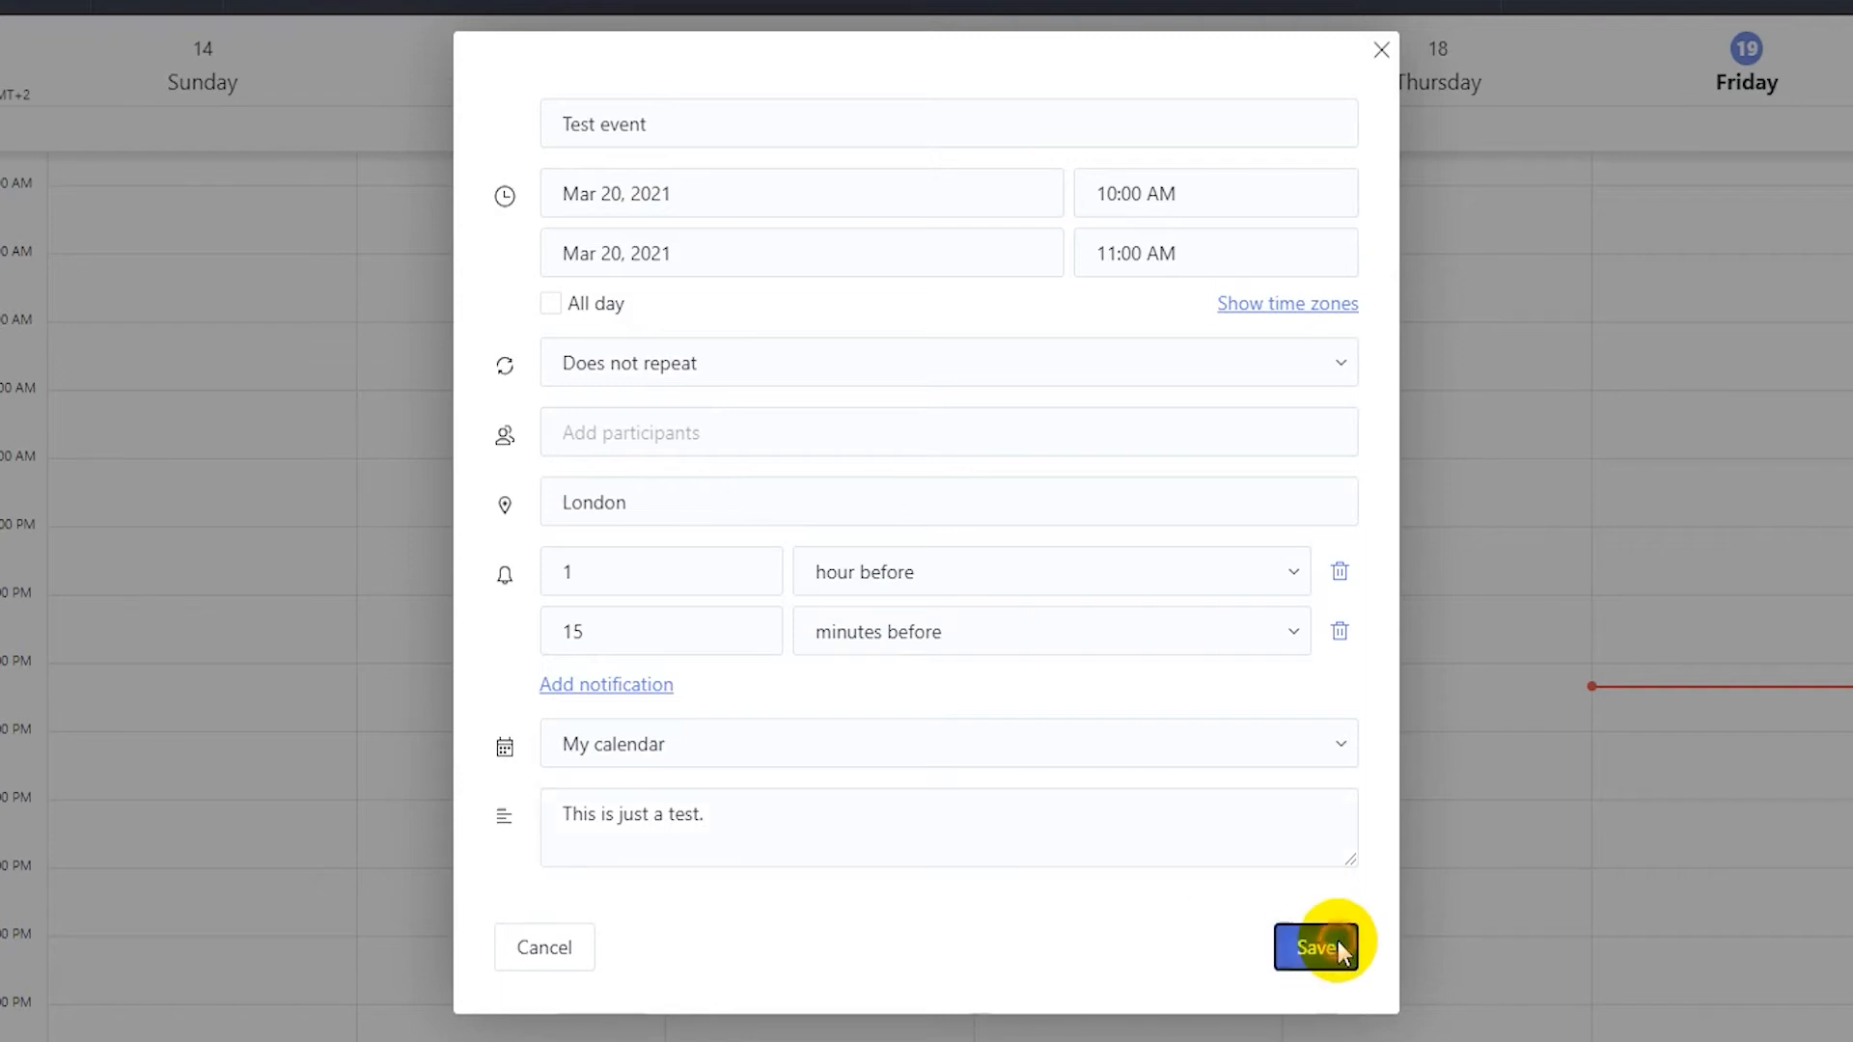
left_click(1315, 947)
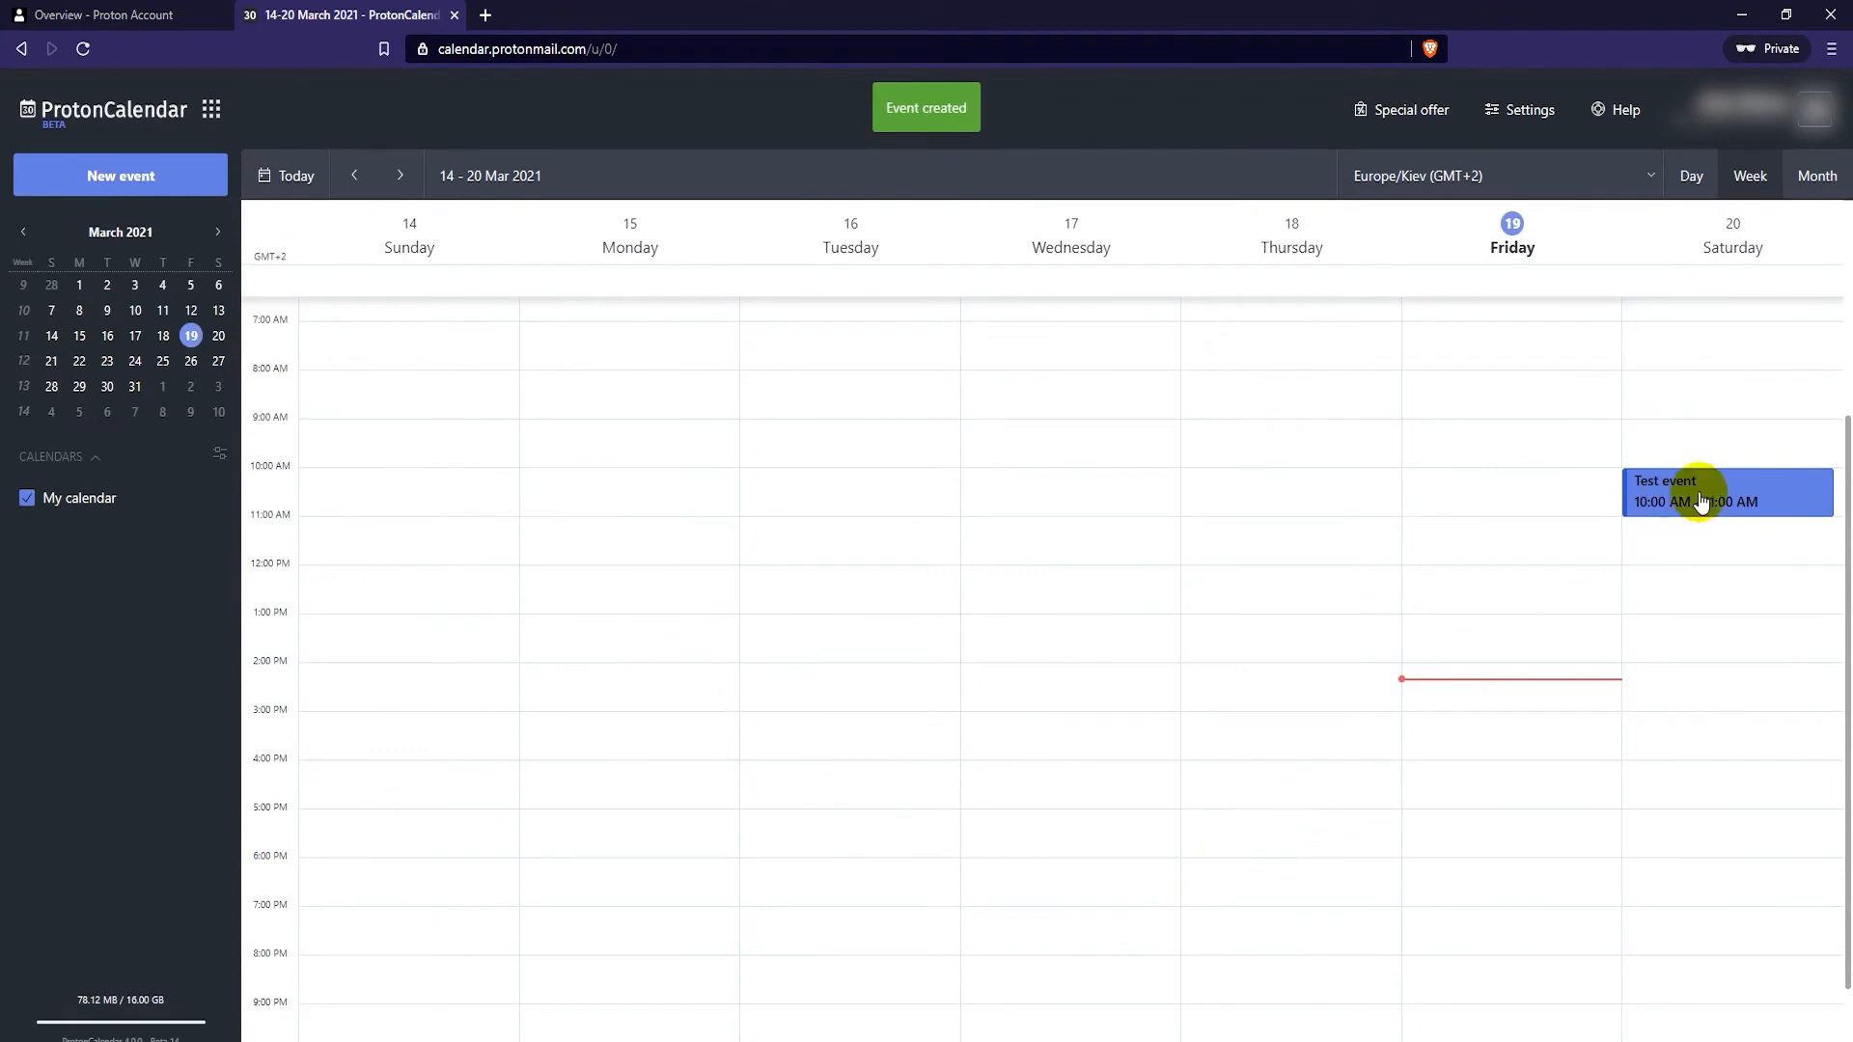
mouse_move(1765, 532)
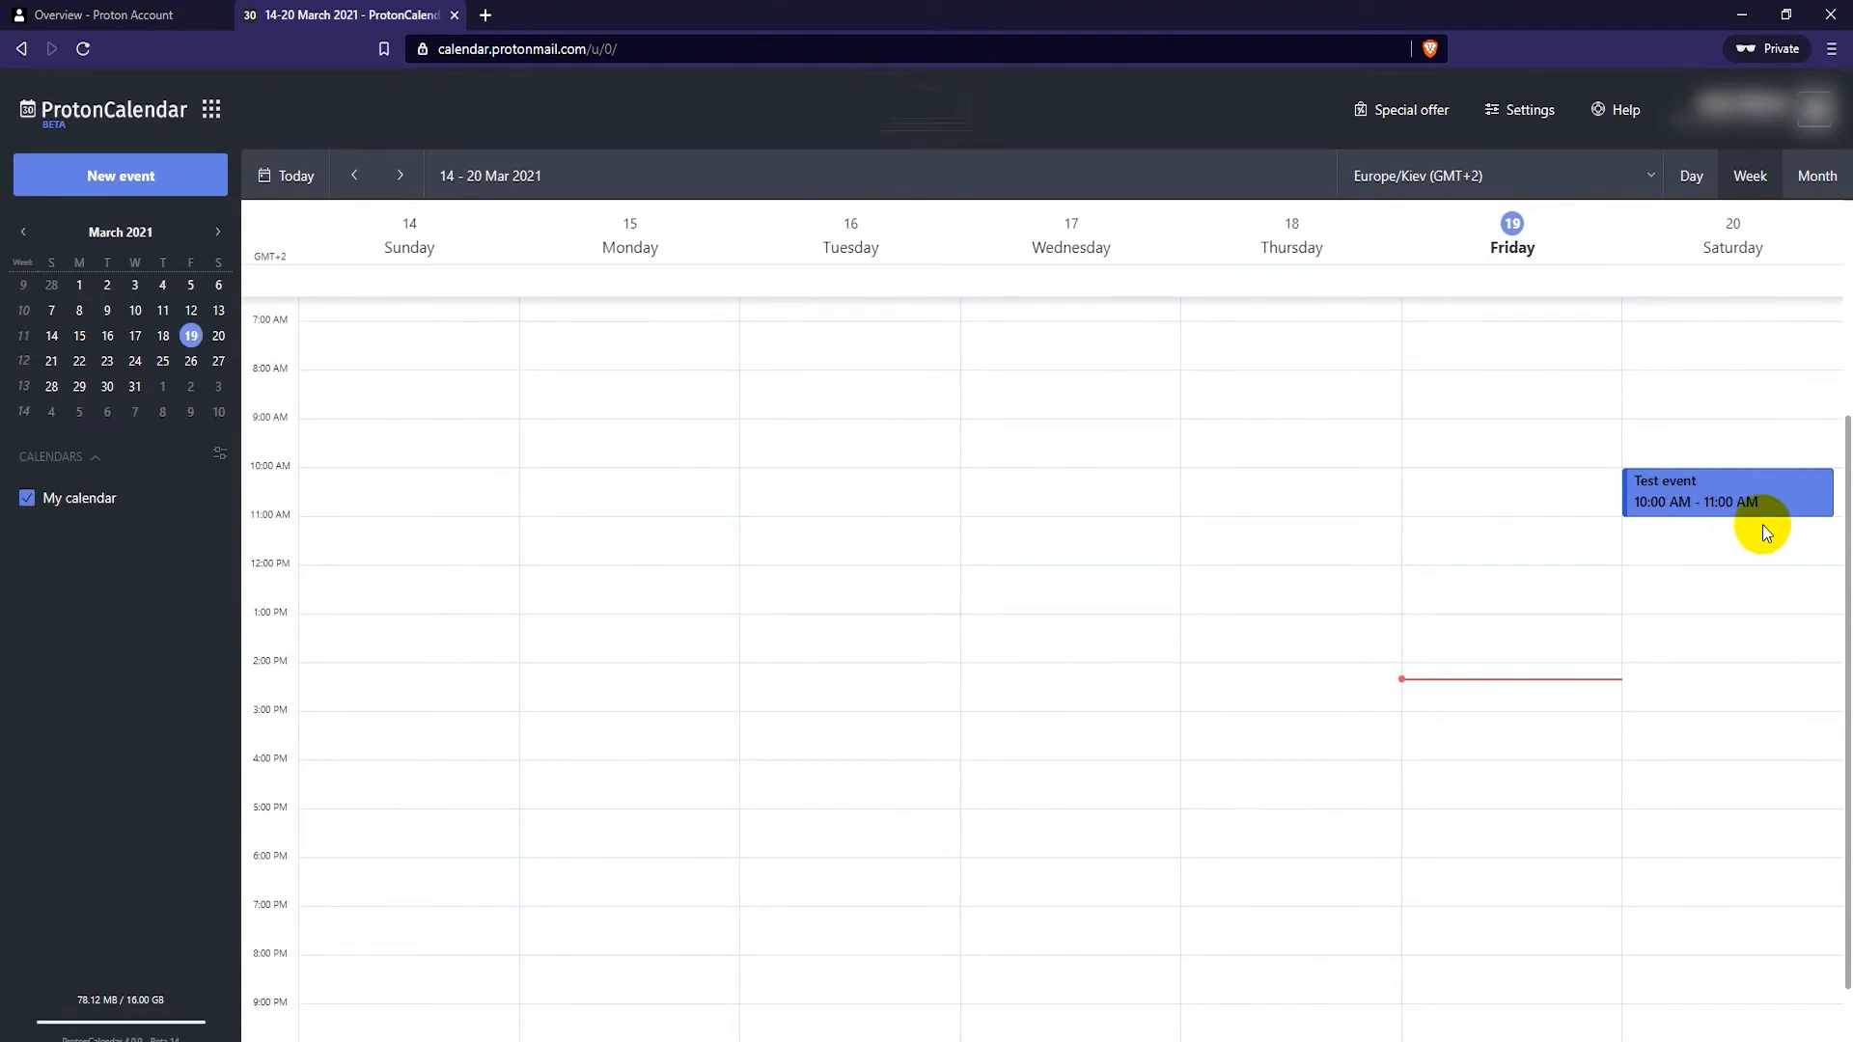
Step: Edit Test event so it ends at 11:30 AM and save the change
left_click(1727, 490)
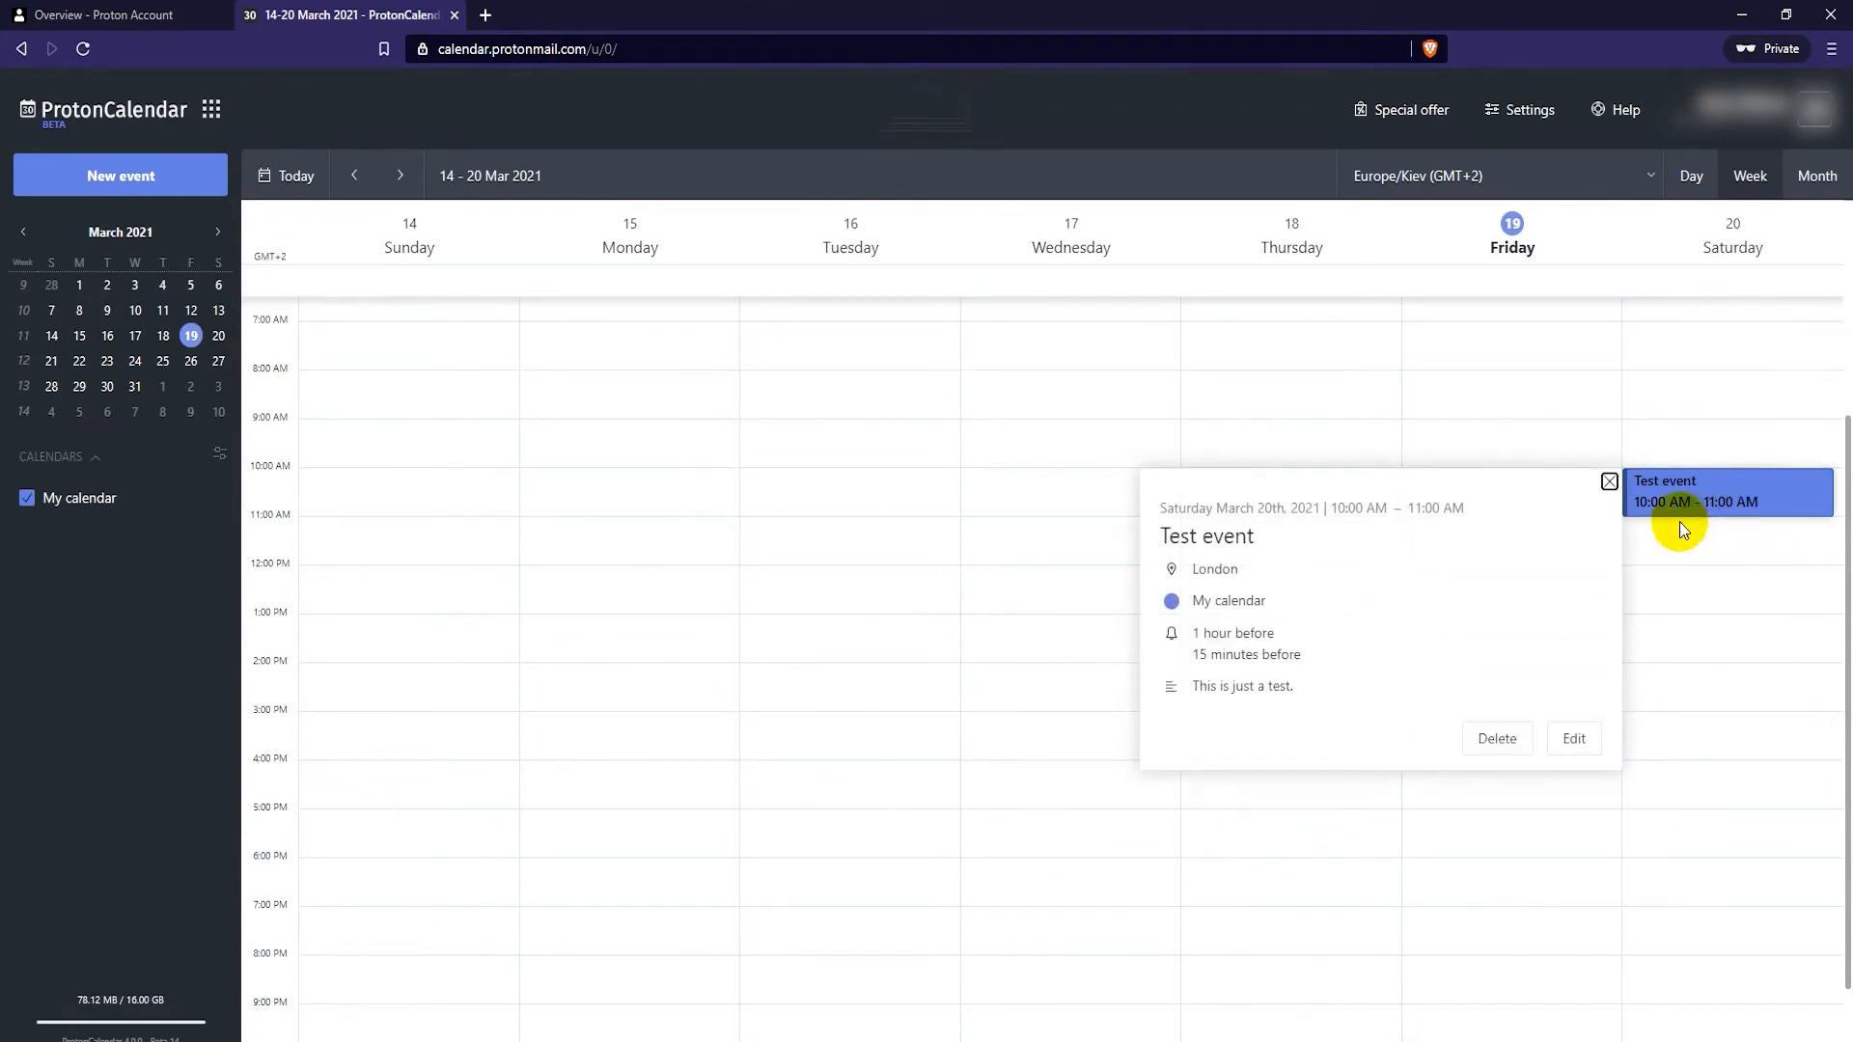
mouse_move(1573, 739)
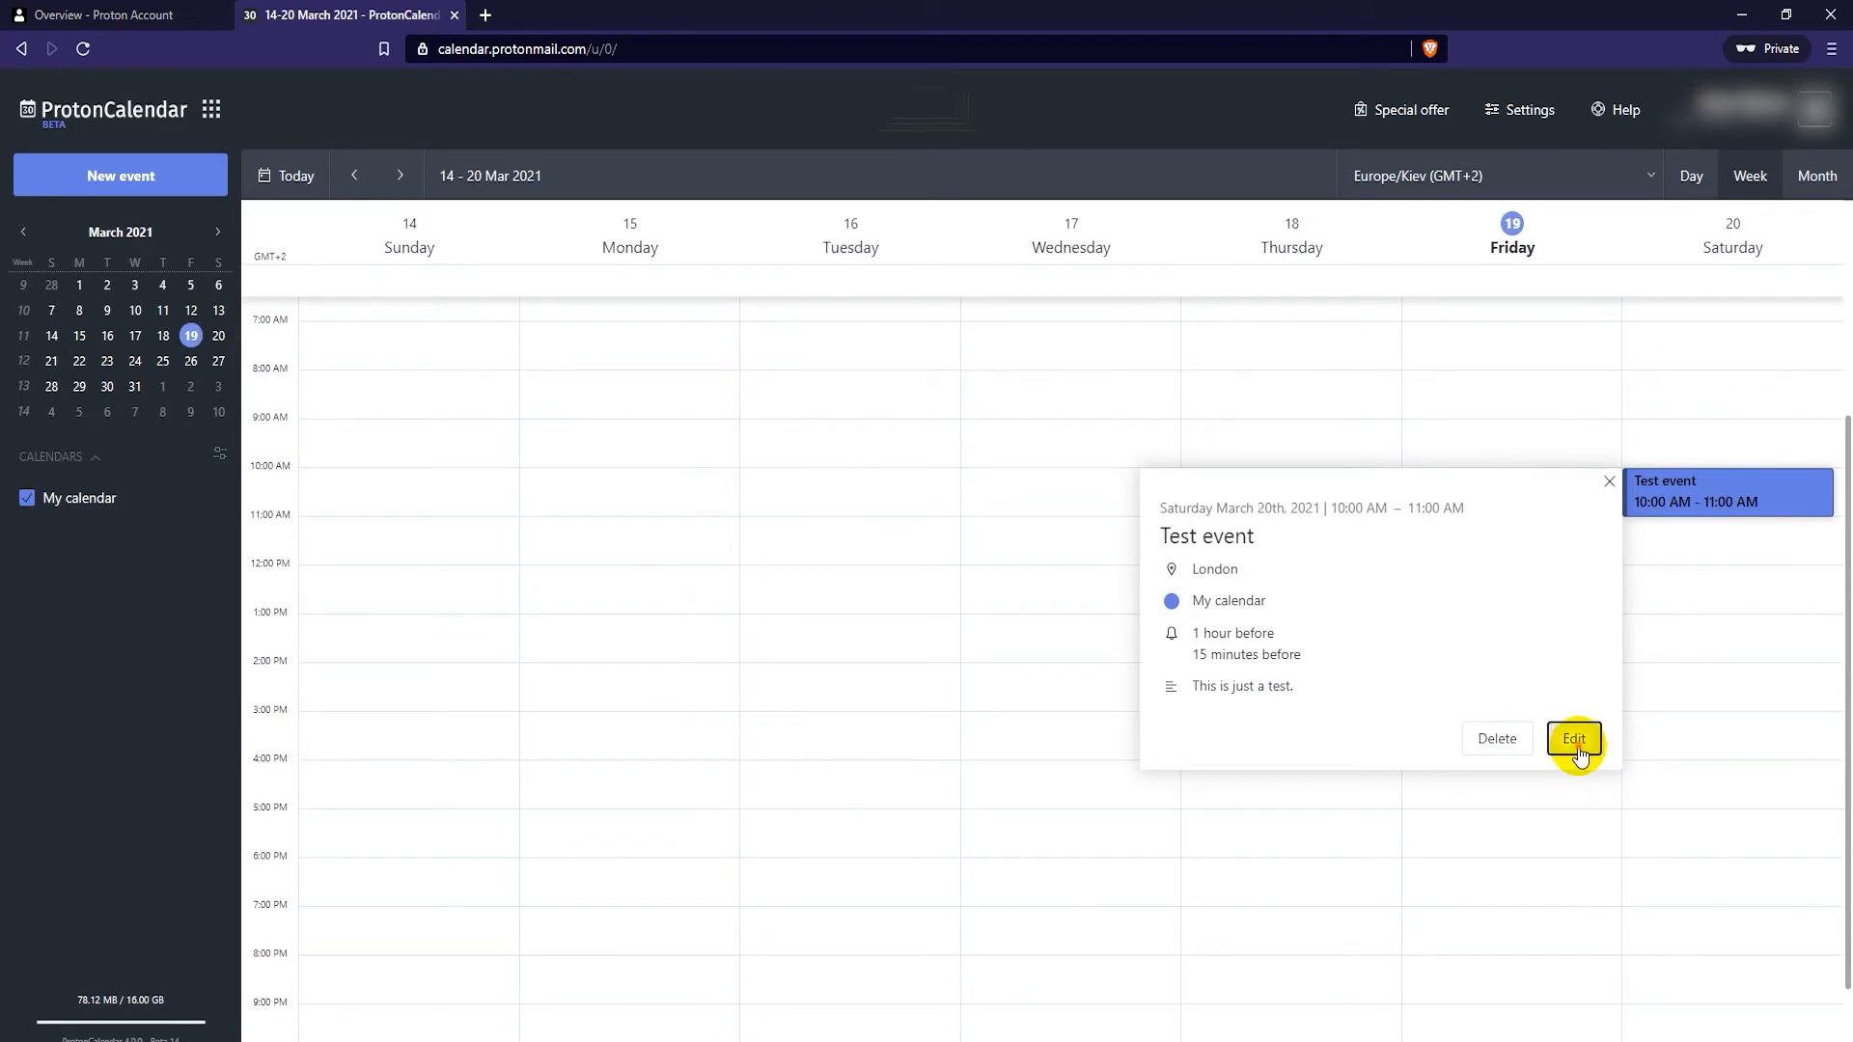
left_click(1573, 738)
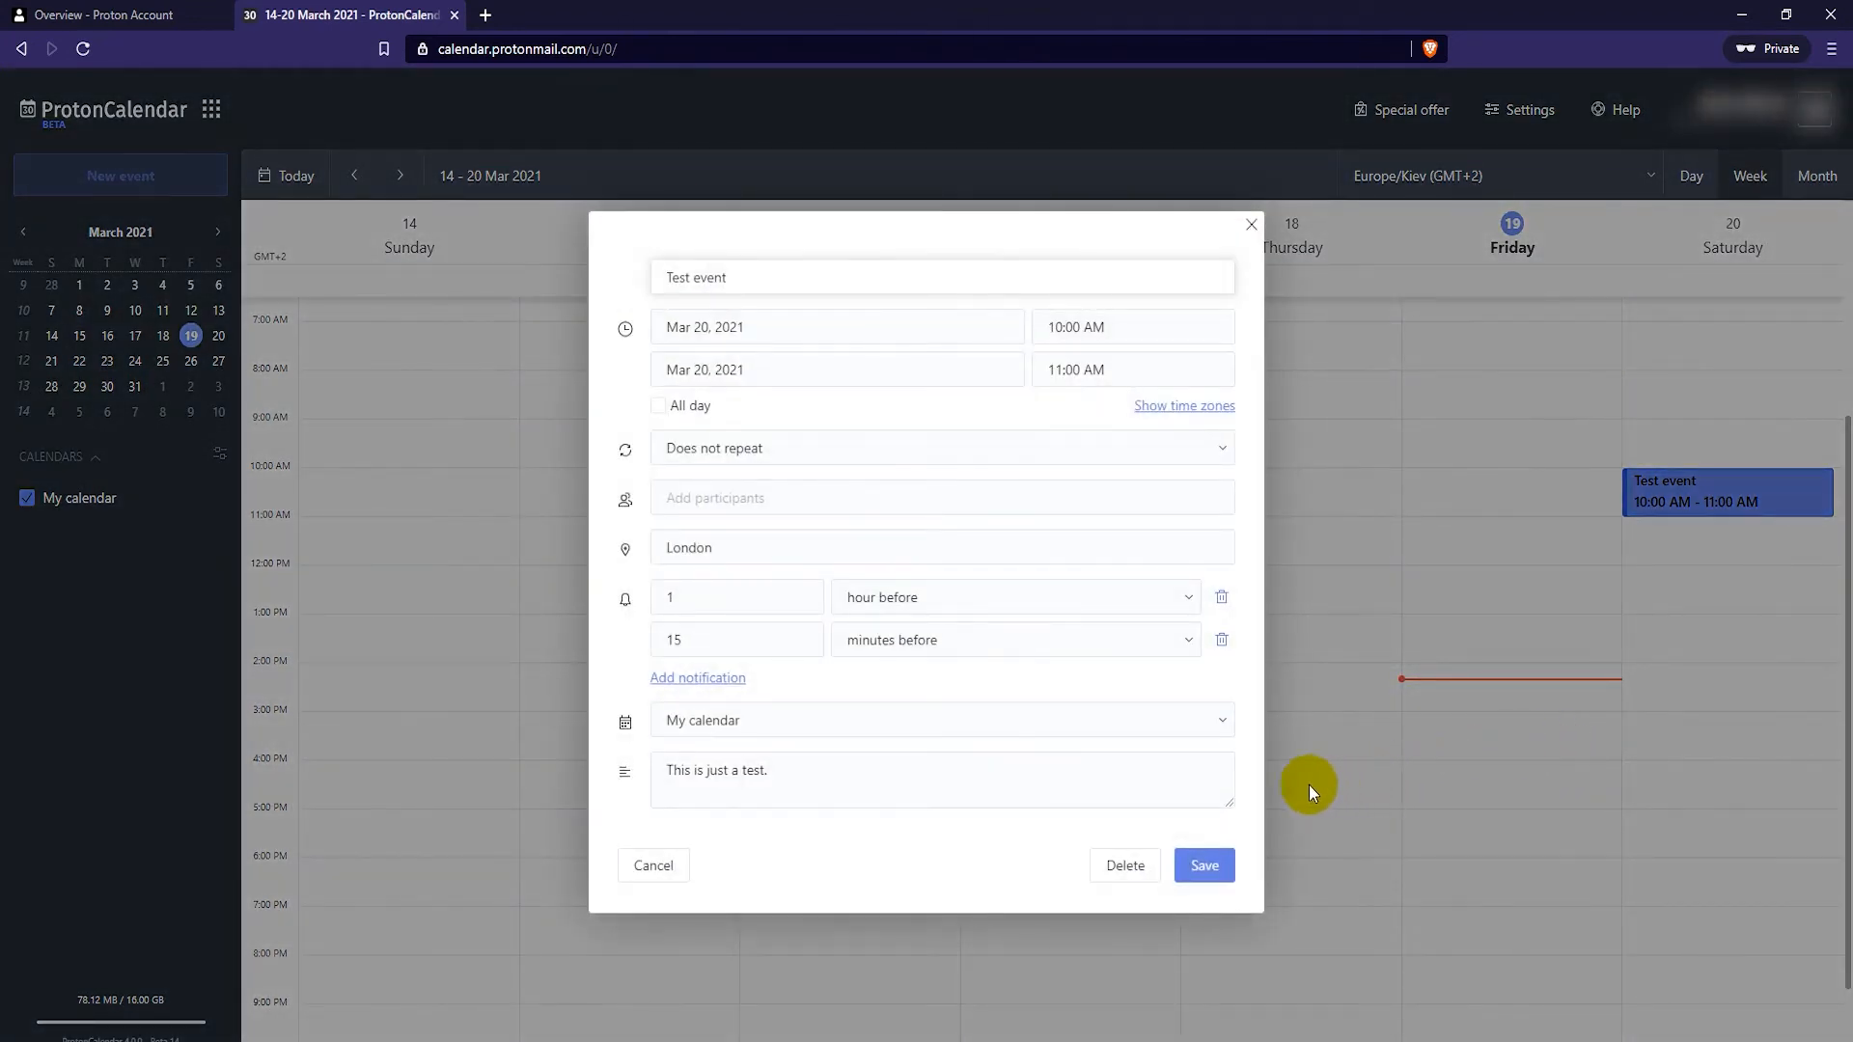
left_click(1131, 368)
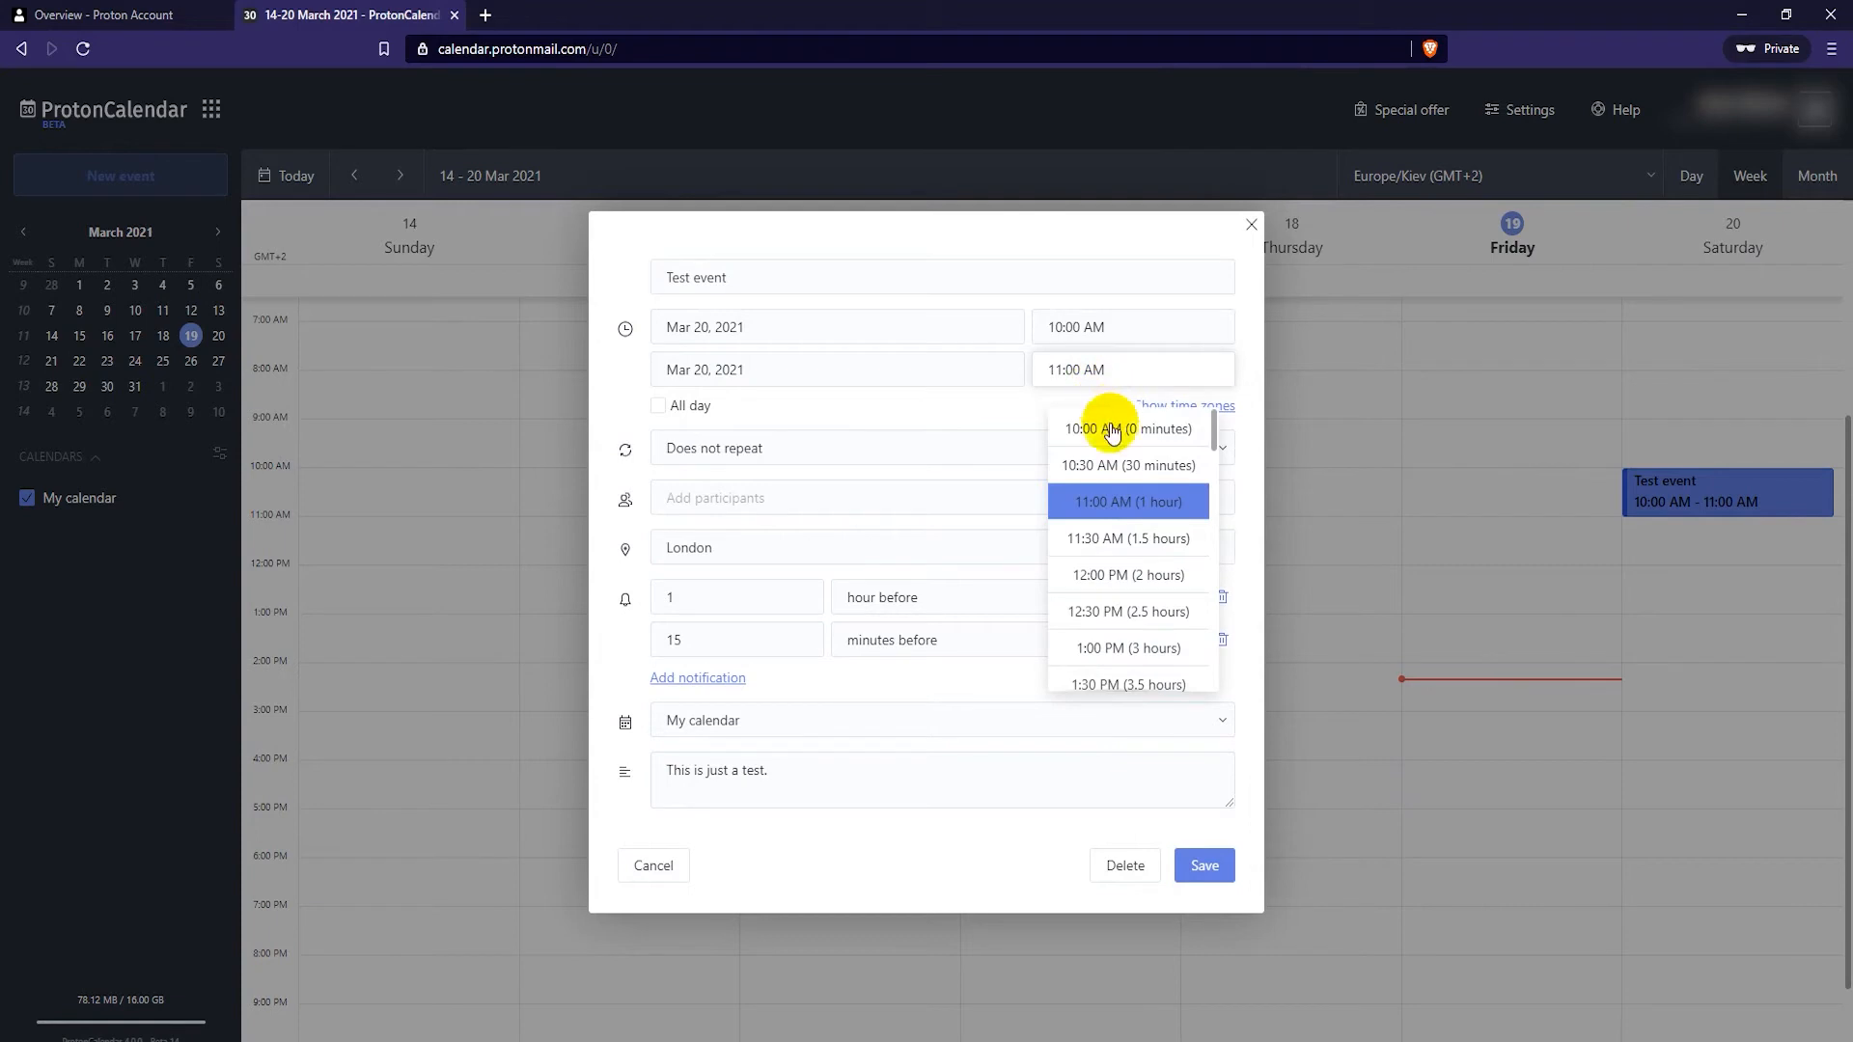
left_click(1127, 538)
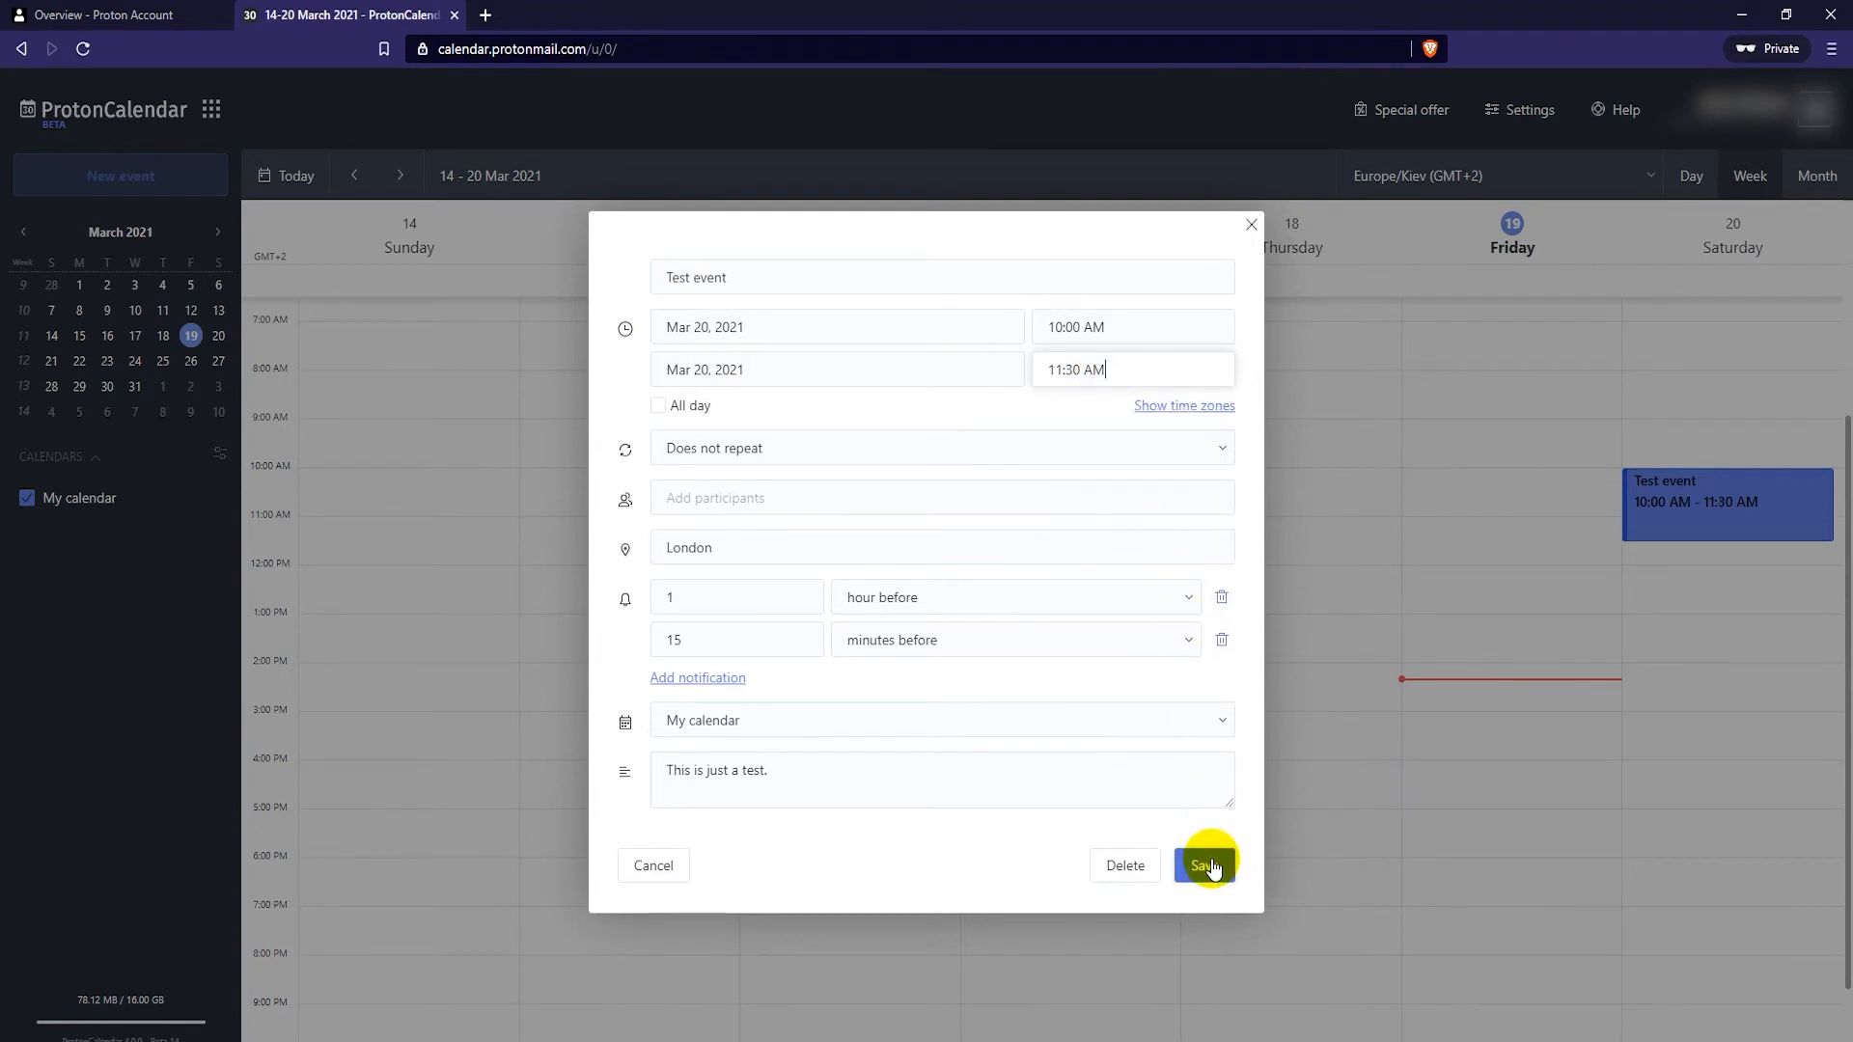
left_click(1204, 865)
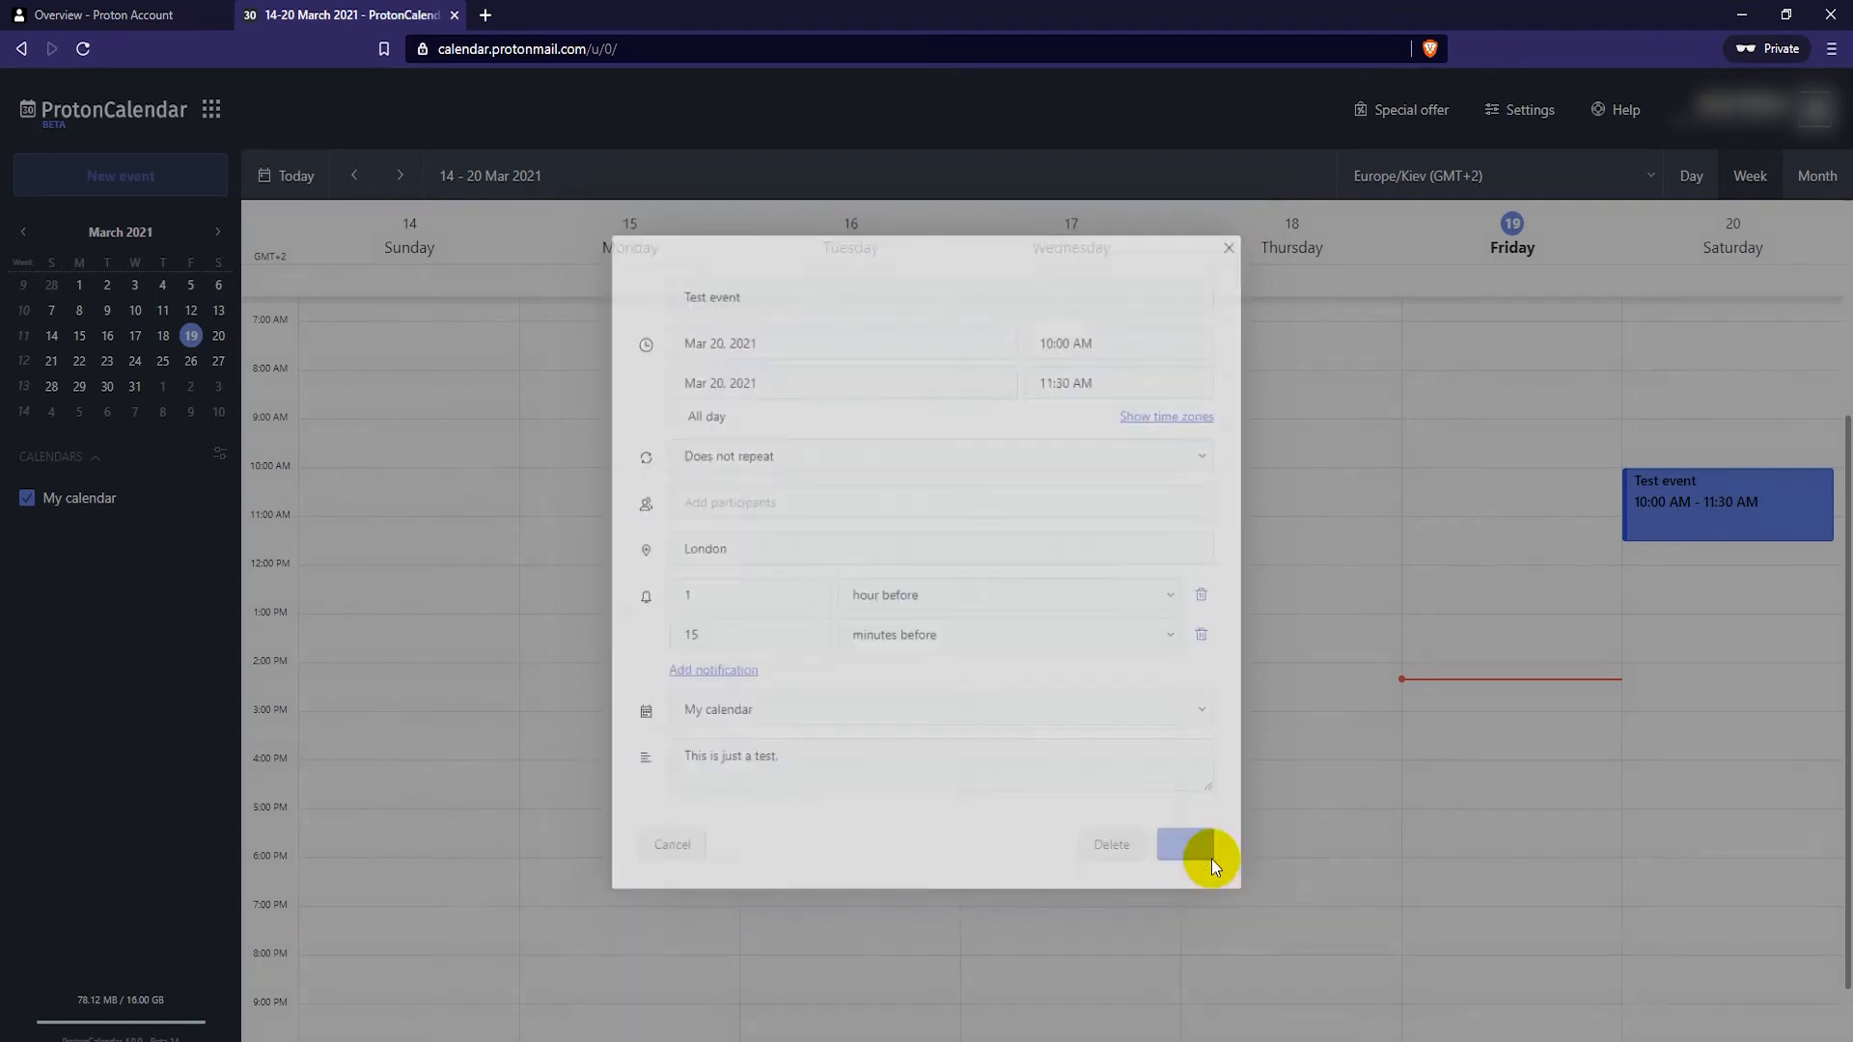
left_click(1188, 844)
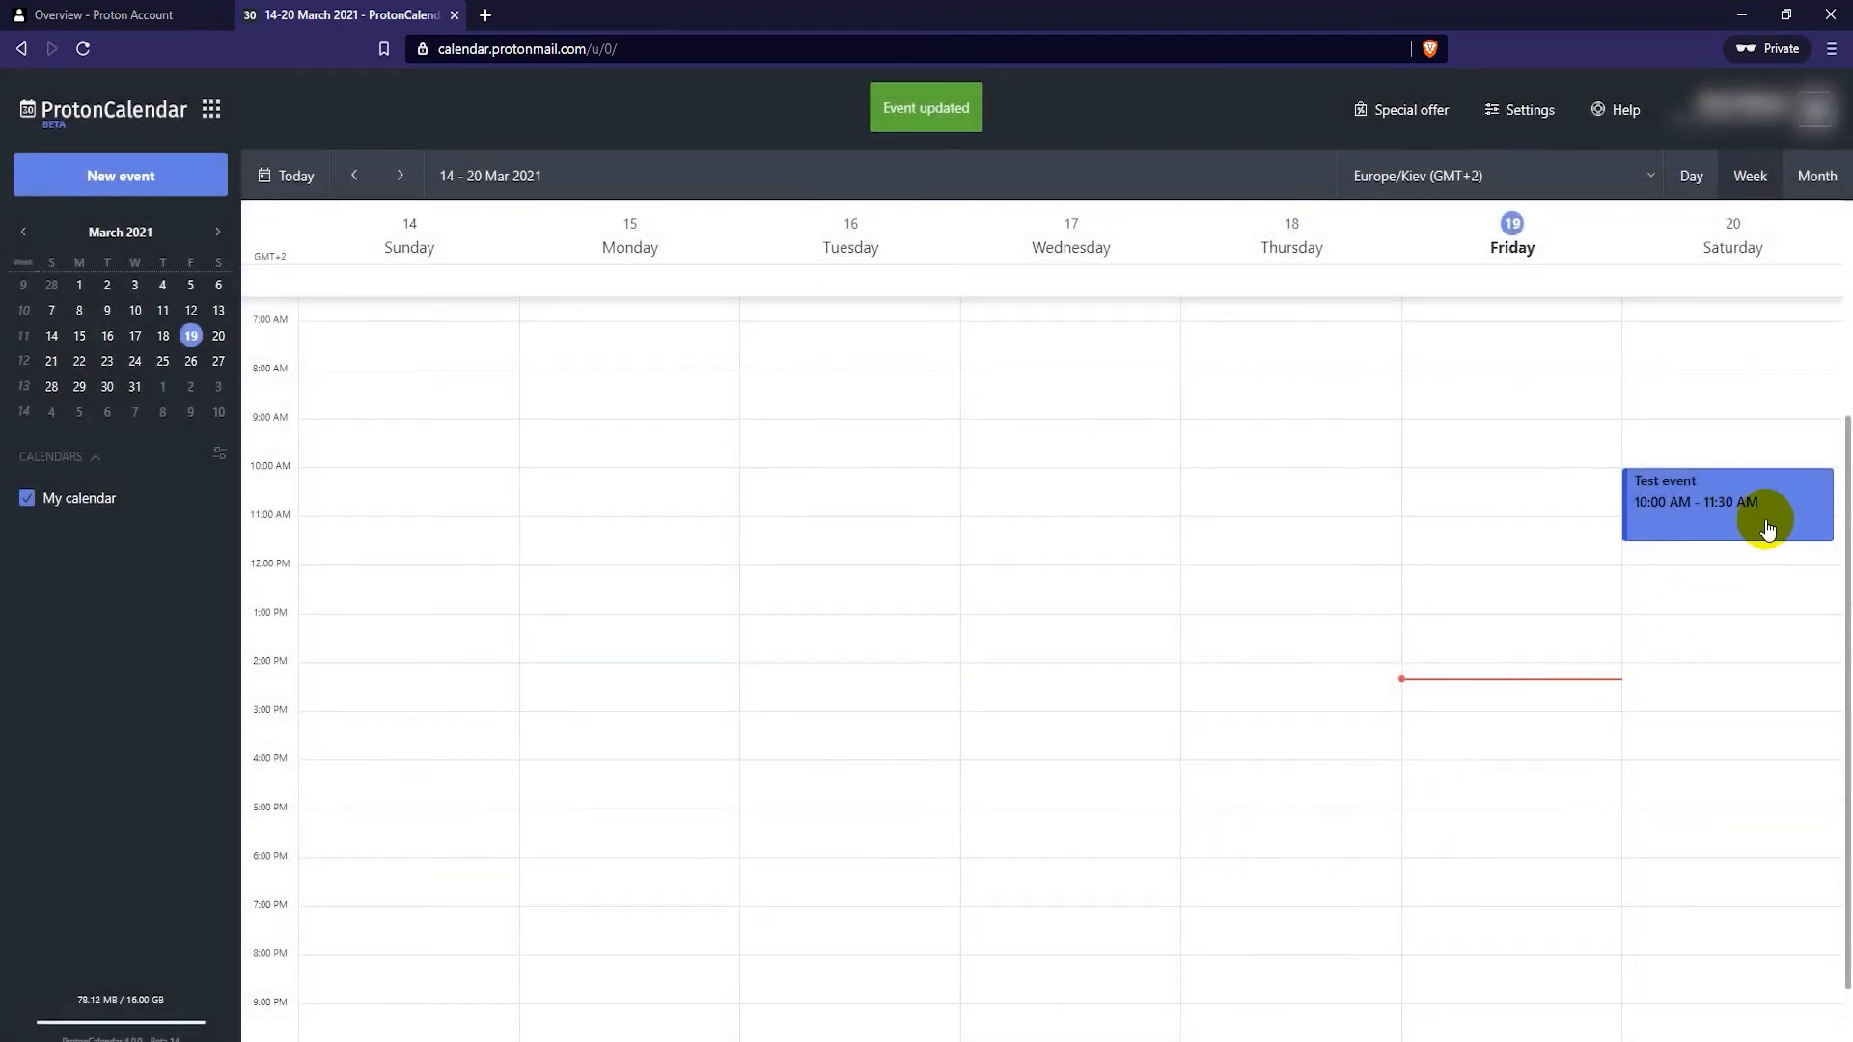
Step: Open Test event on 20 March and confirm its deletion
left_click(1728, 502)
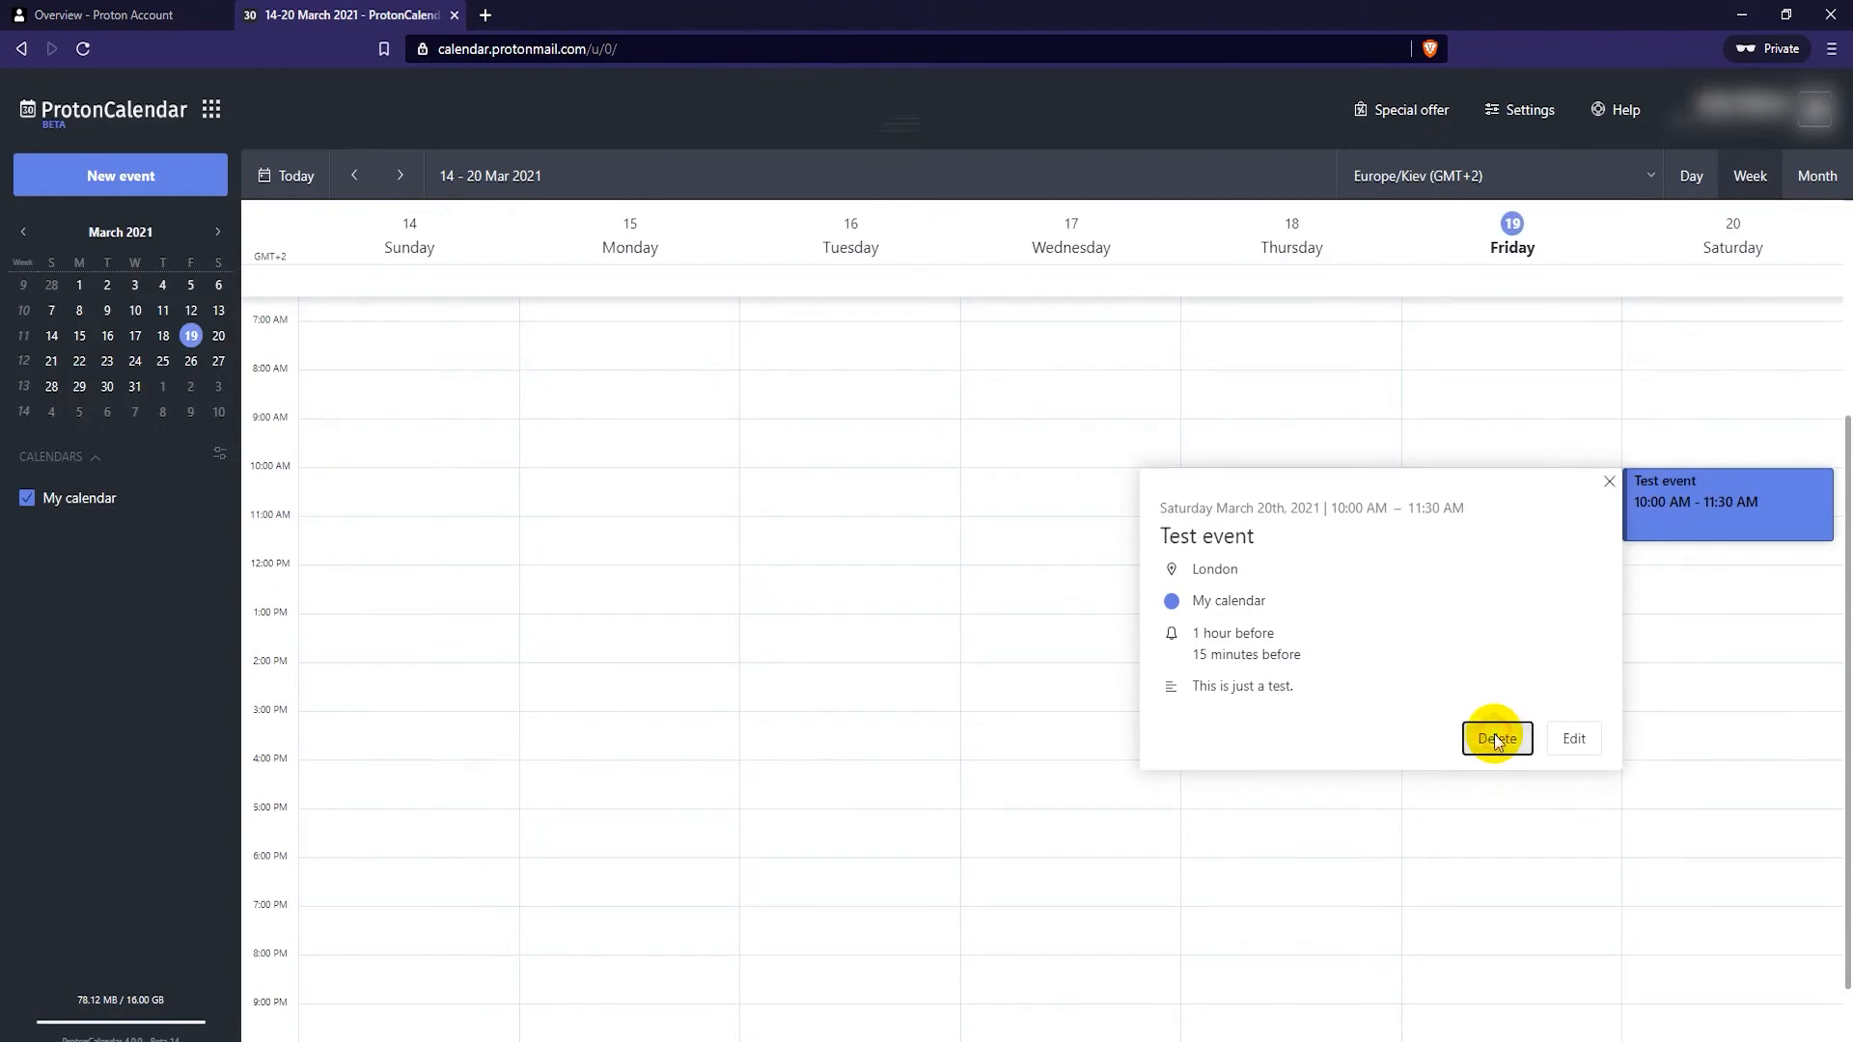
left_click(1497, 738)
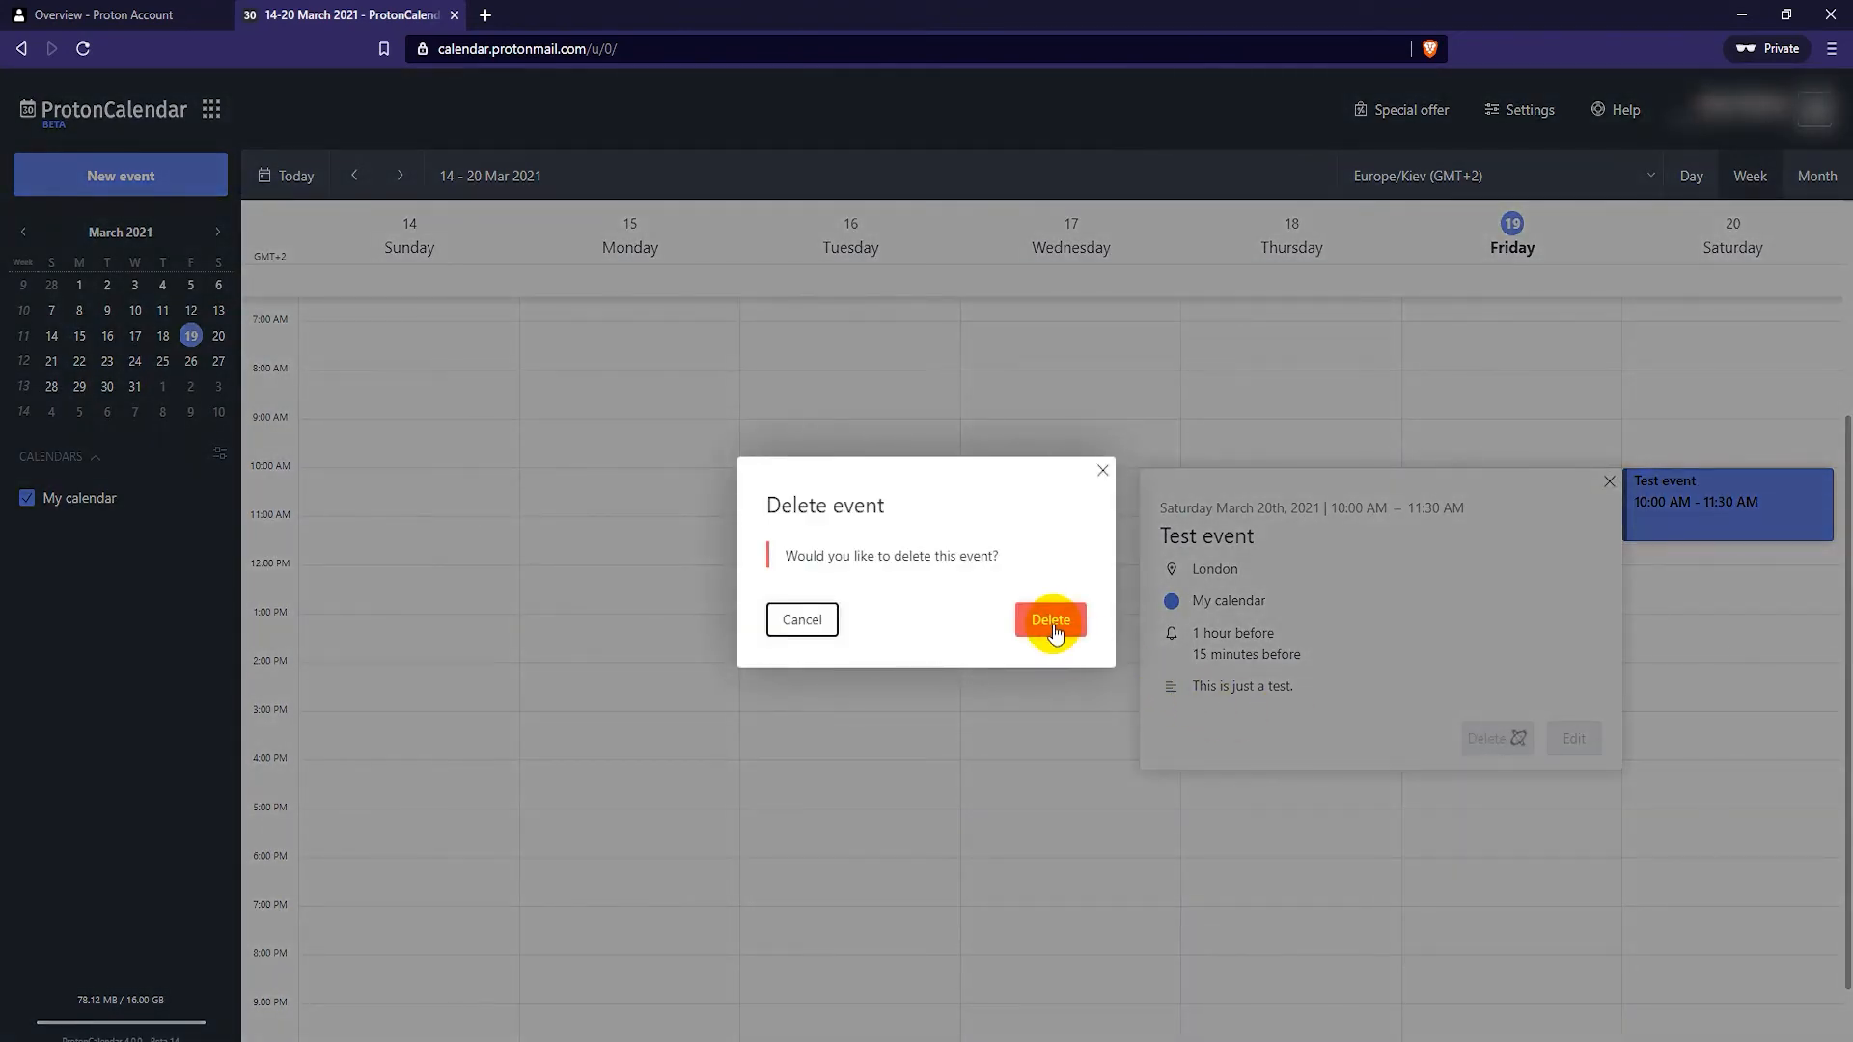
left_click(1049, 620)
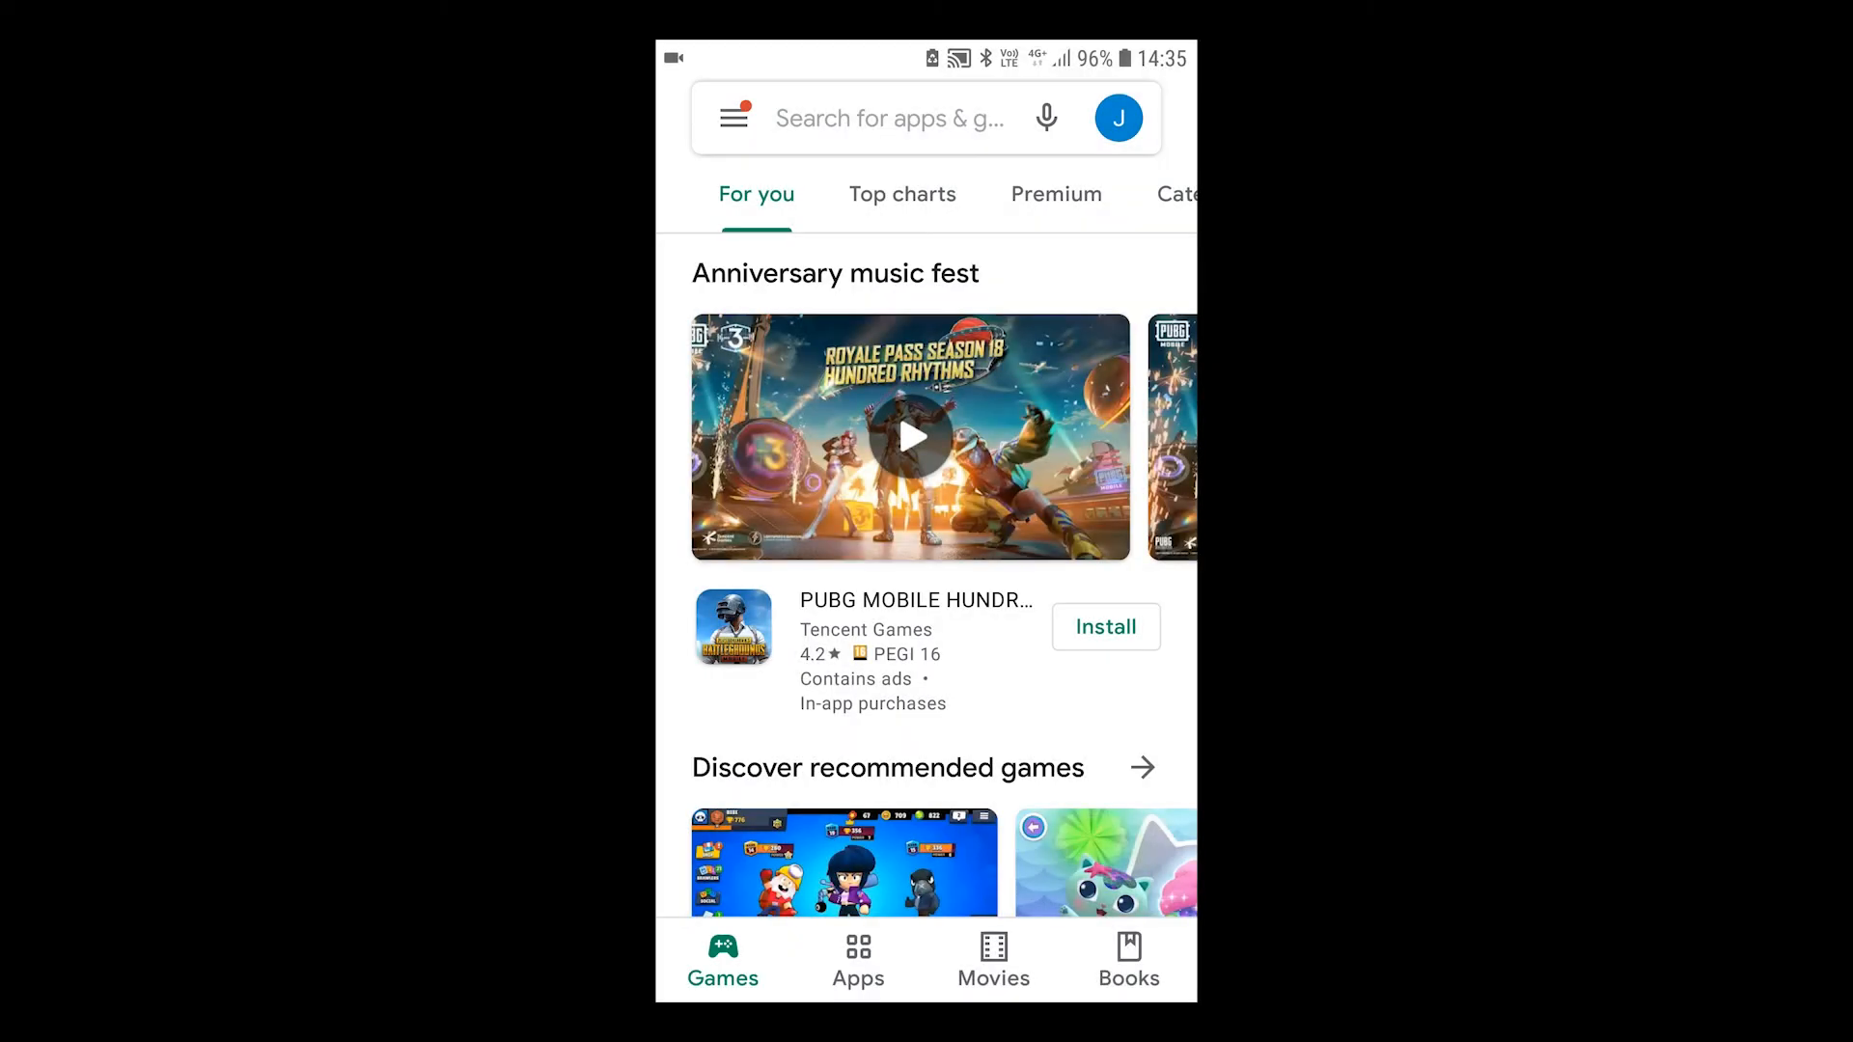
Step: Find Proton Calendar via the earlier 'protoncalendar' search, install it, and open it
left_click(889, 117)
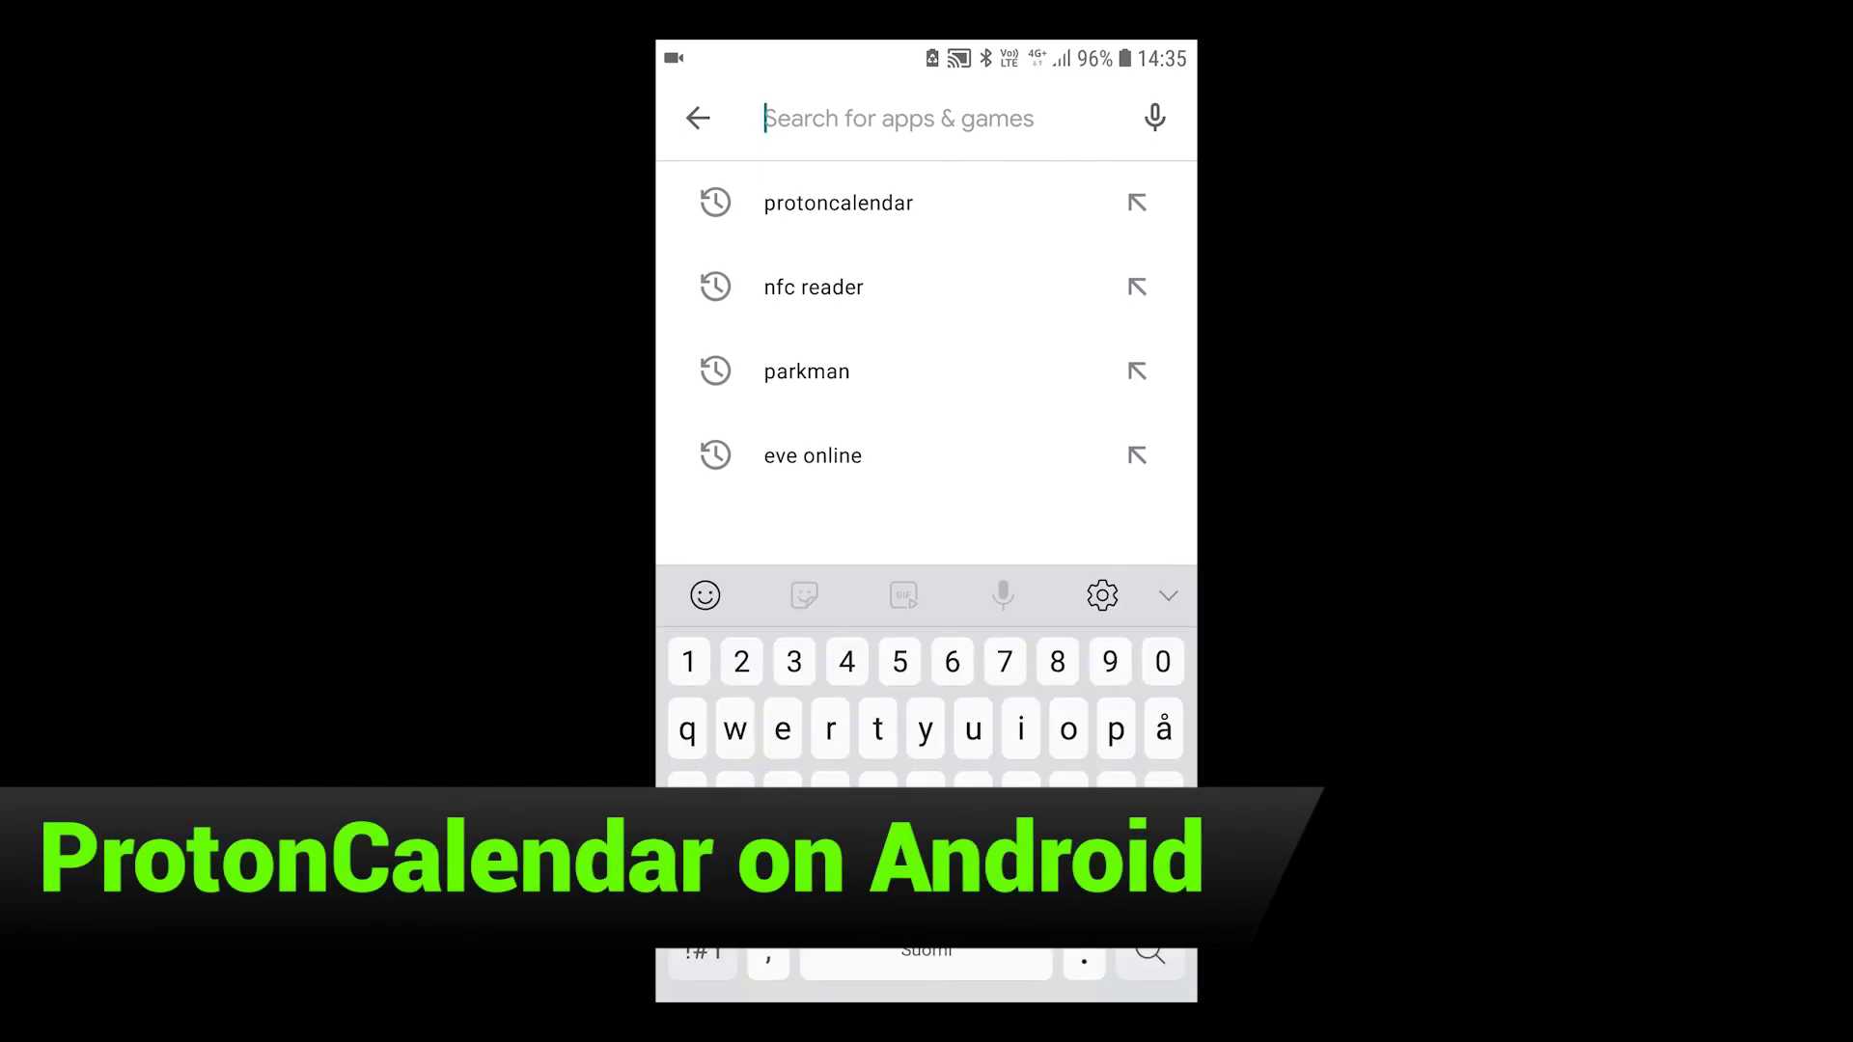
left_click(838, 202)
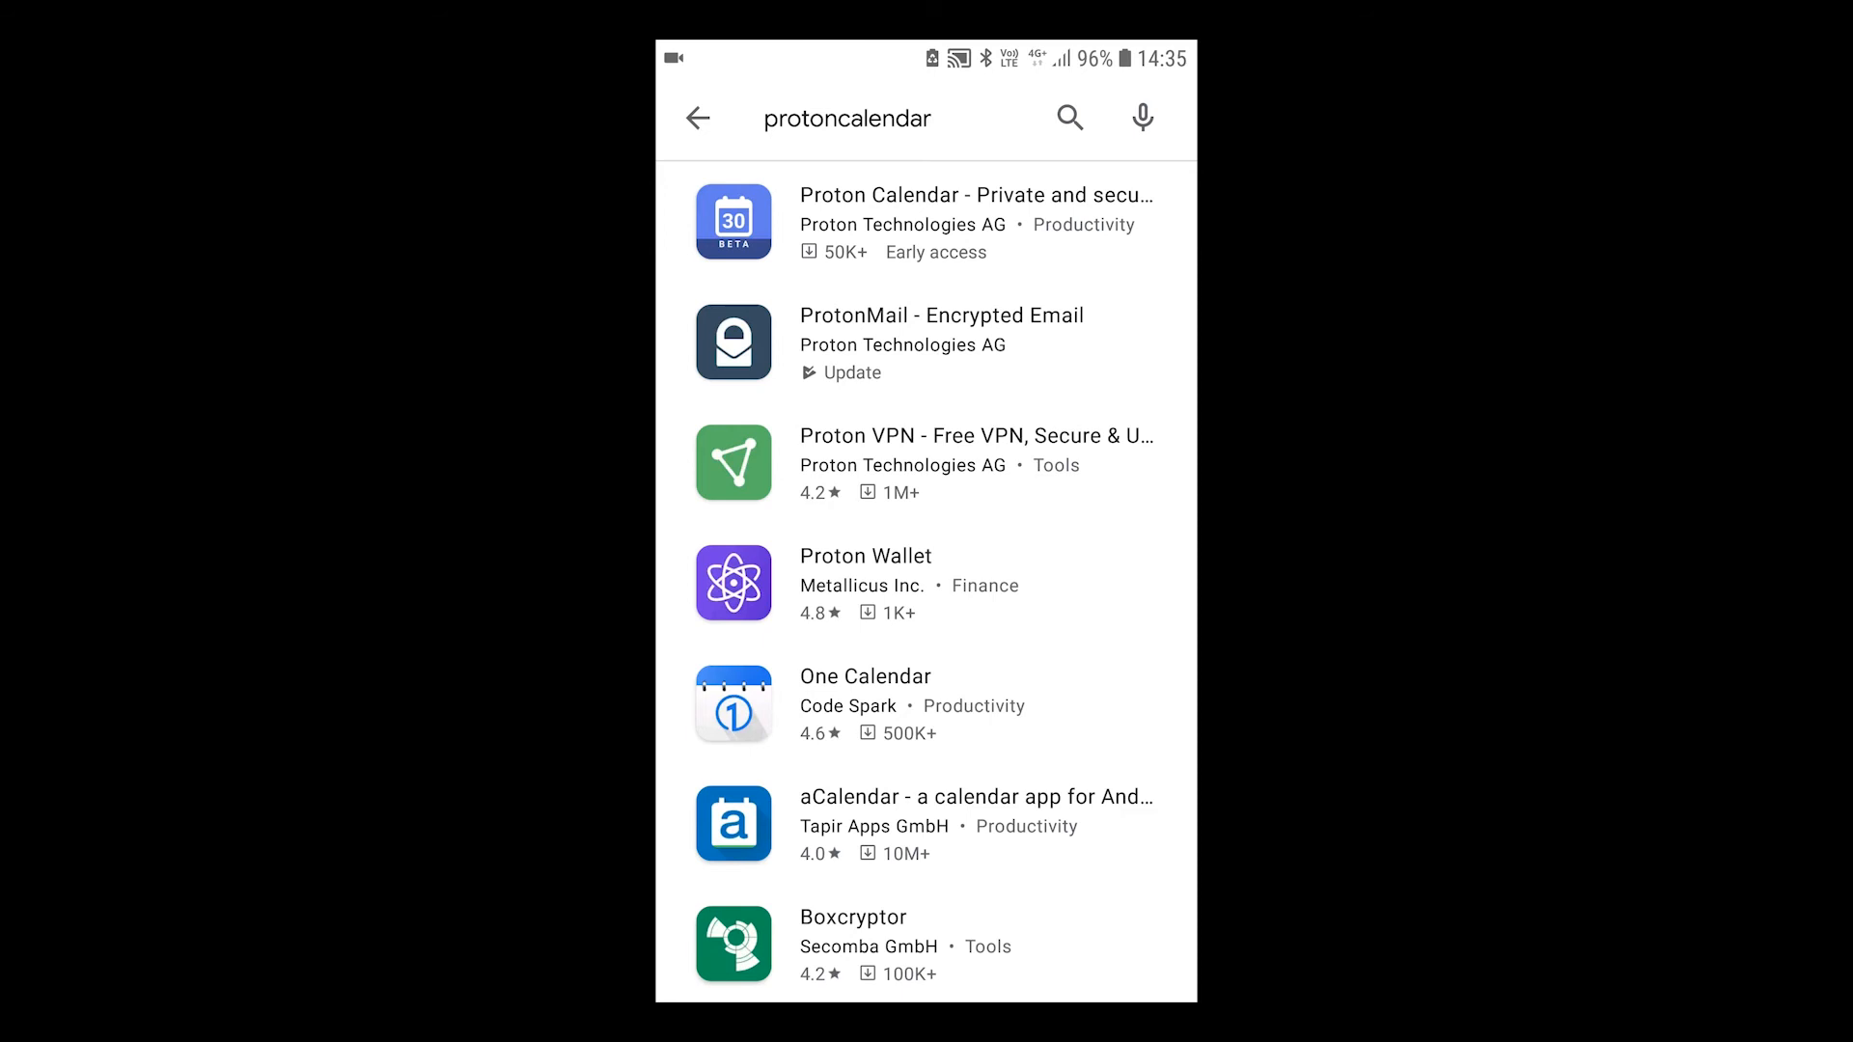
left_click(975, 225)
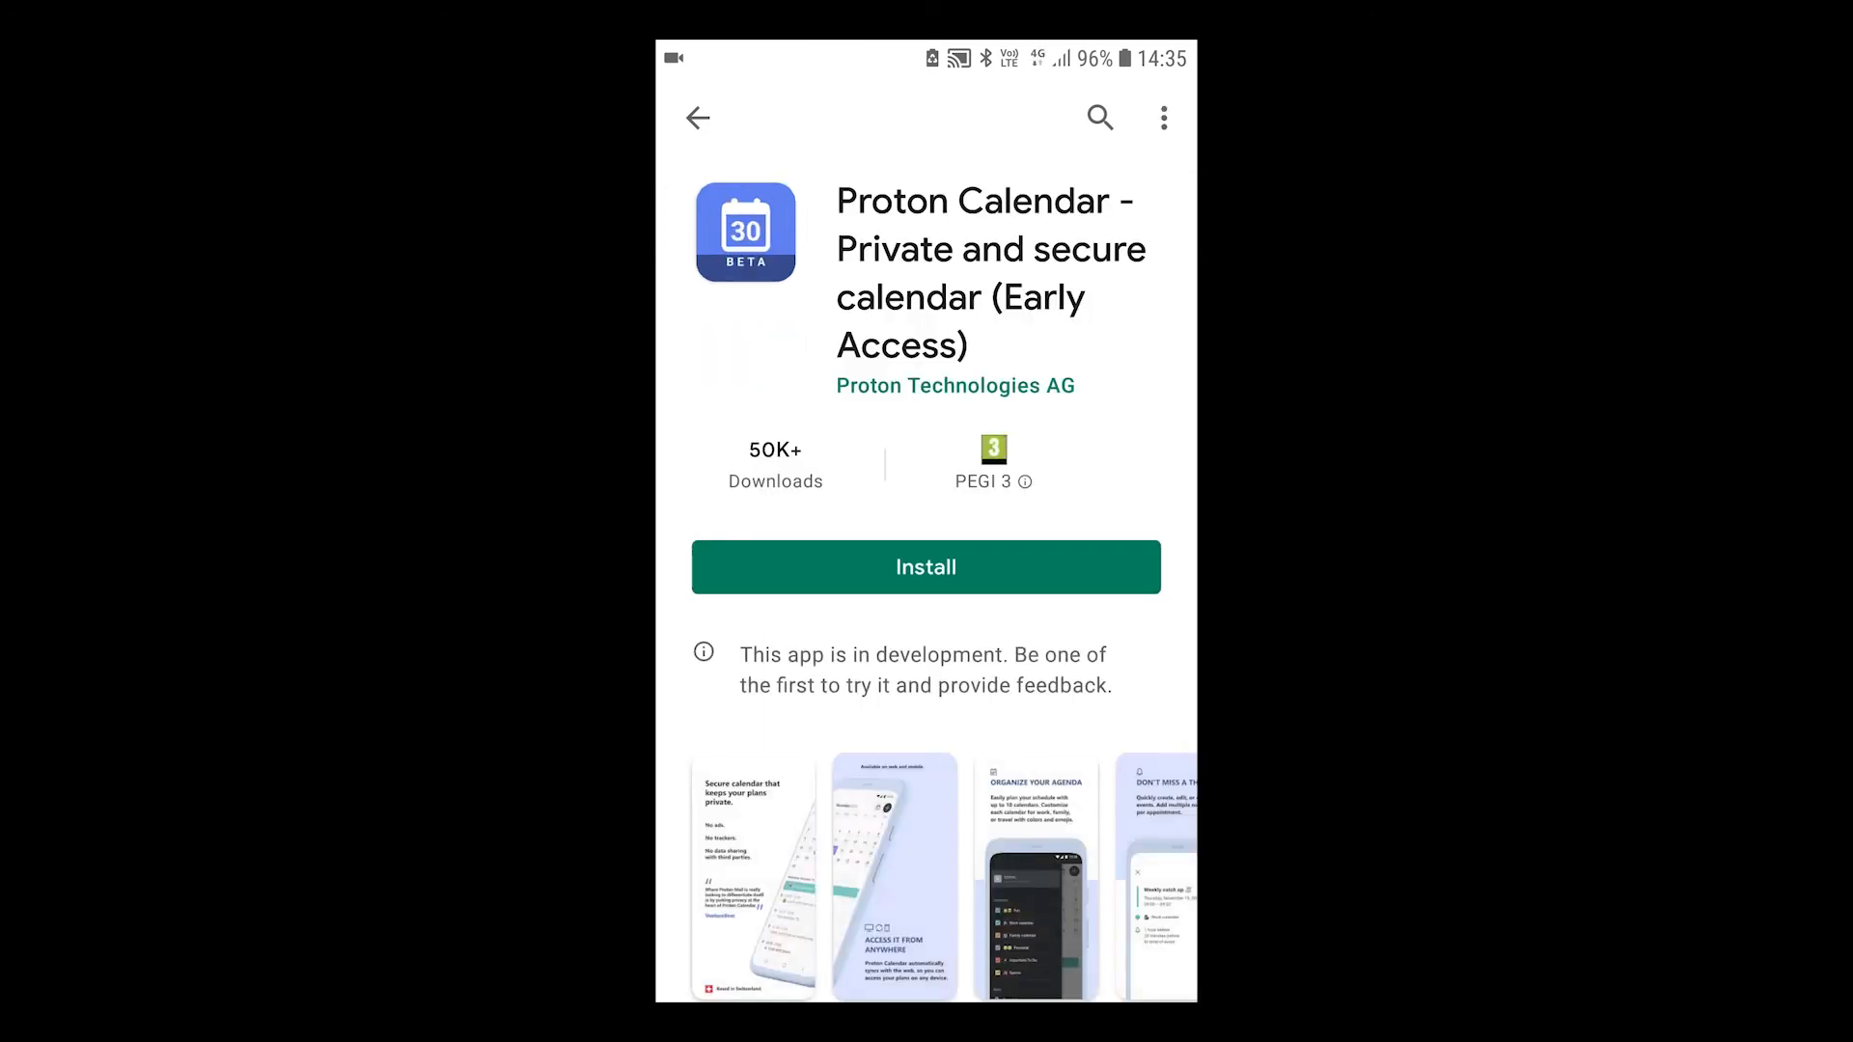
left_click(926, 567)
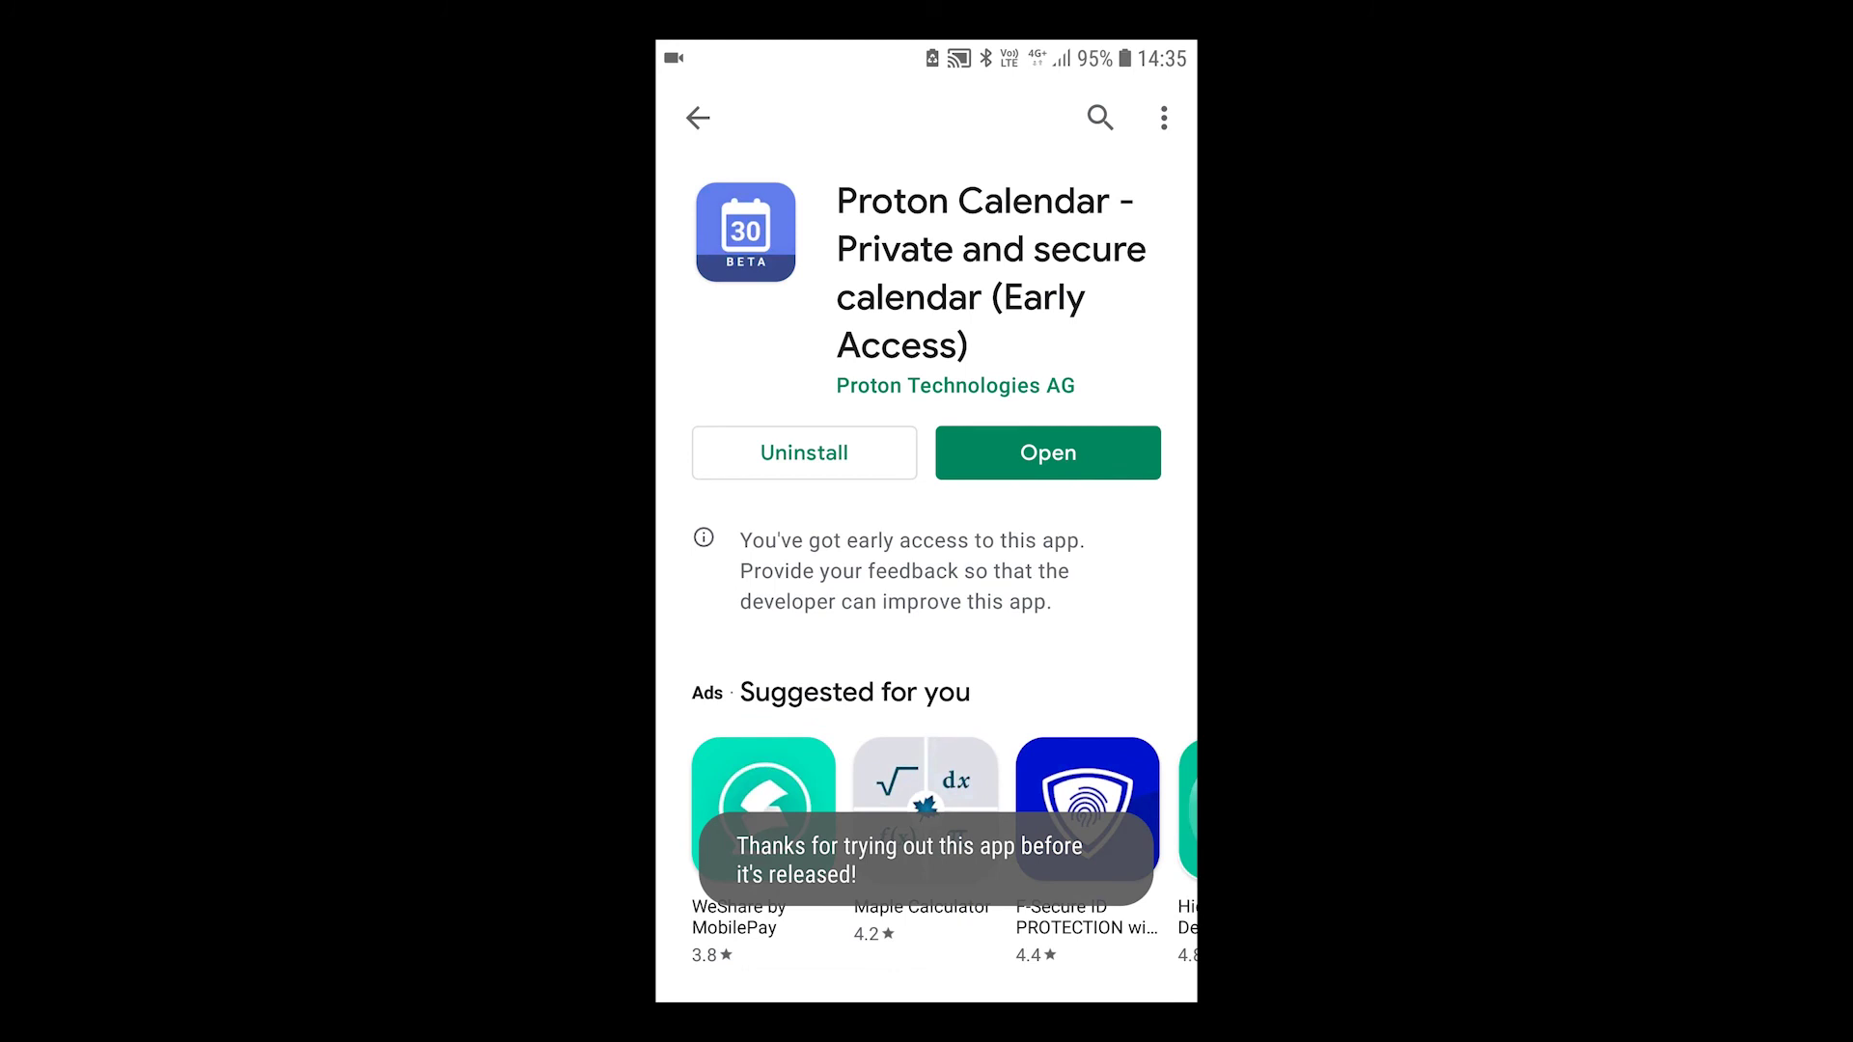
left_click(1044, 452)
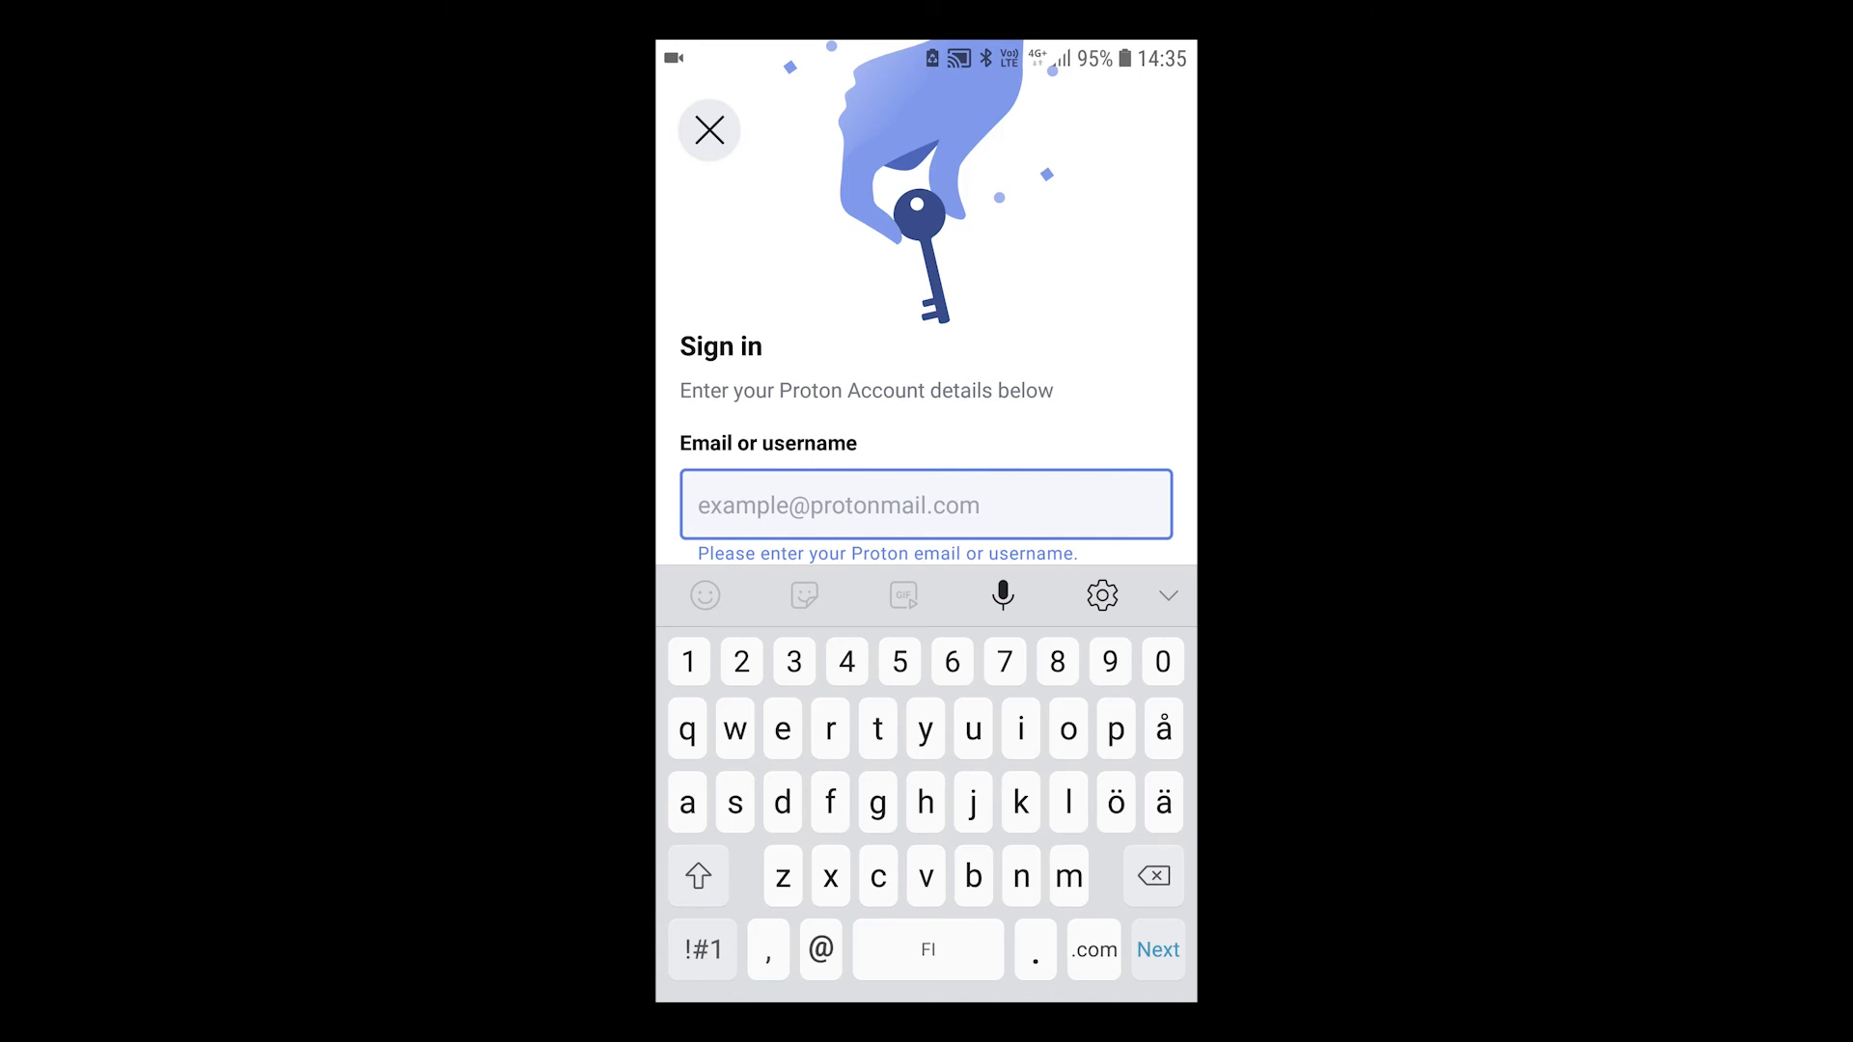
Step: Sign in to the Proton account to reach the empty March 2021 calendar
left_click(926, 806)
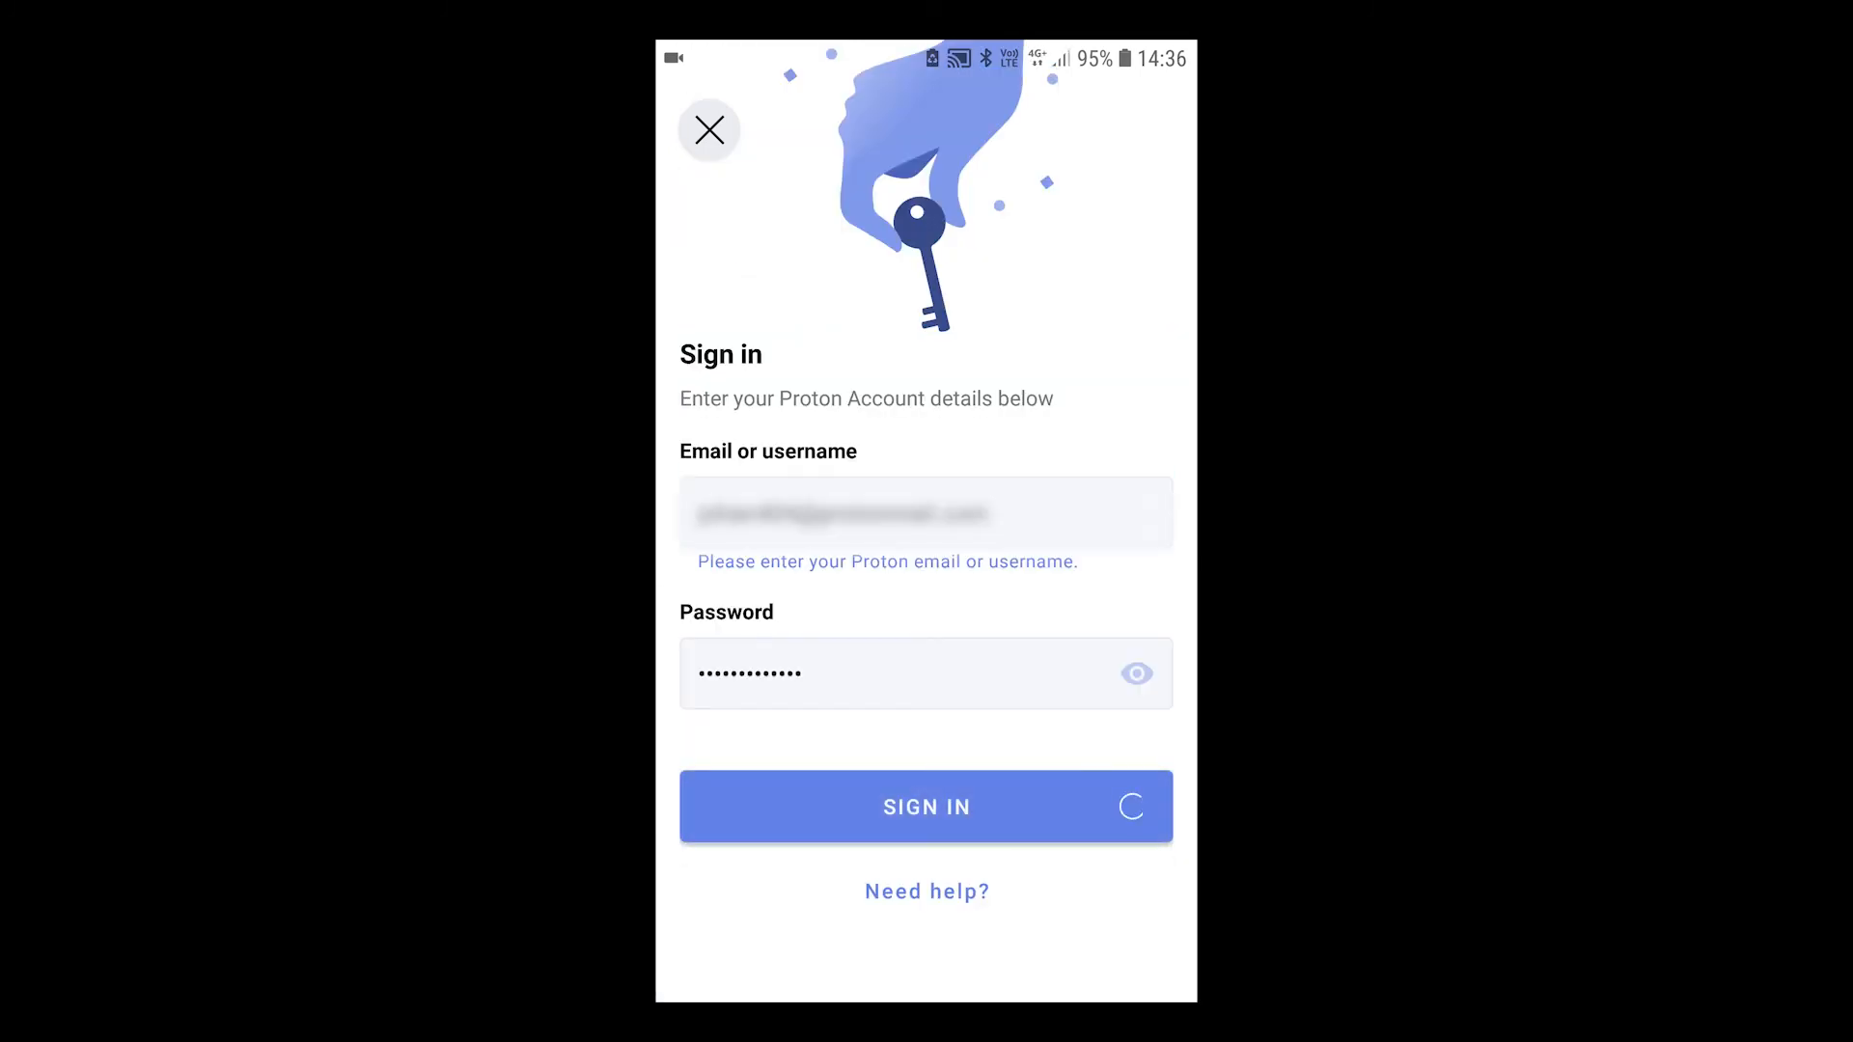
left_click(925, 805)
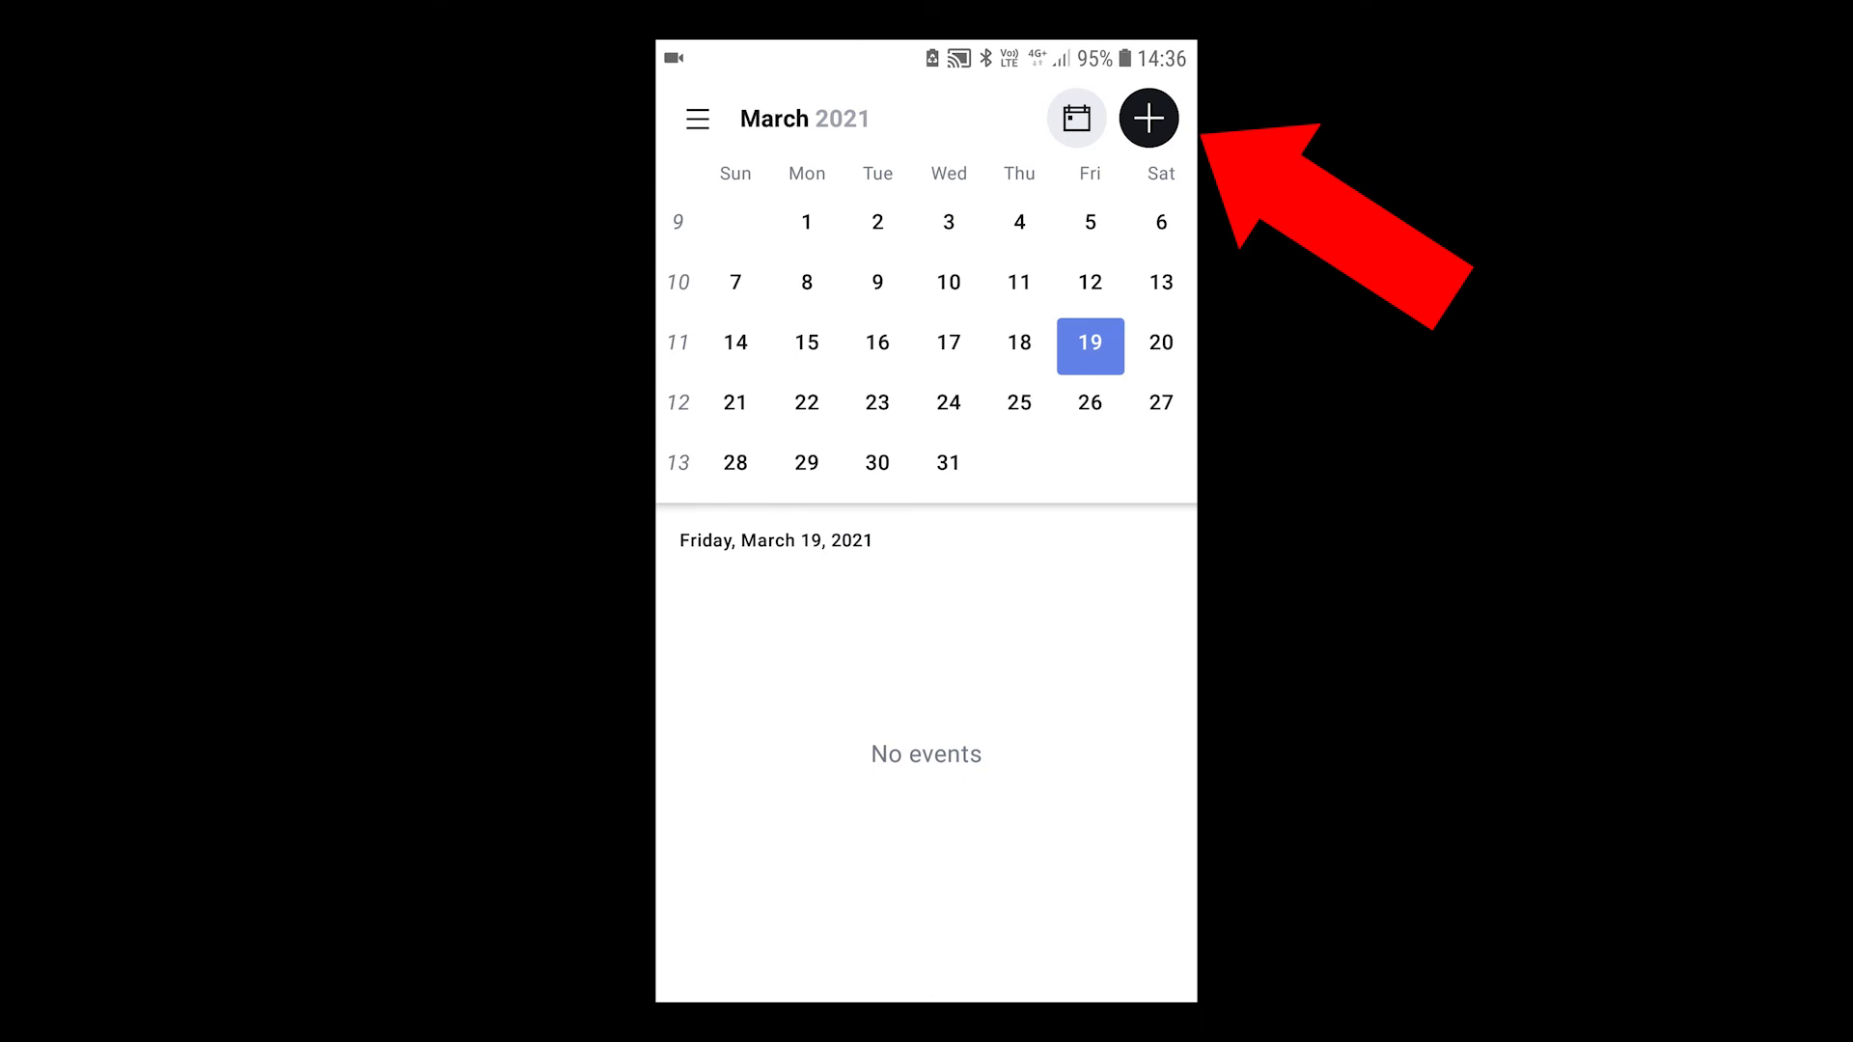
Step: Create a new event titled 'Test event' for 19 March 2021, 15:00–15:30
left_click(1146, 117)
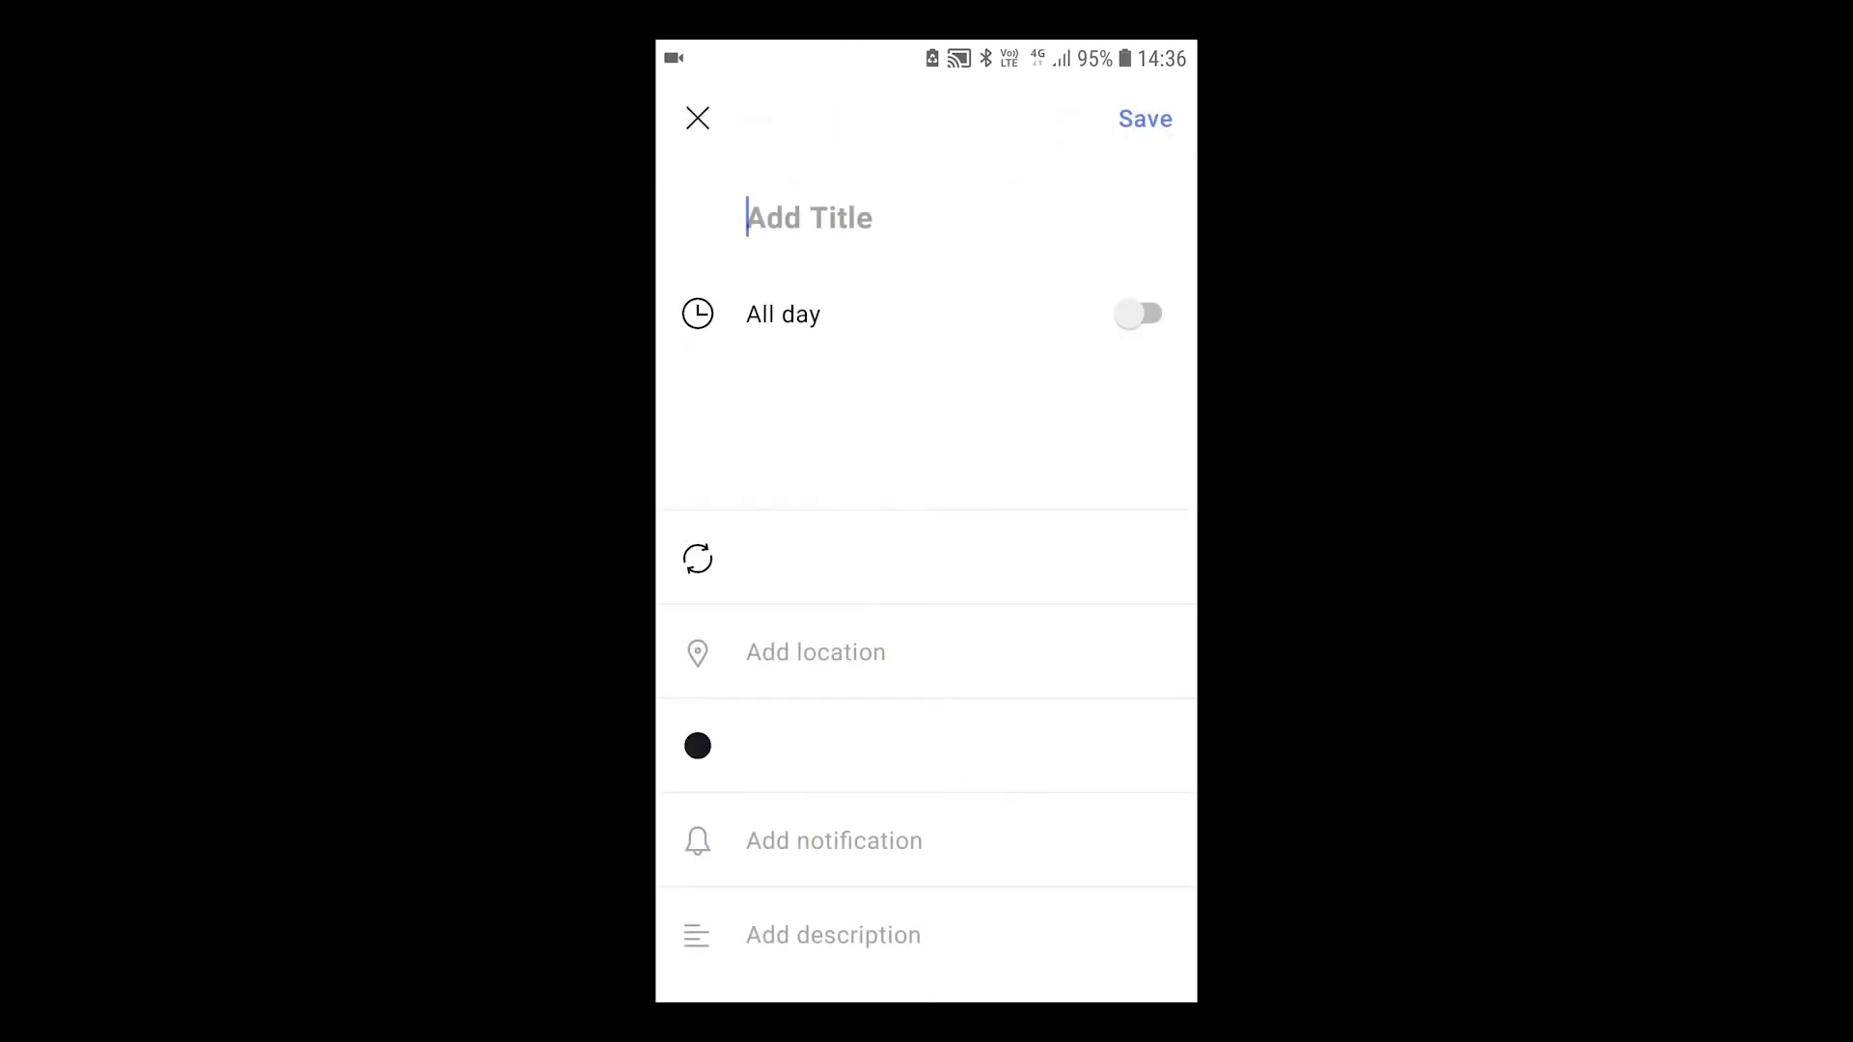
type("T")
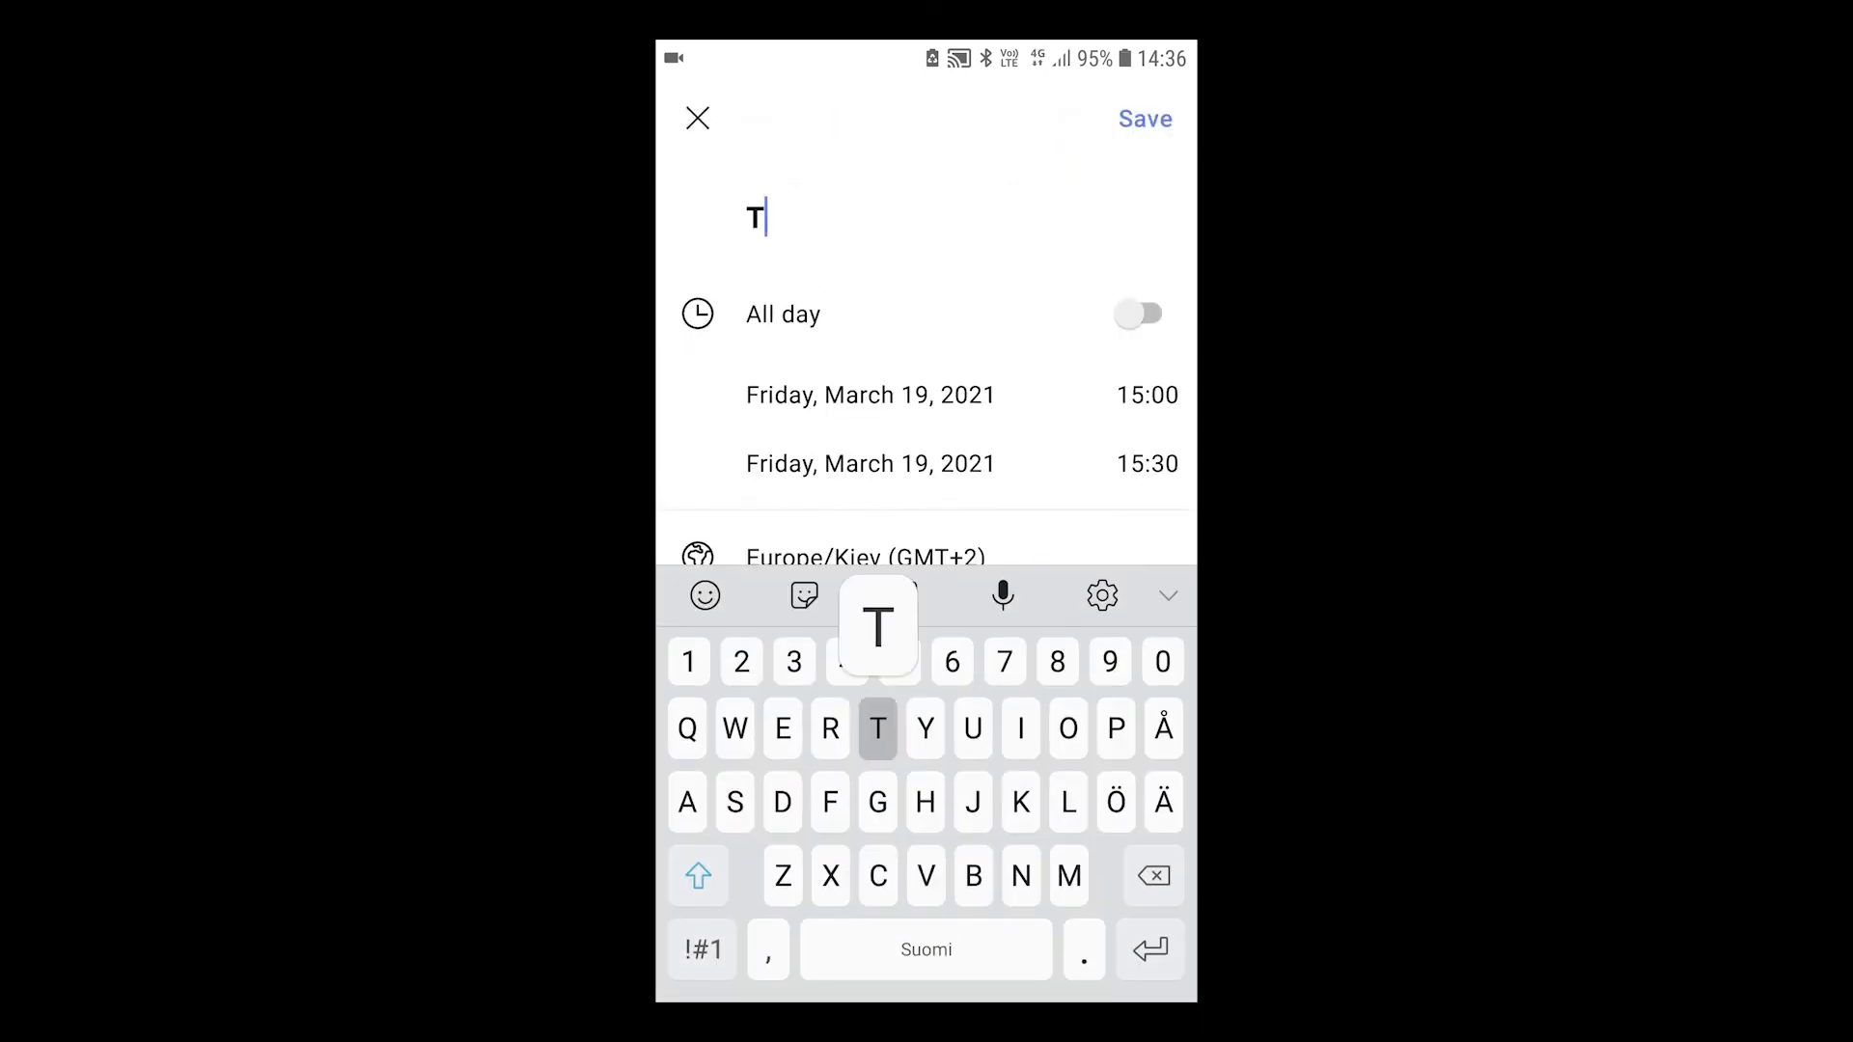
type("est")
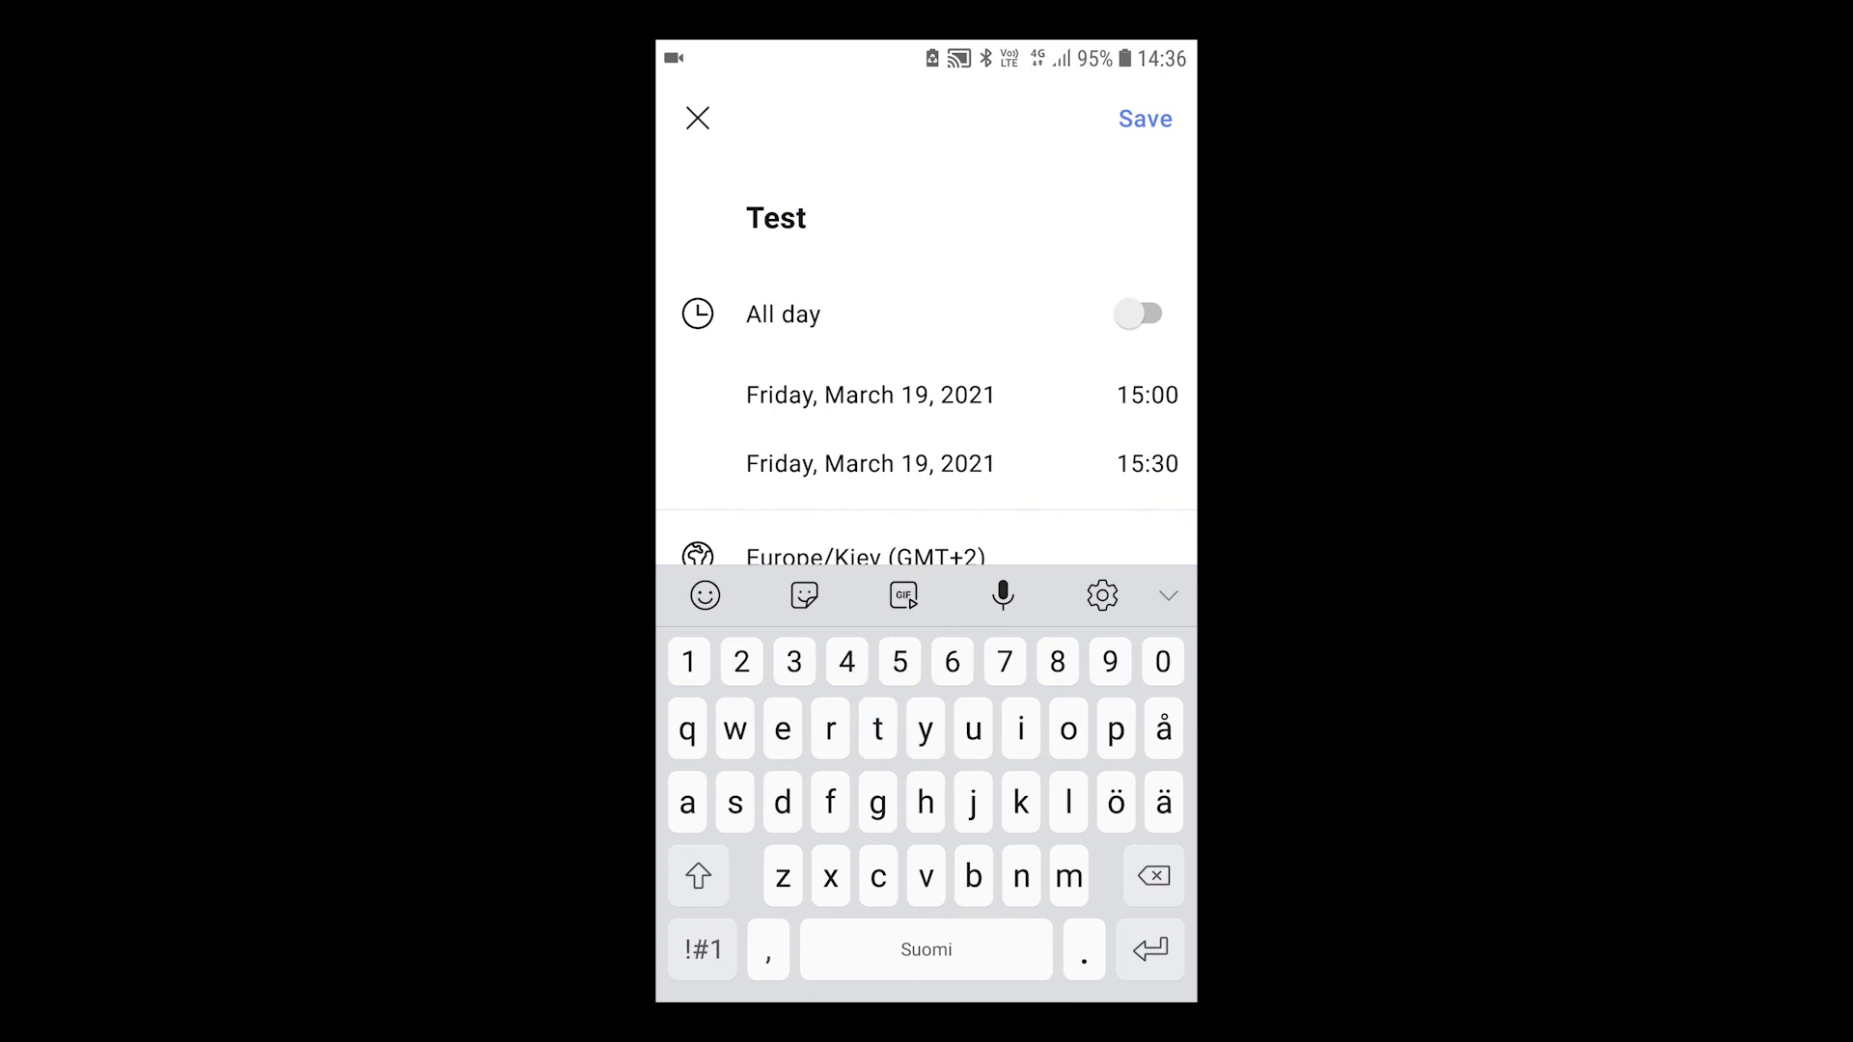
type("ev")
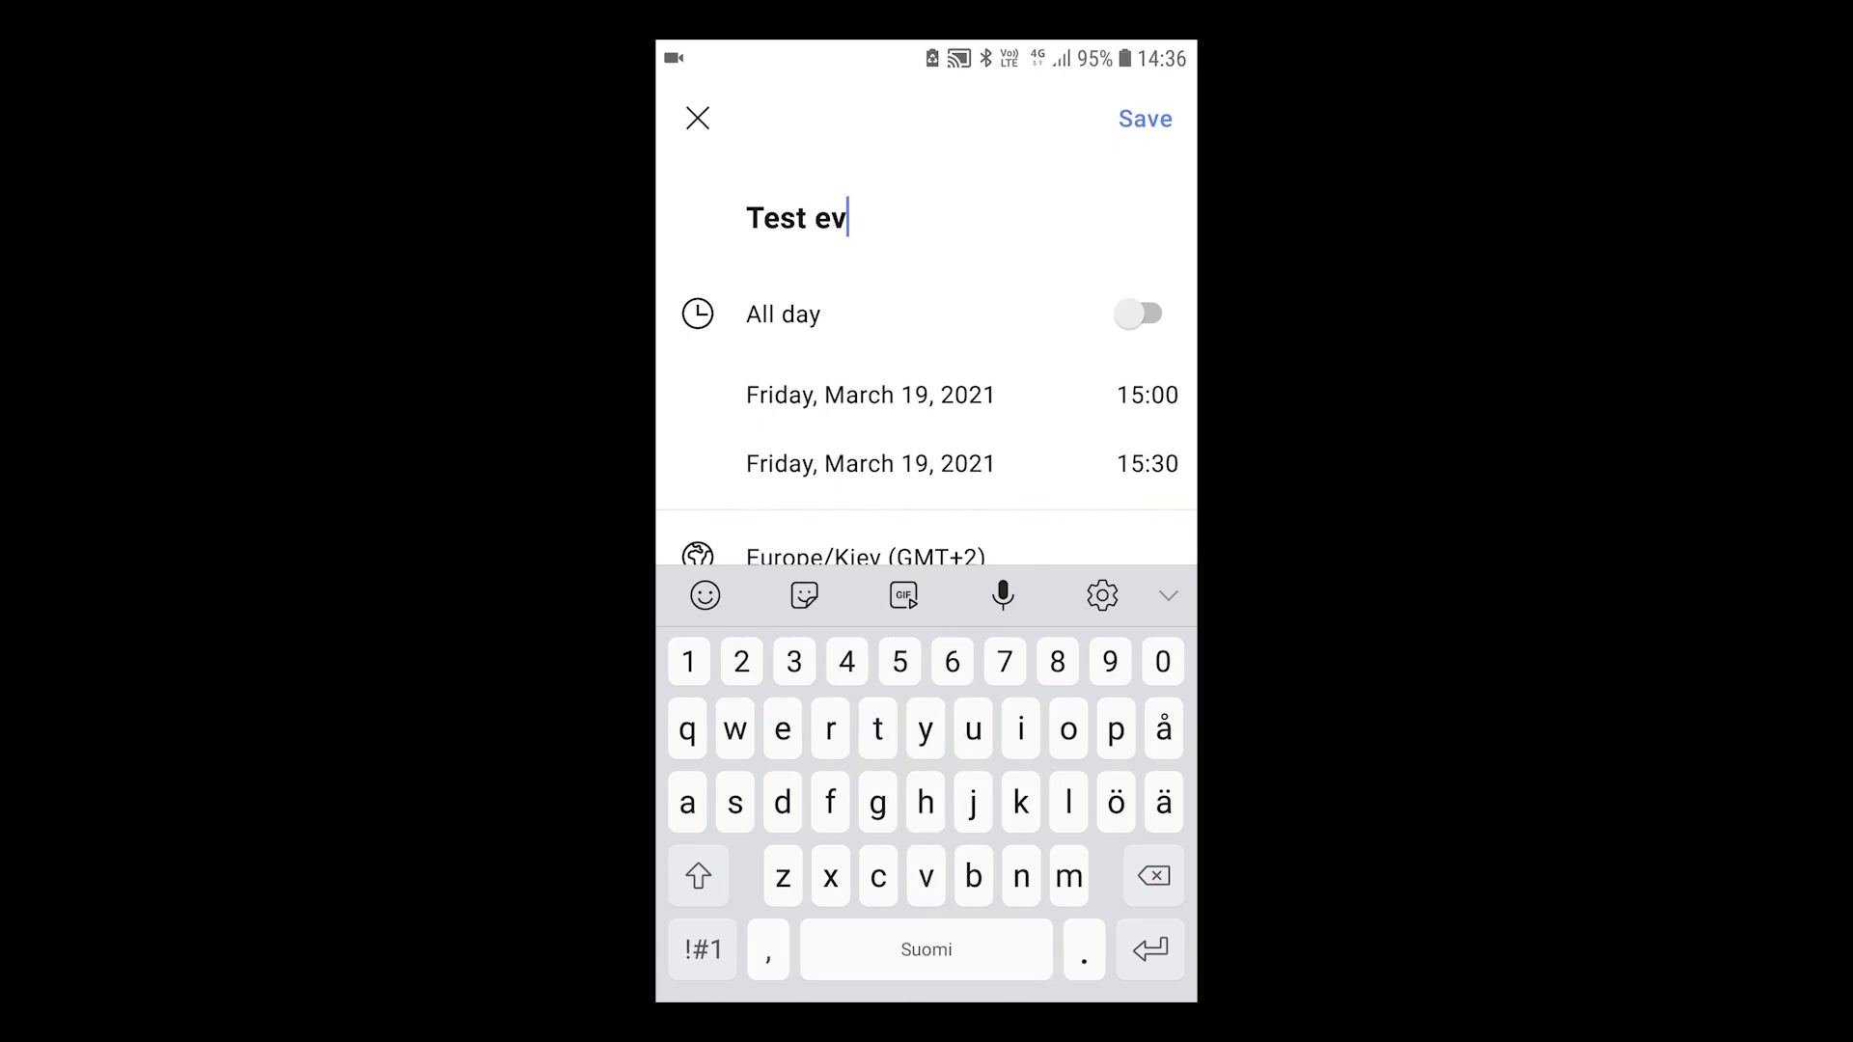
type("ent")
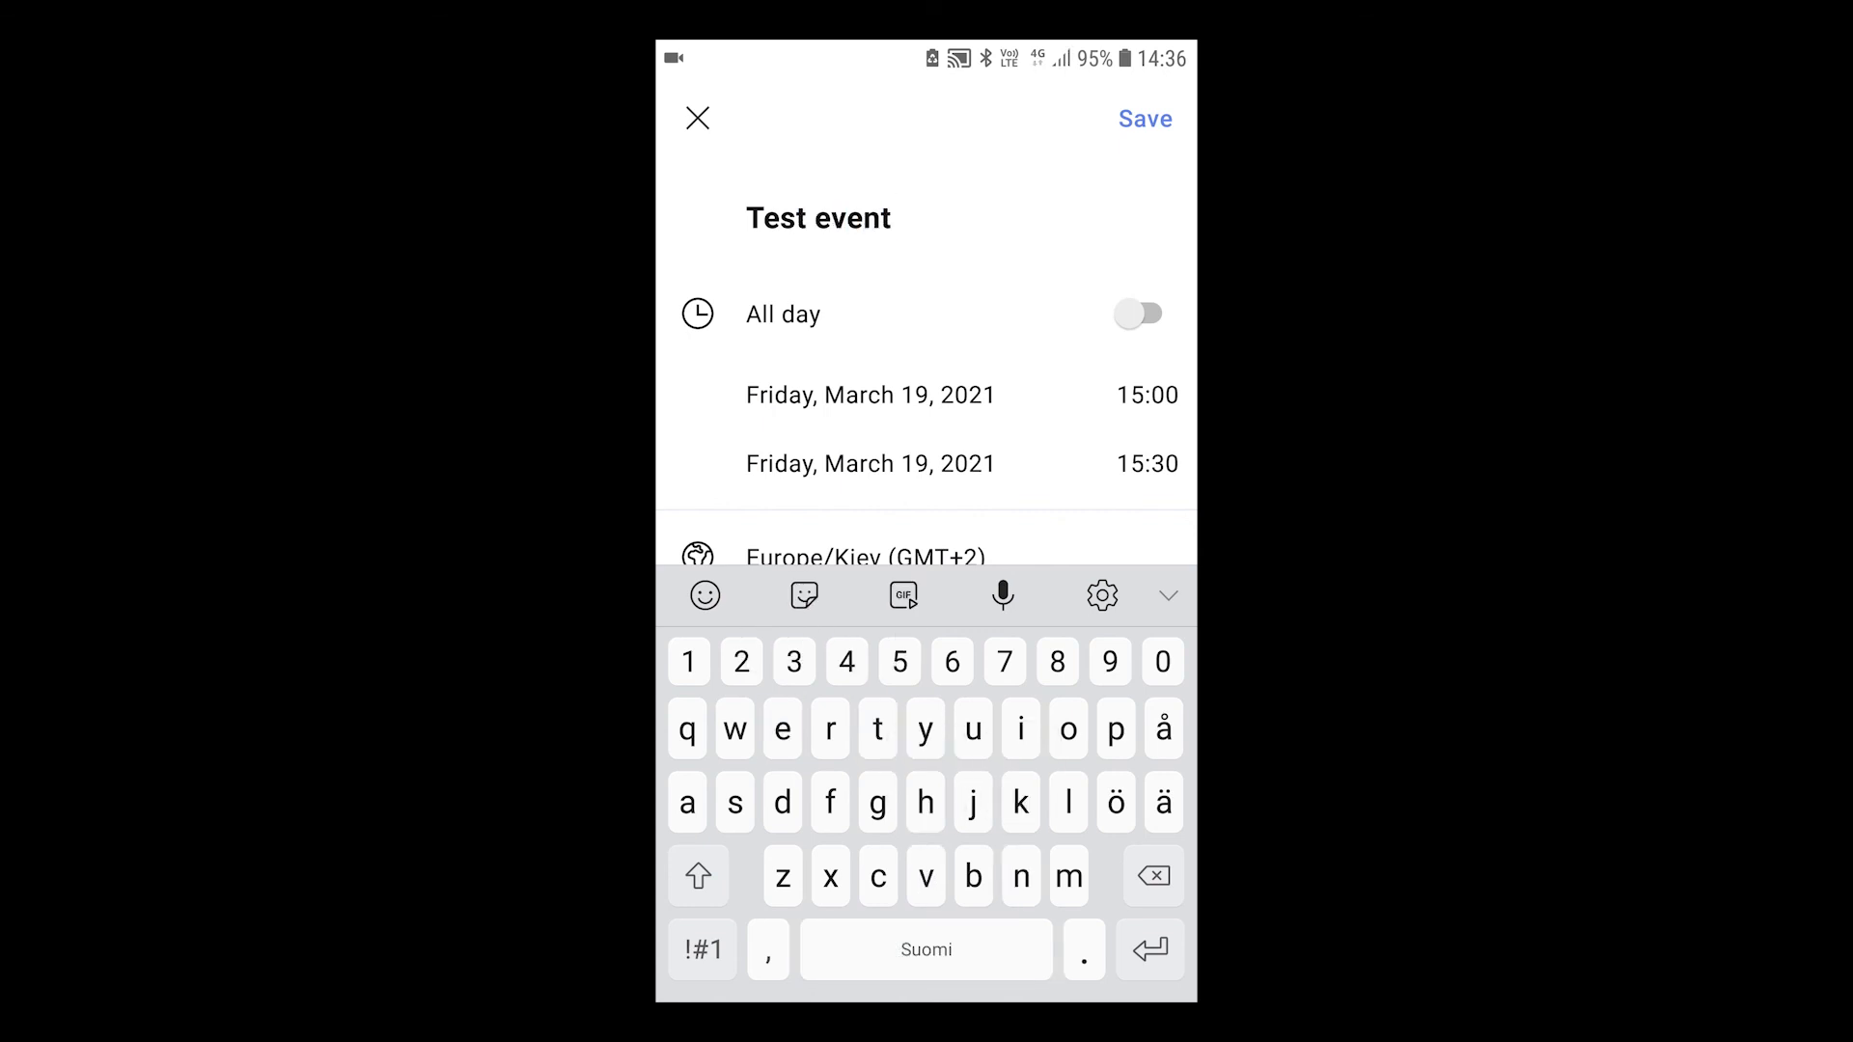